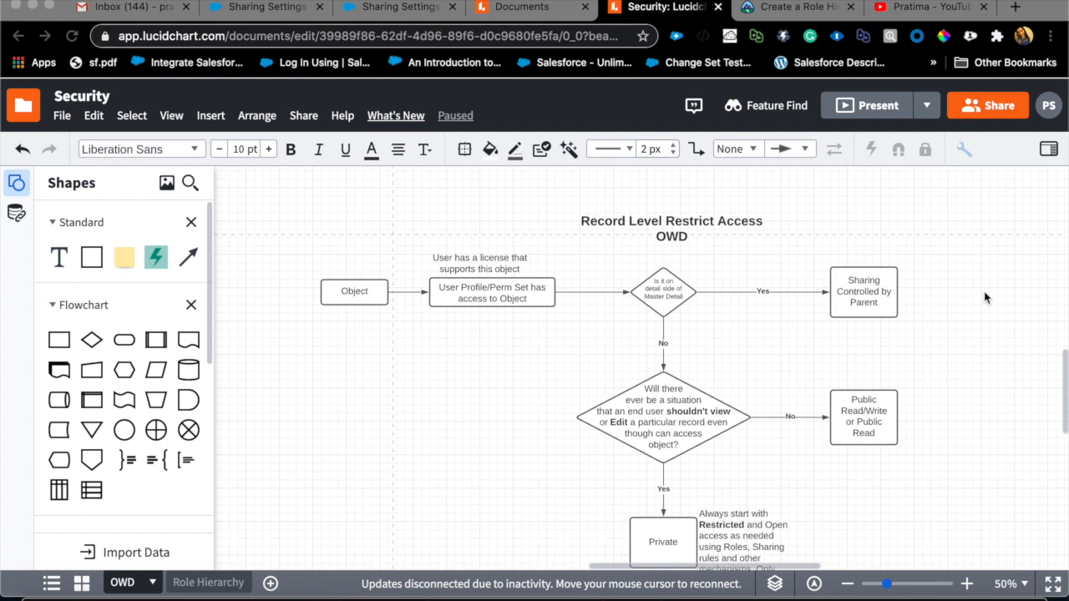
pyautogui.moveTo(476, 349)
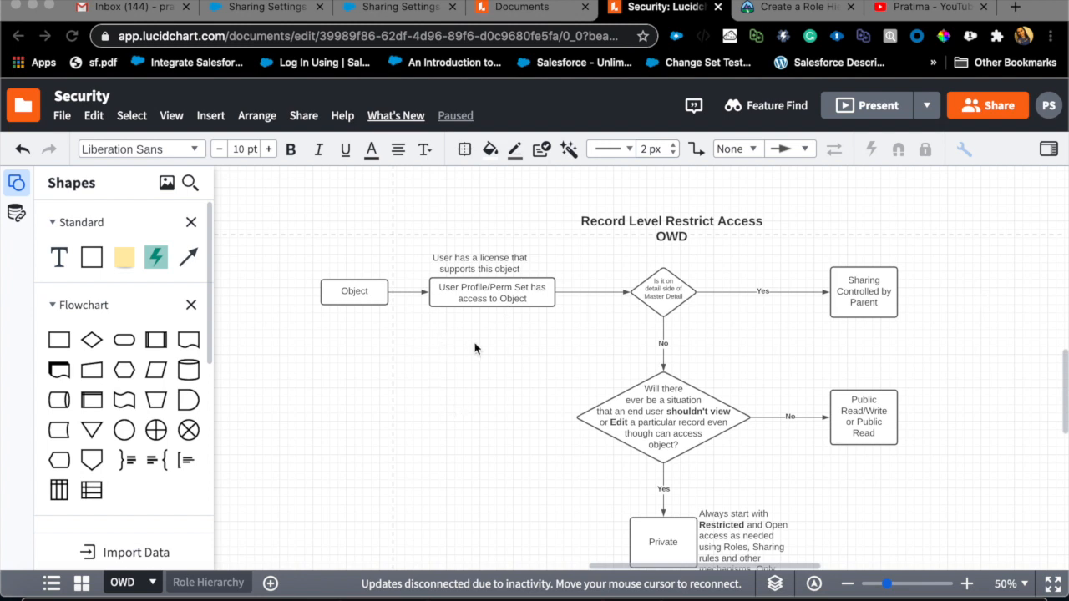
pyautogui.moveTo(425, 371)
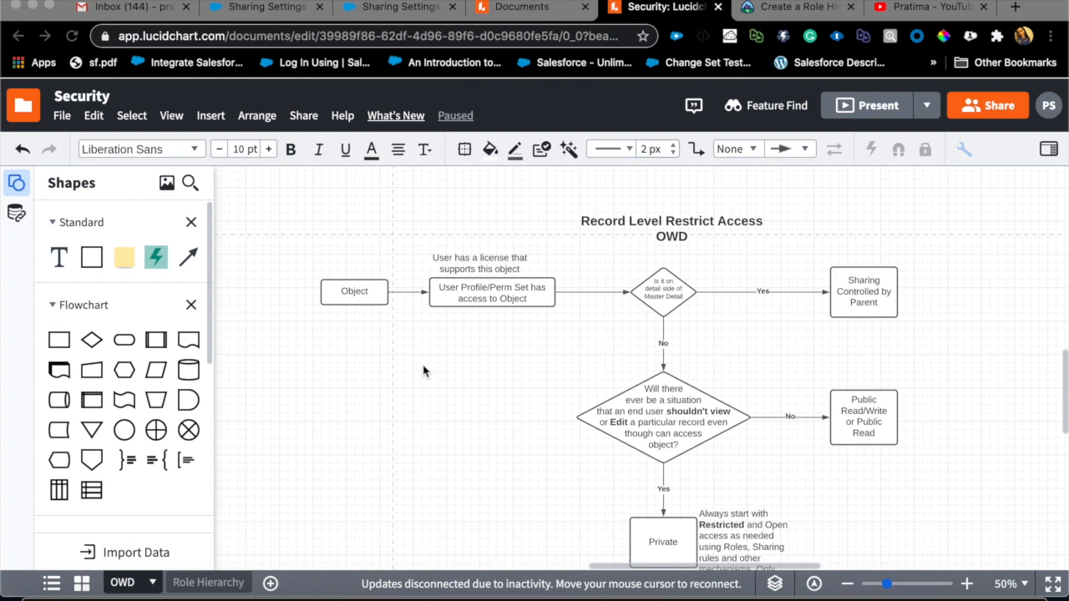
pyautogui.moveTo(390, 367)
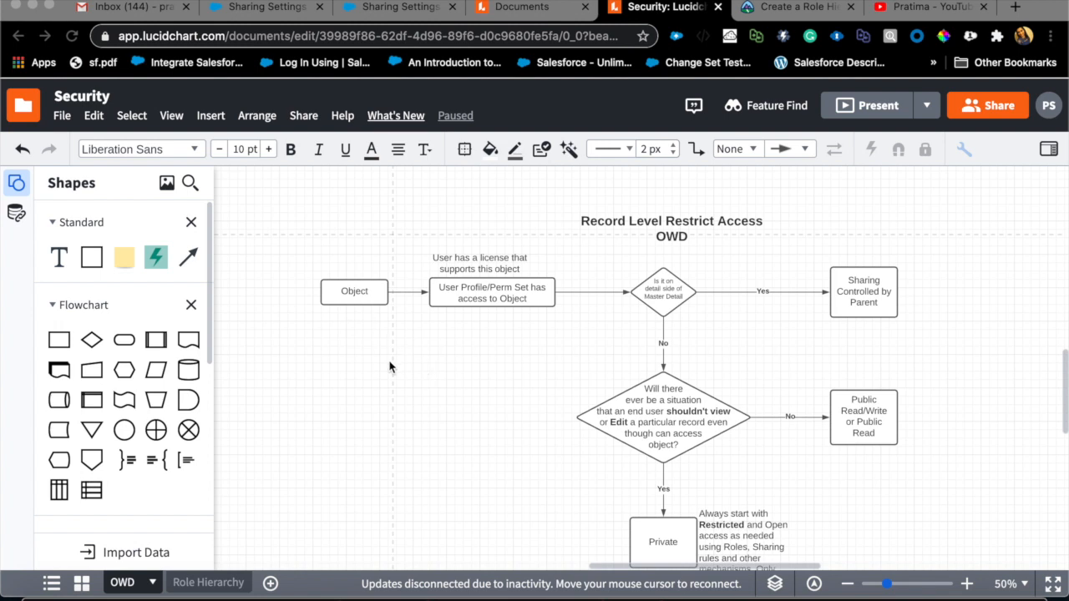
pyautogui.moveTo(527, 423)
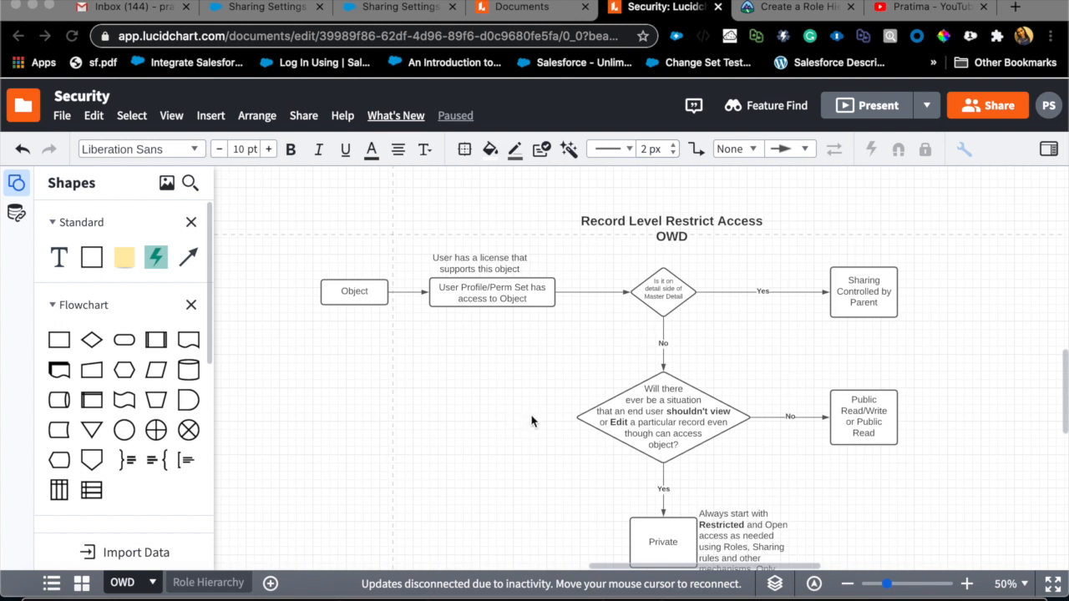
pyautogui.moveTo(717, 376)
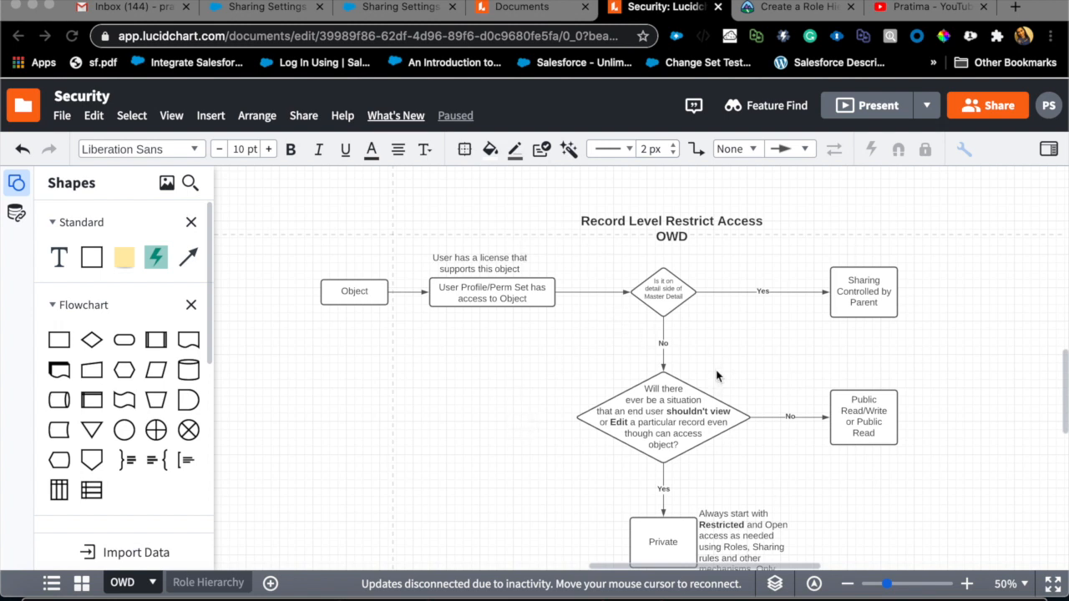
pyautogui.moveTo(699, 247)
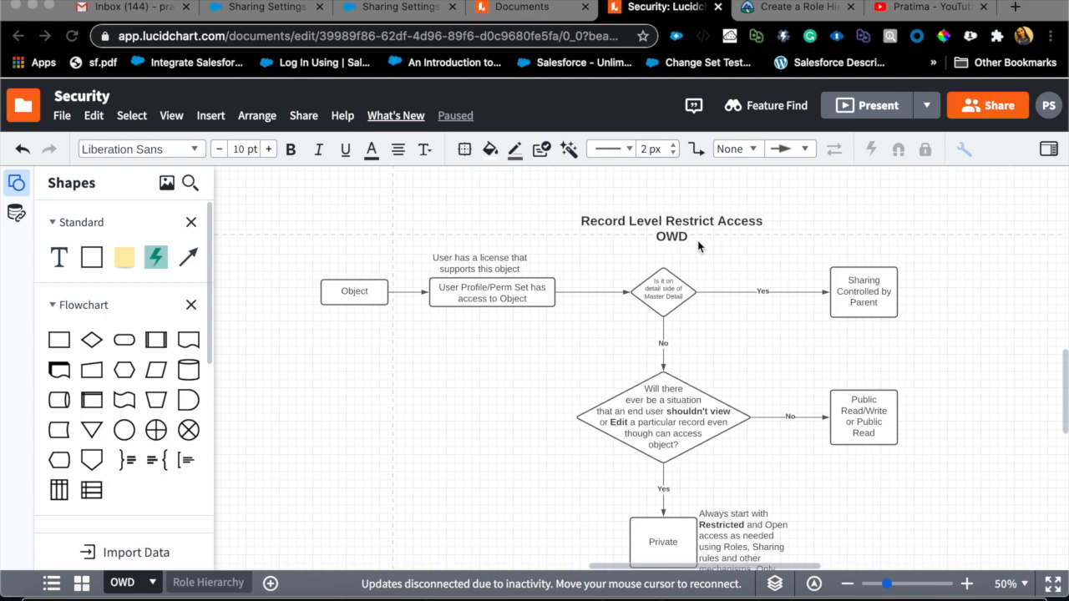
pyautogui.moveTo(675, 251)
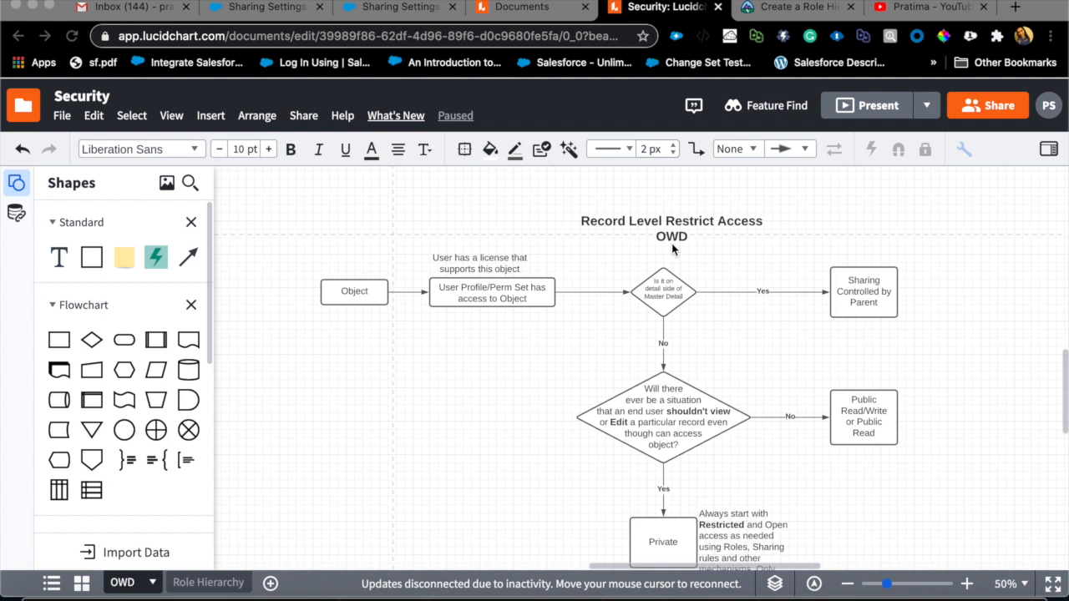
pyautogui.moveTo(574, 280)
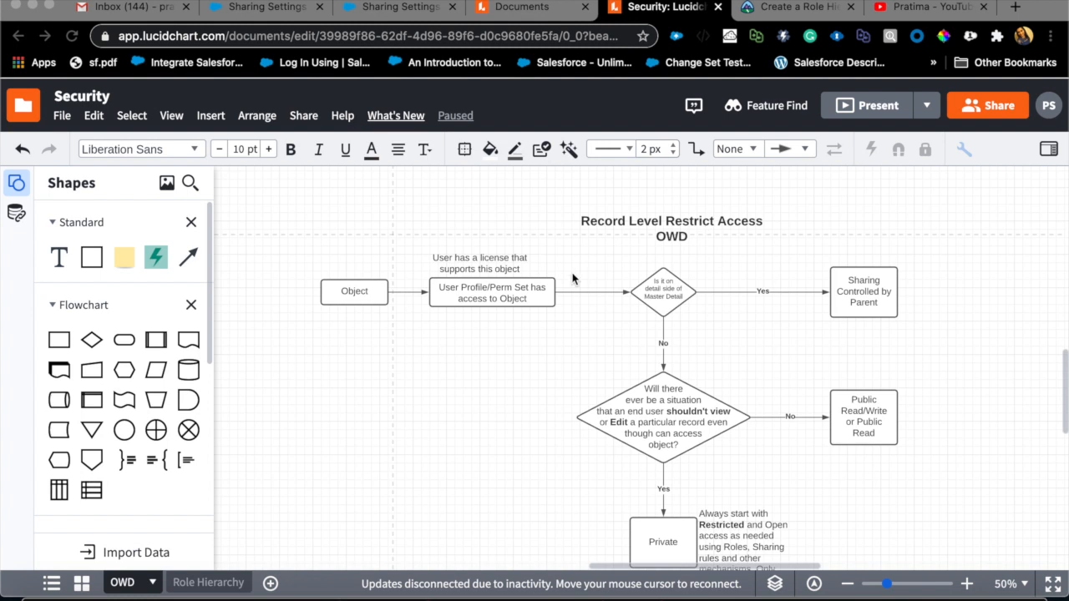
pyautogui.moveTo(533, 341)
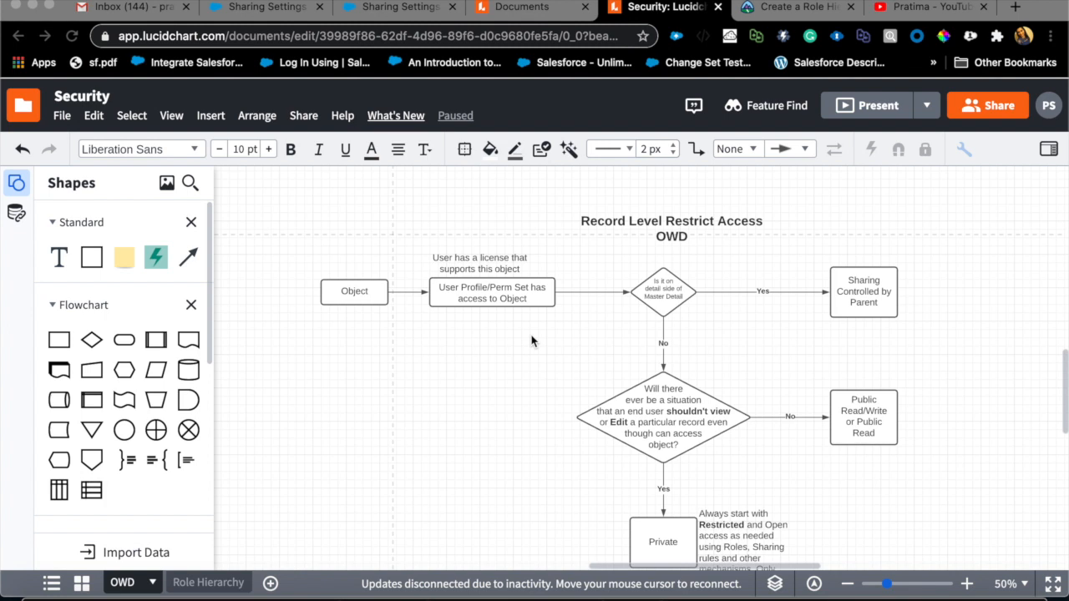
pyautogui.moveTo(336, 313)
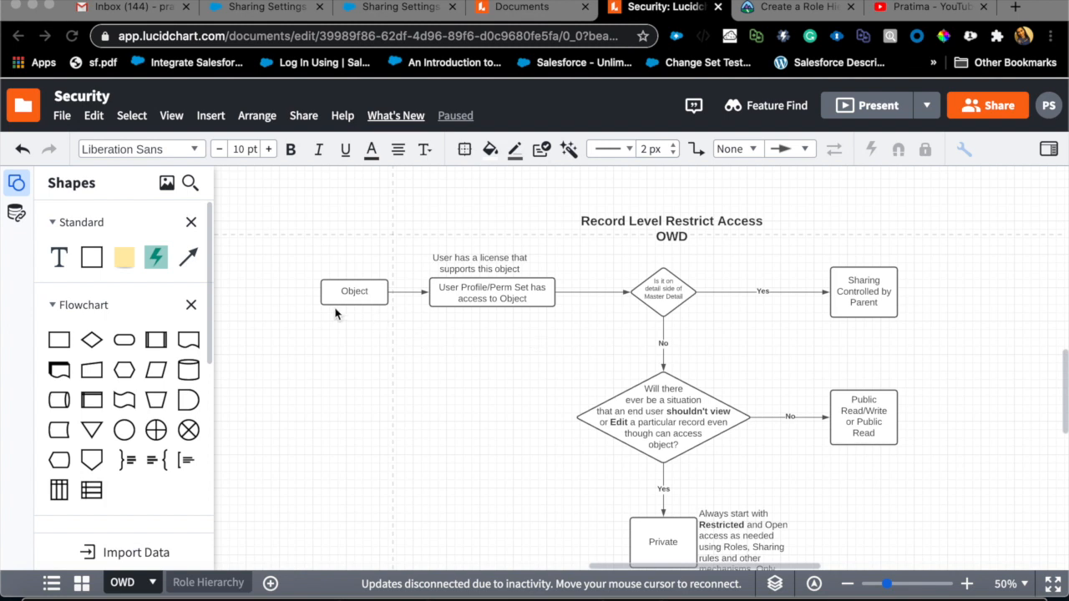
pyautogui.moveTo(359, 289)
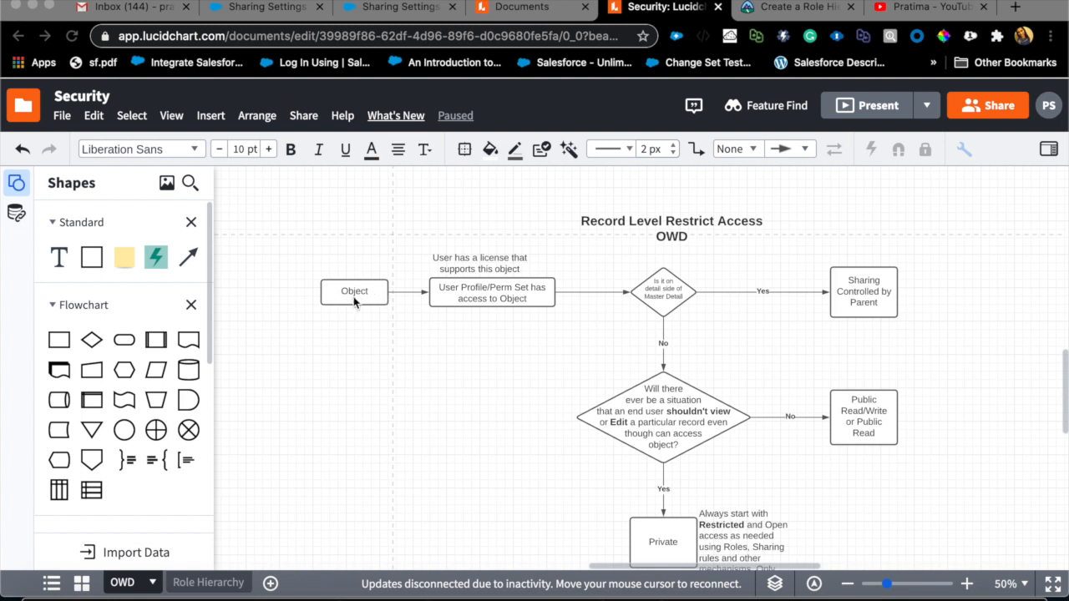
pyautogui.moveTo(414, 263)
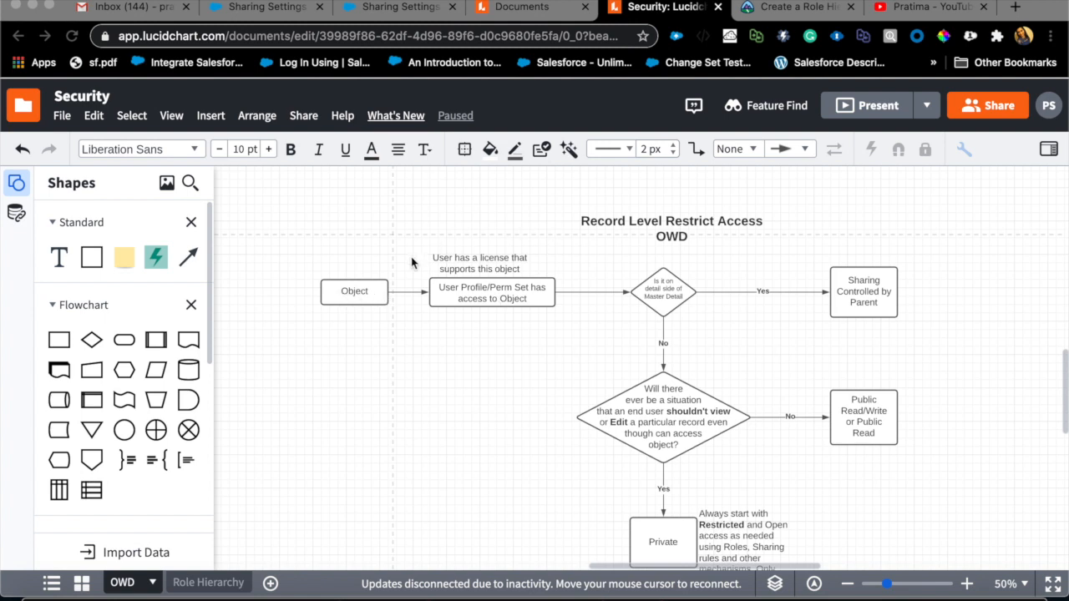
pyautogui.moveTo(389, 275)
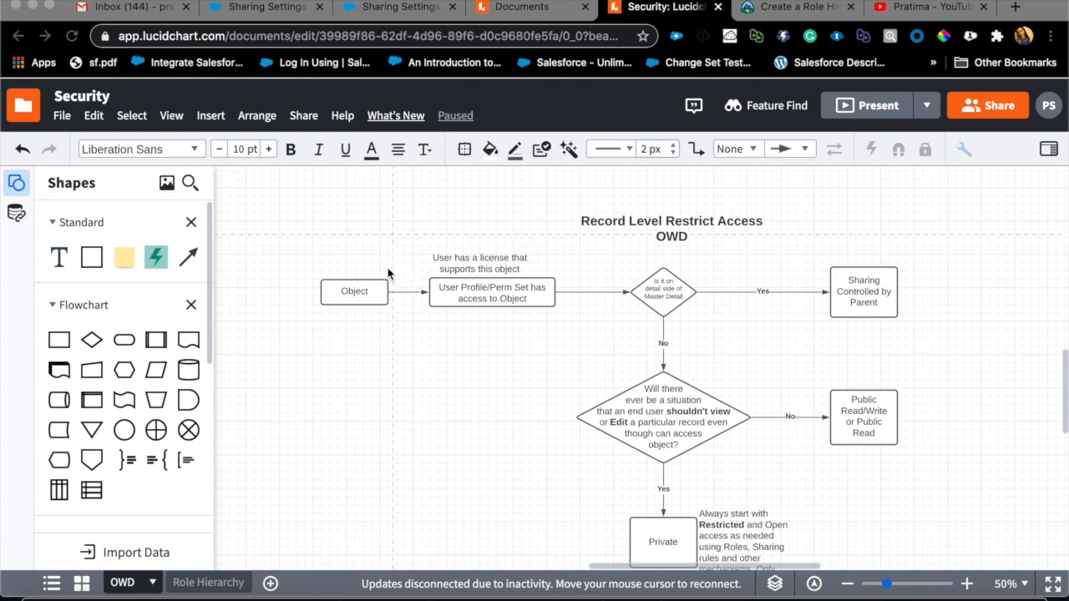
pyautogui.moveTo(441, 277)
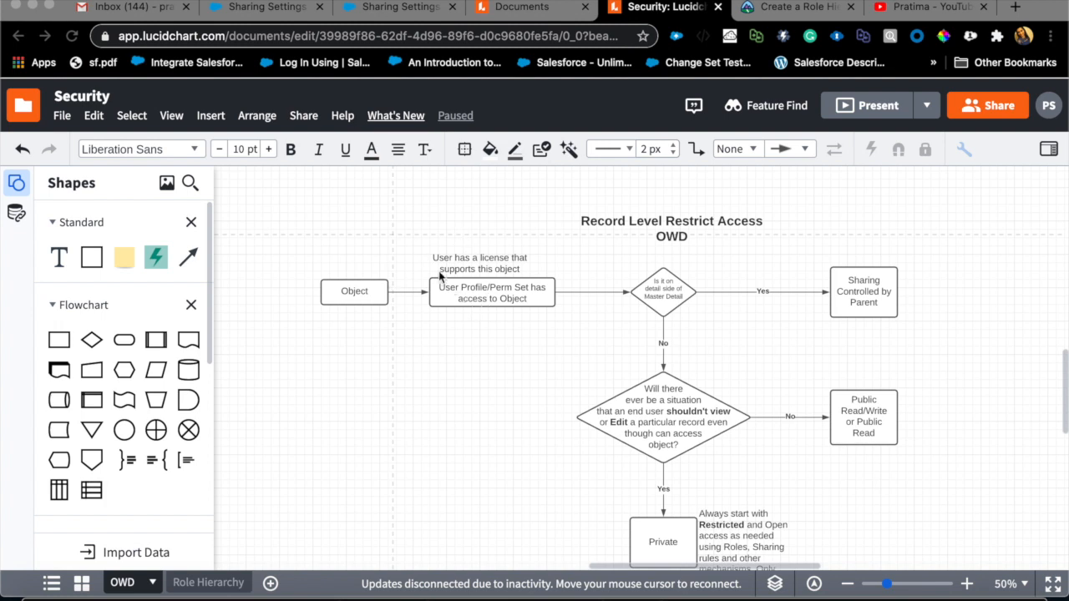
pyautogui.moveTo(498, 237)
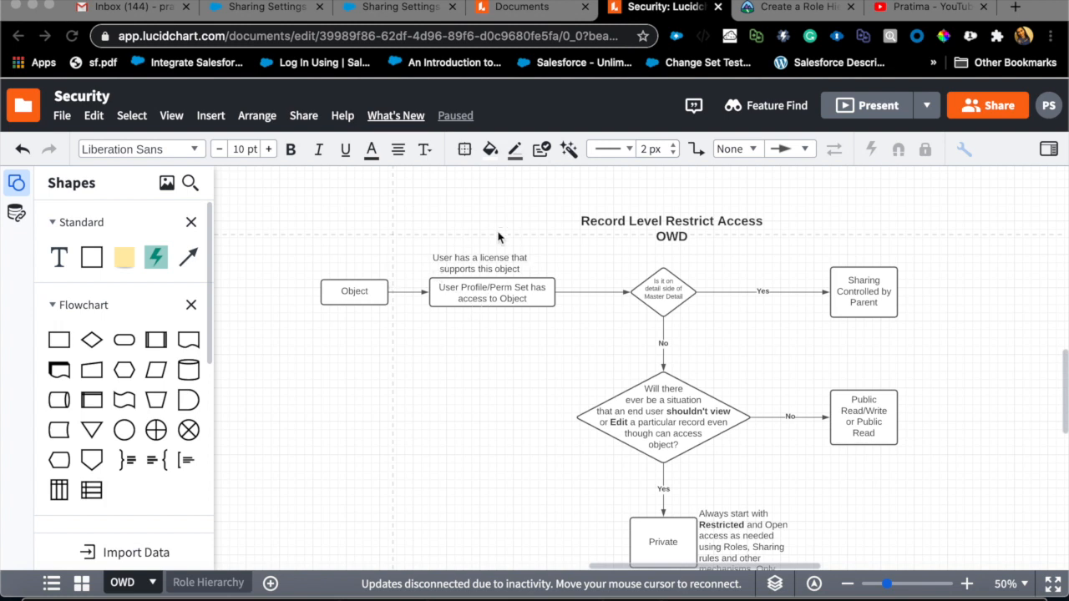
pyautogui.moveTo(533, 276)
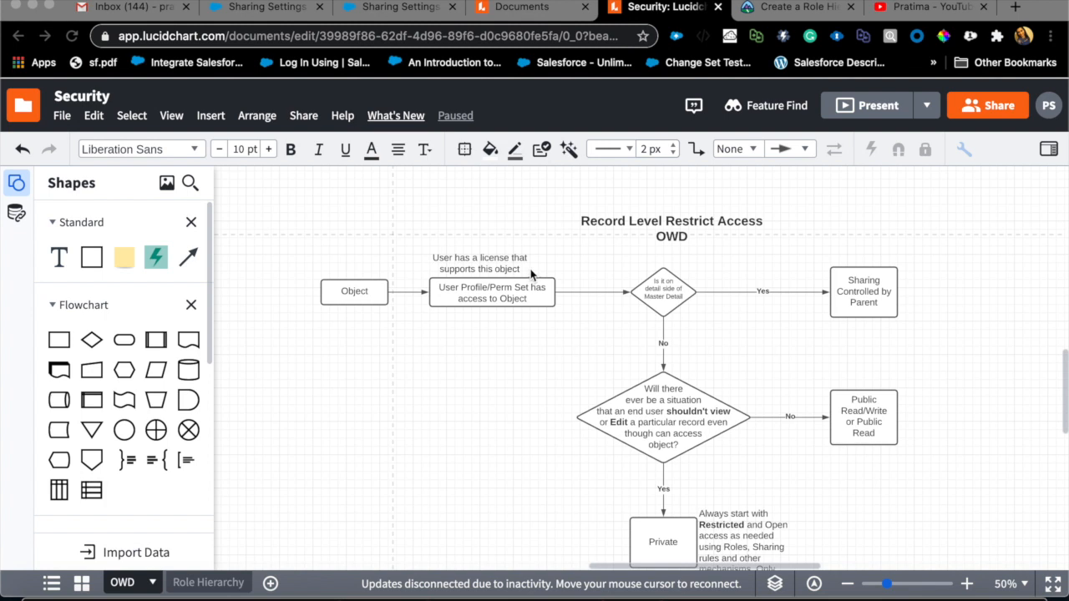
pyautogui.moveTo(418, 267)
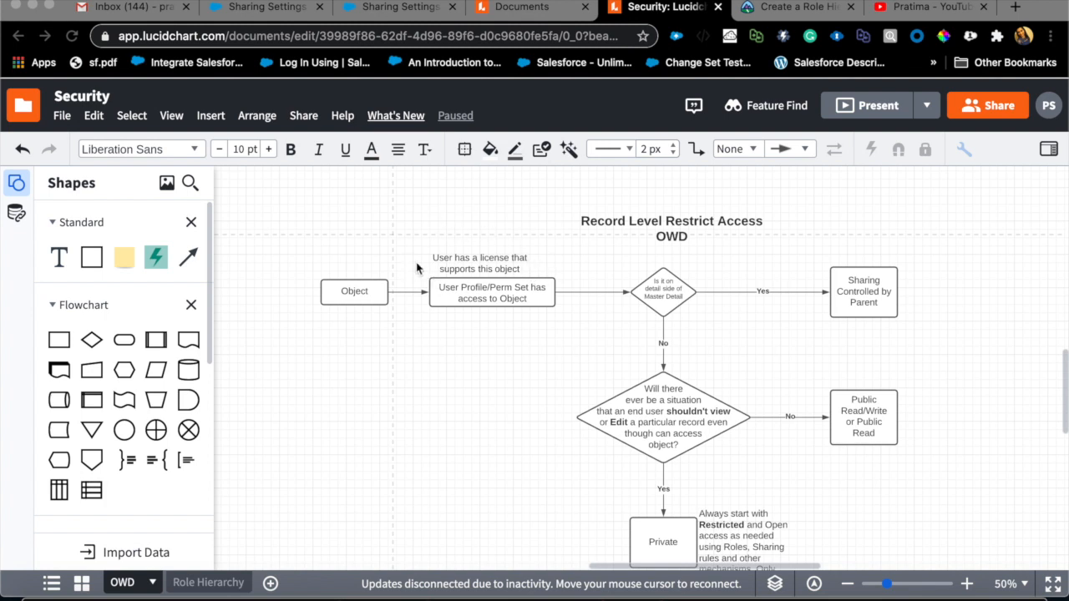
pyautogui.moveTo(404, 322)
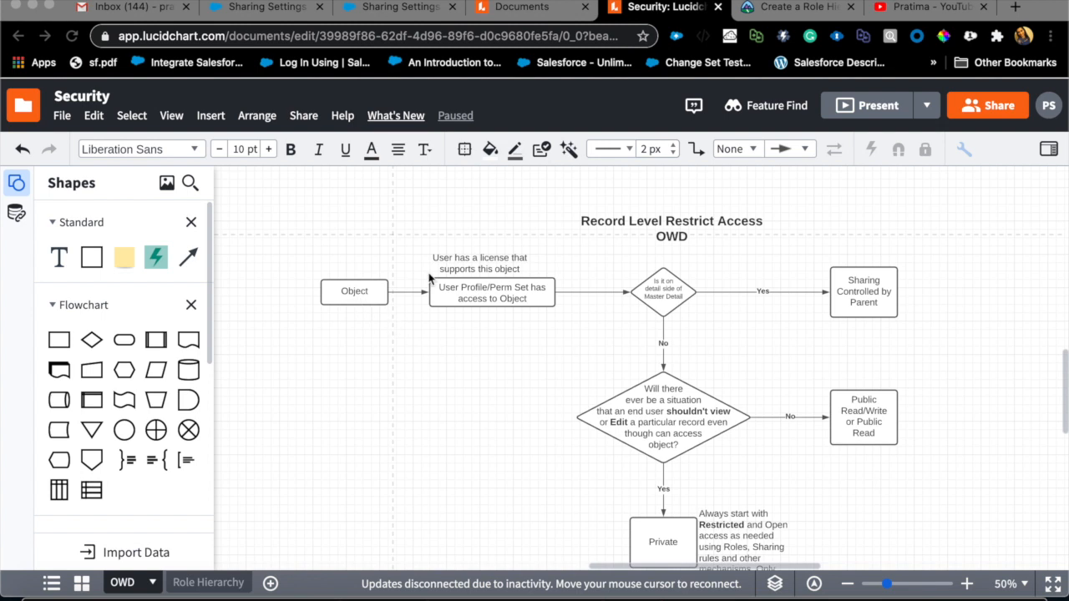
pyautogui.moveTo(433, 295)
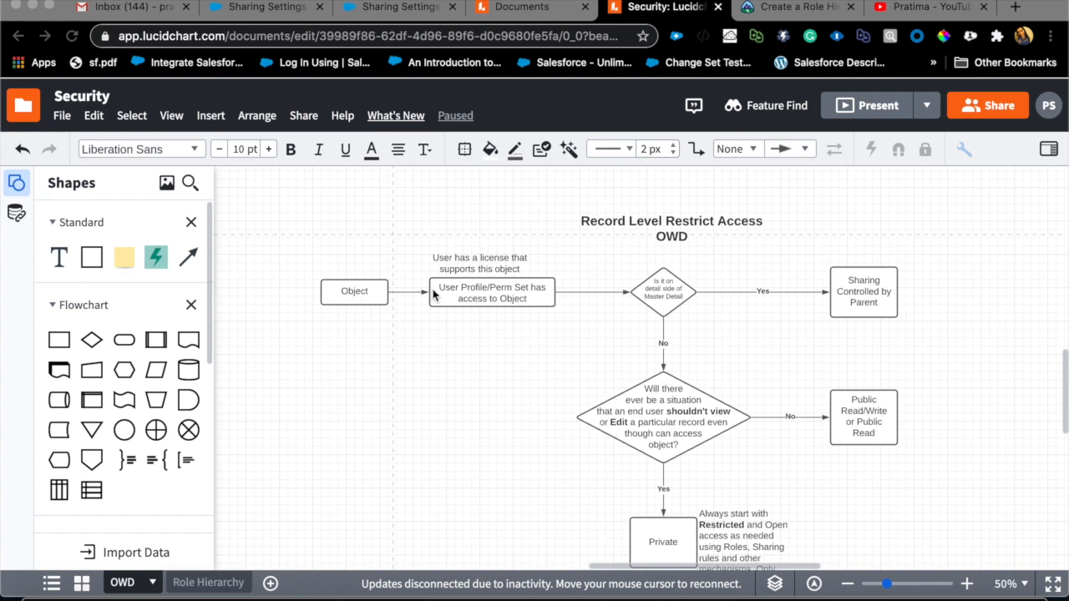
pyautogui.moveTo(443, 297)
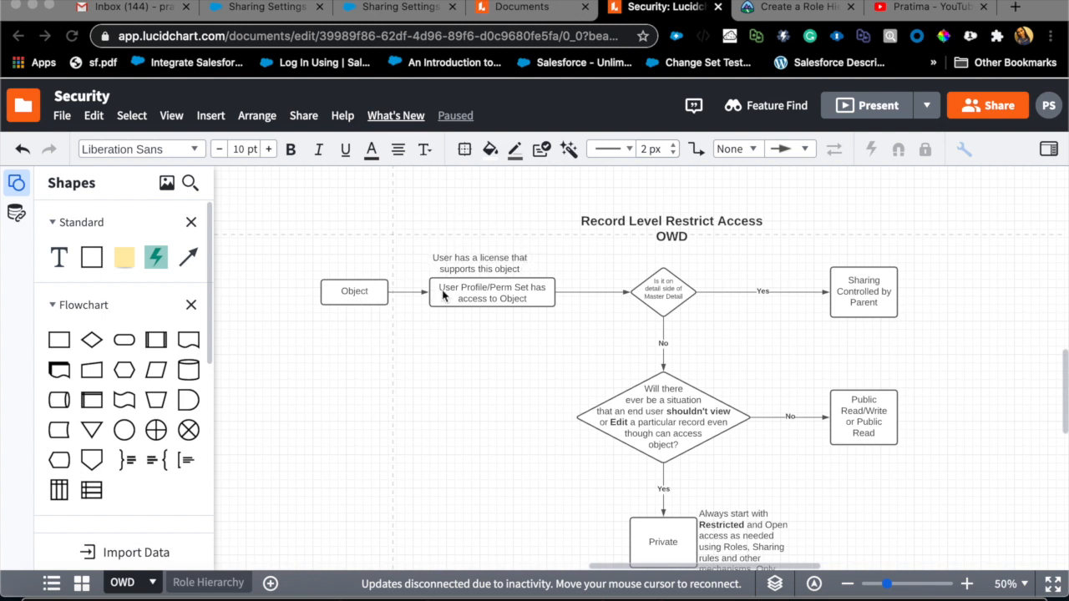
pyautogui.moveTo(585, 305)
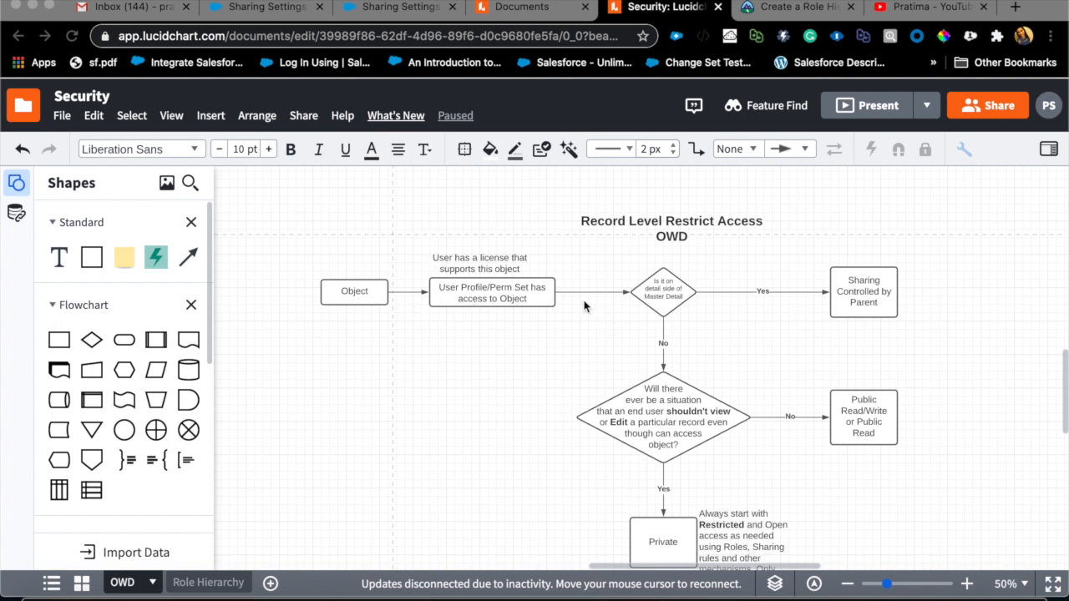
pyautogui.moveTo(464, 324)
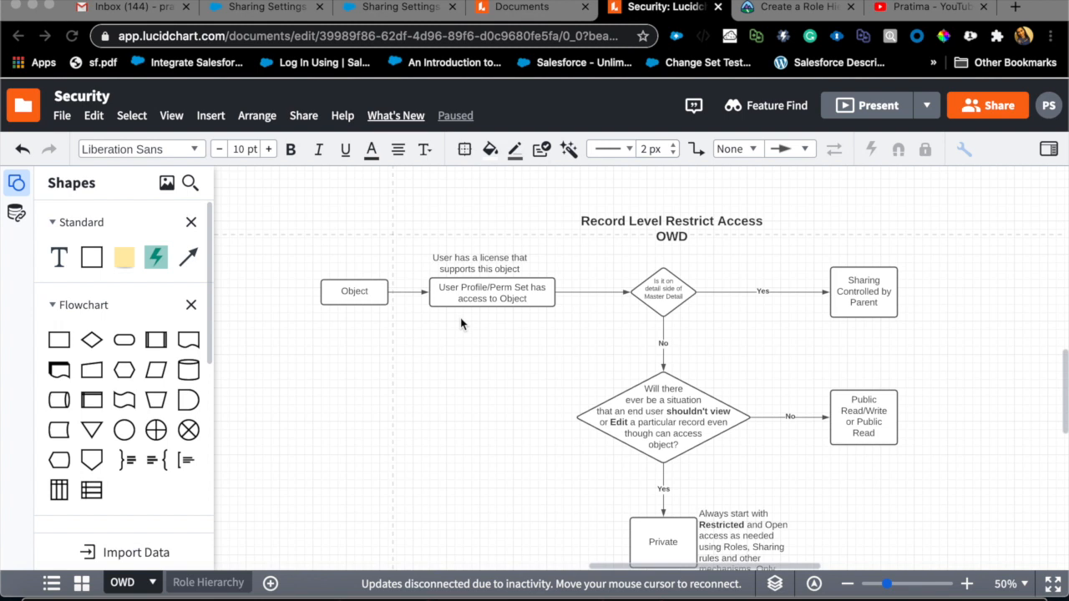
pyautogui.moveTo(773, 330)
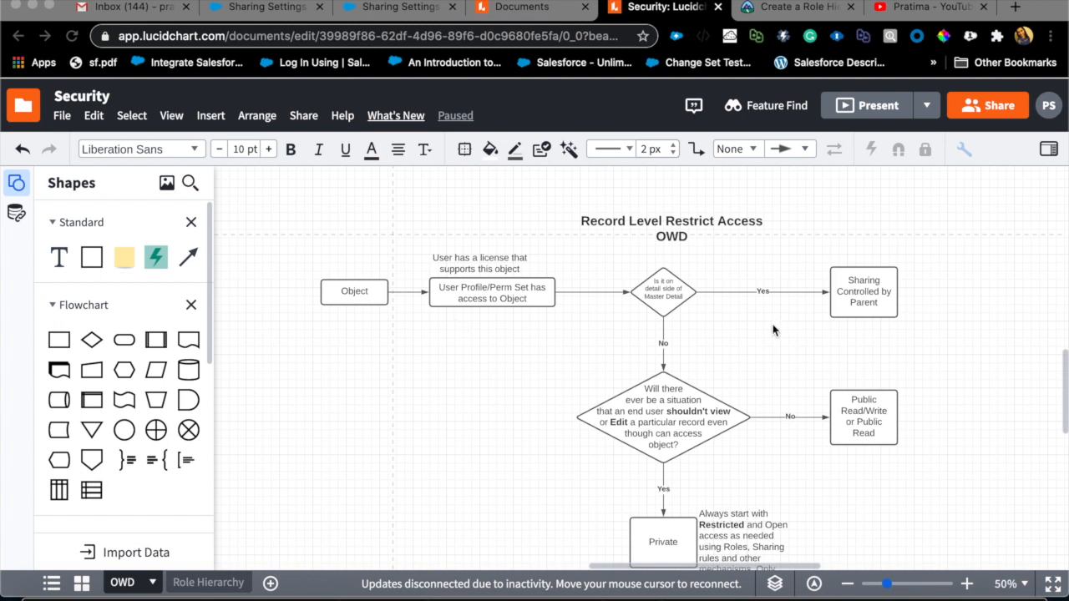
pyautogui.moveTo(656, 325)
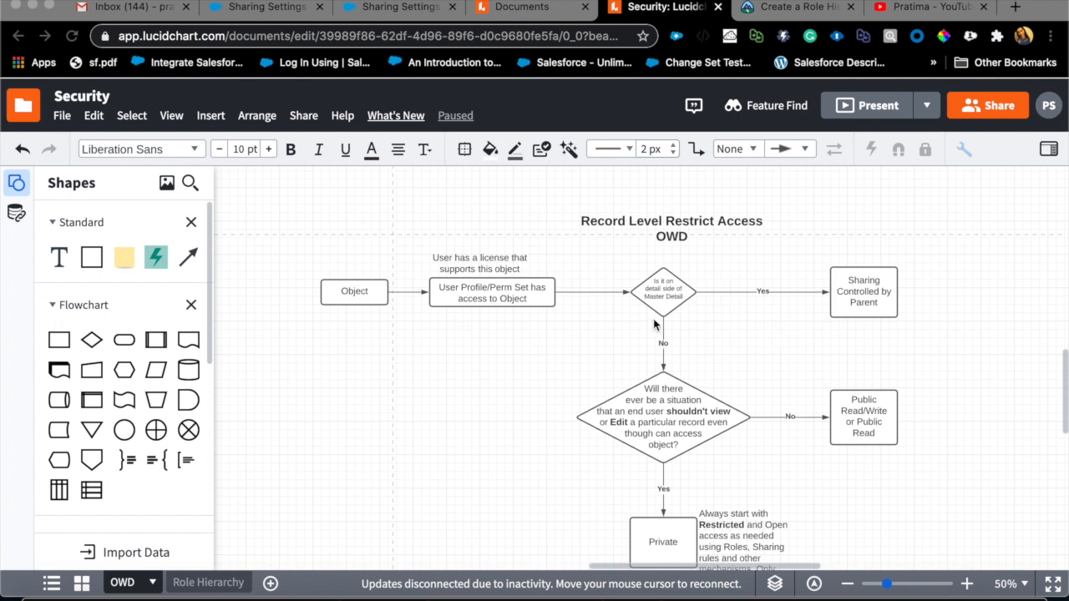
pyautogui.moveTo(710, 301)
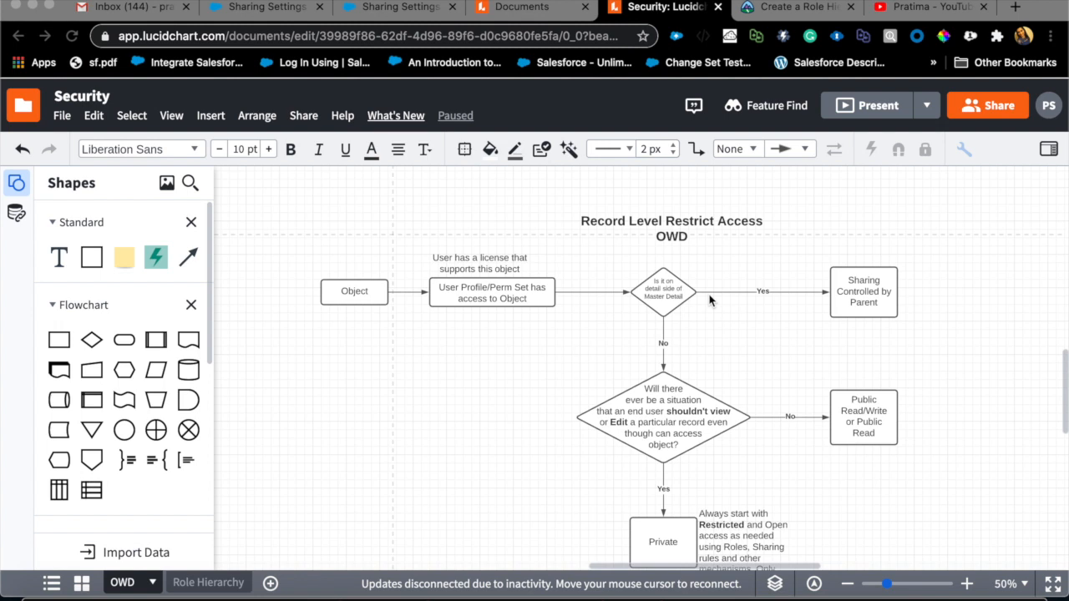
pyautogui.moveTo(668, 267)
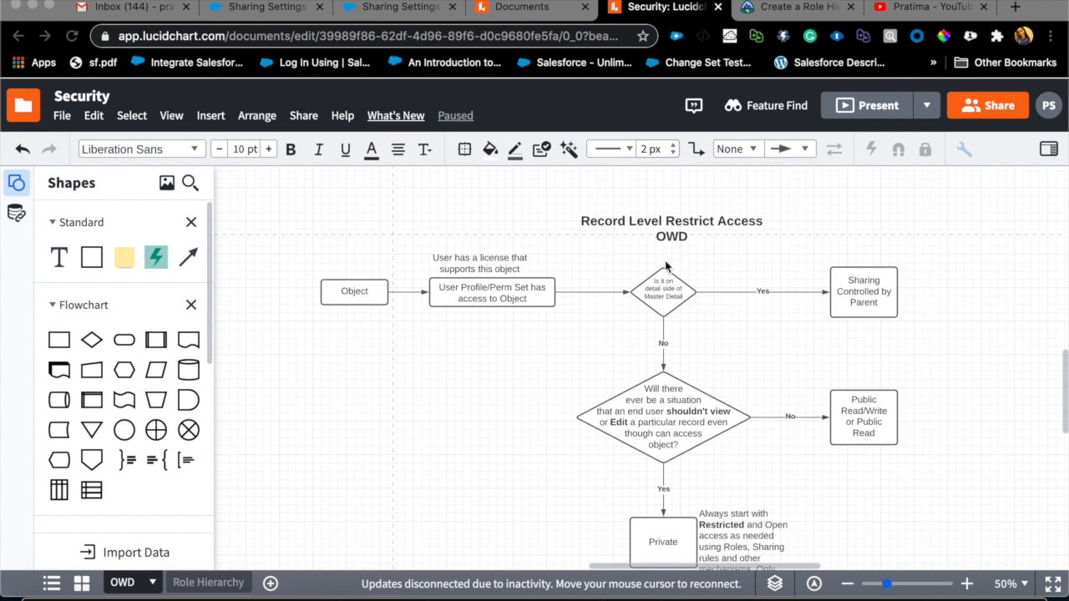
pyautogui.moveTo(667, 269)
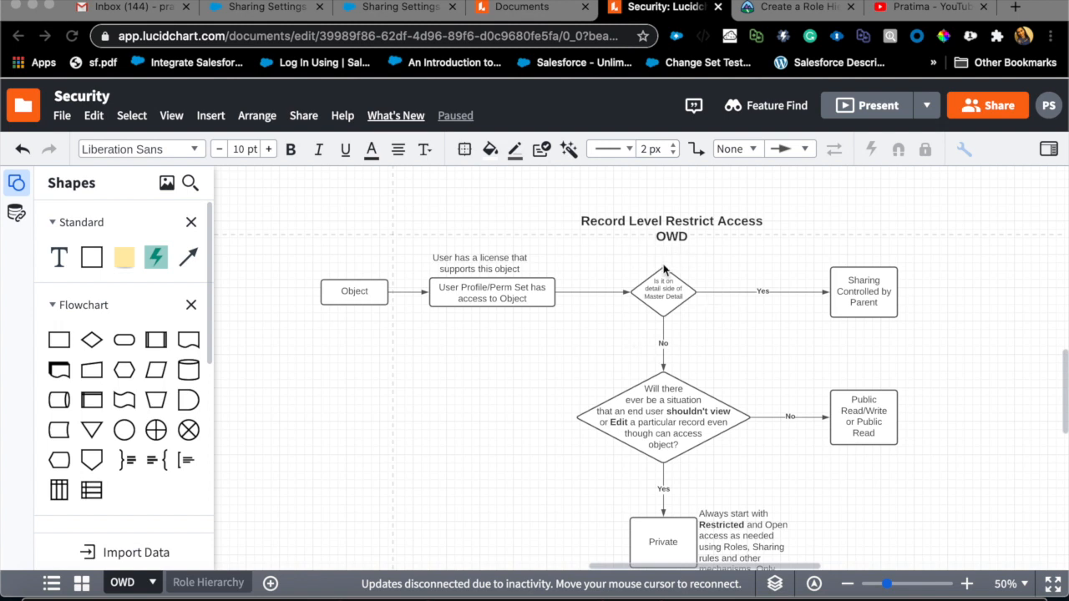
pyautogui.moveTo(651, 313)
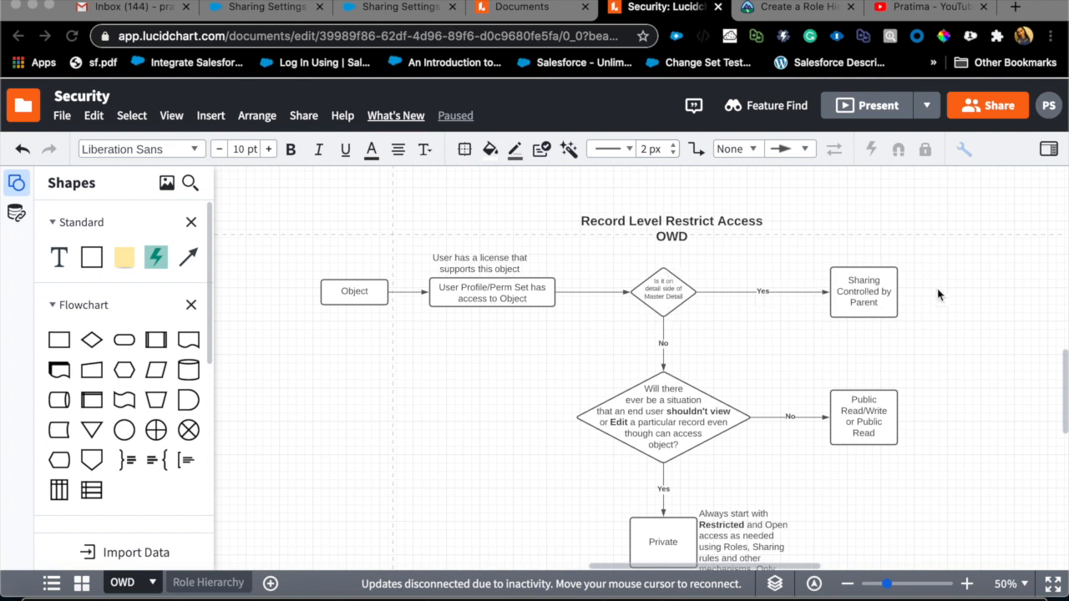
pyautogui.moveTo(885, 348)
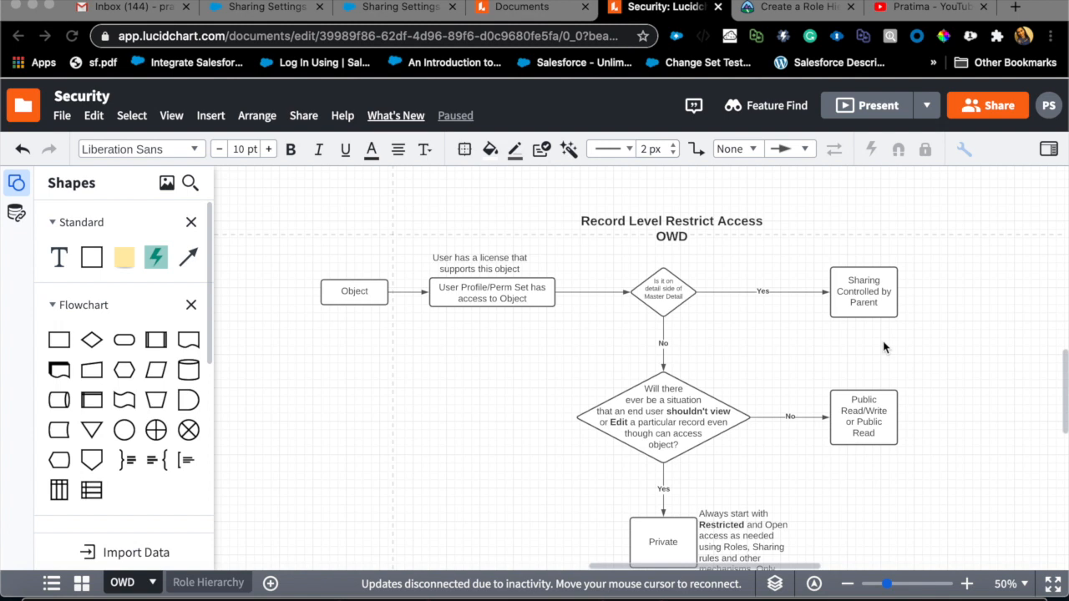
pyautogui.moveTo(882, 335)
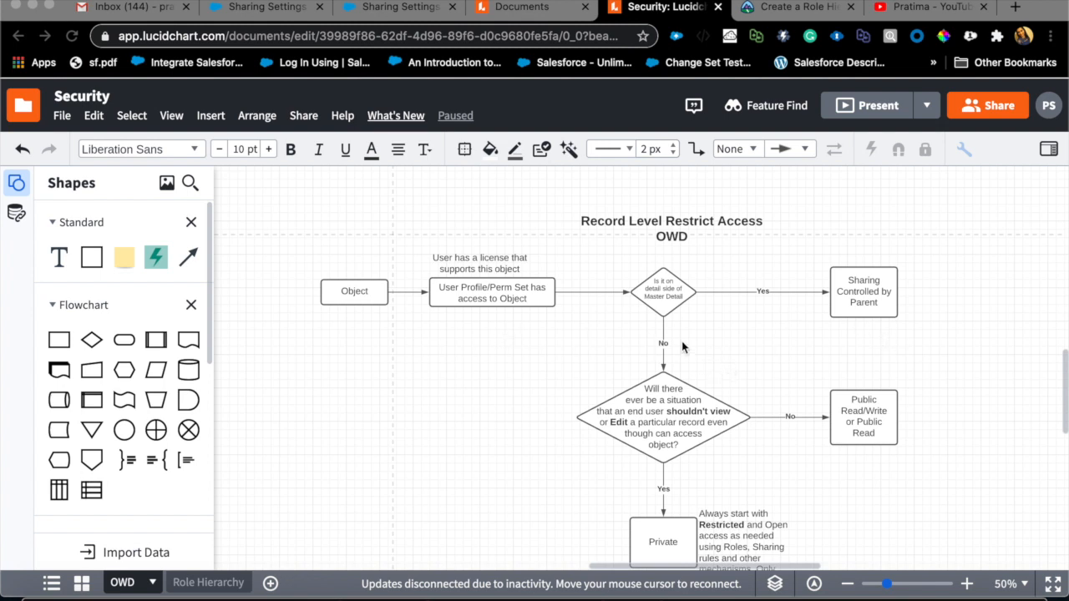
pyautogui.moveTo(675, 399)
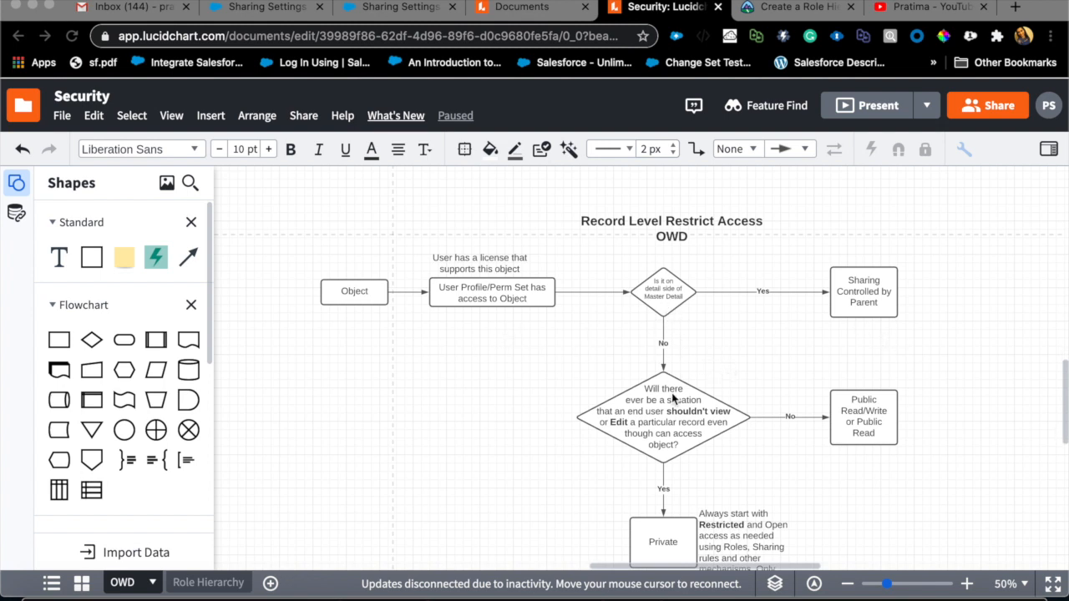
pyautogui.moveTo(742, 426)
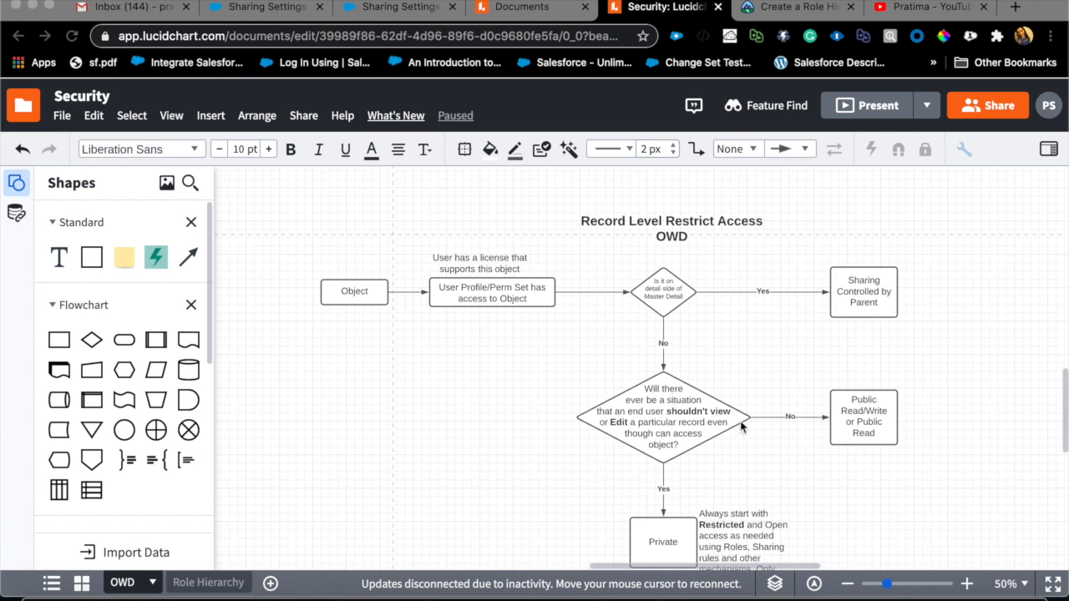
pyautogui.moveTo(633, 447)
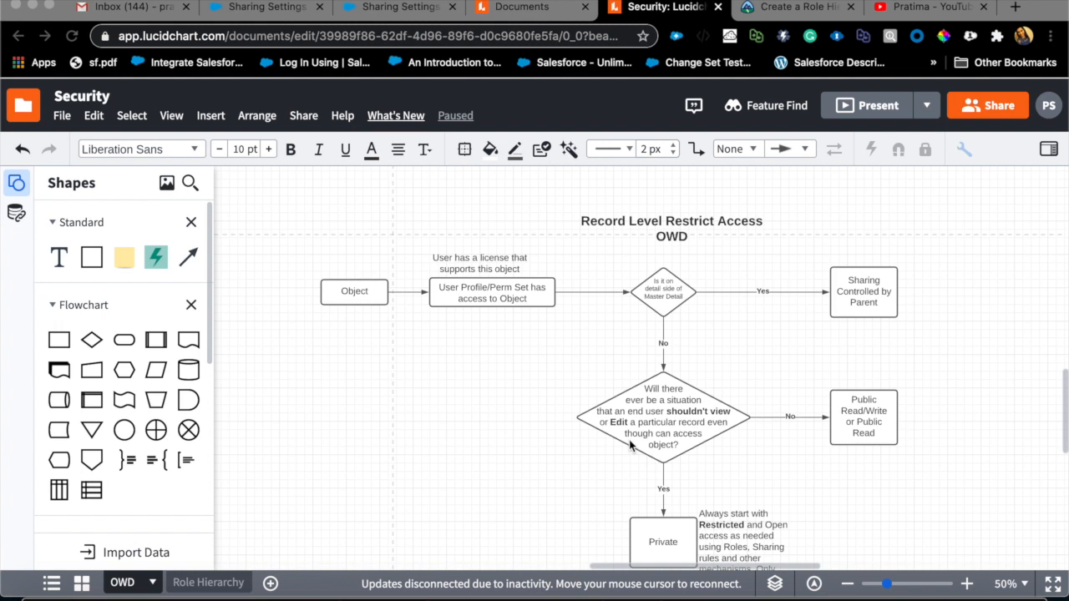
pyautogui.moveTo(581, 440)
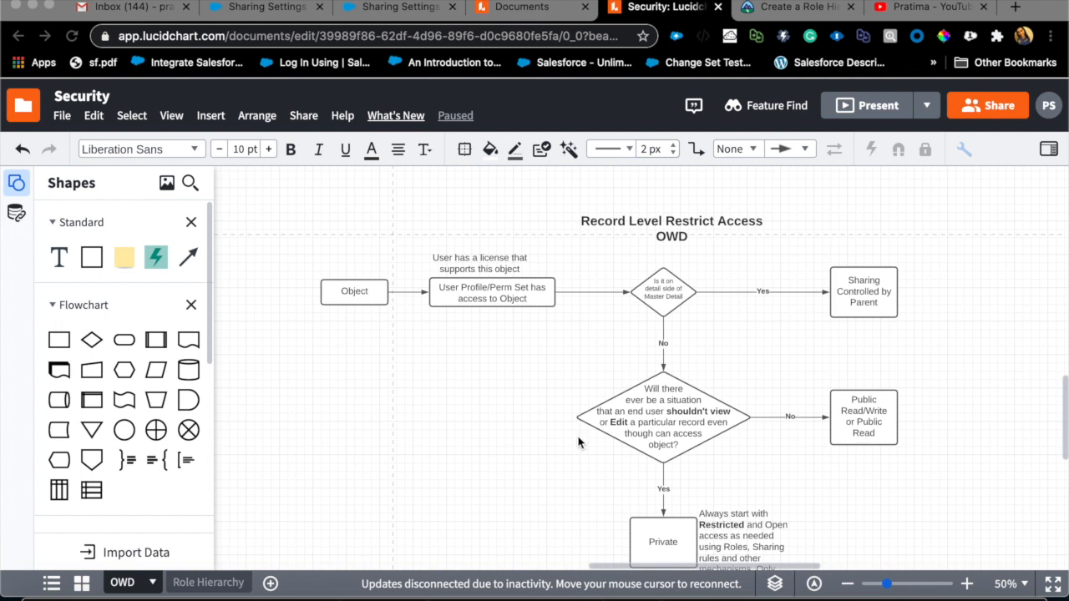
pyautogui.moveTo(683, 404)
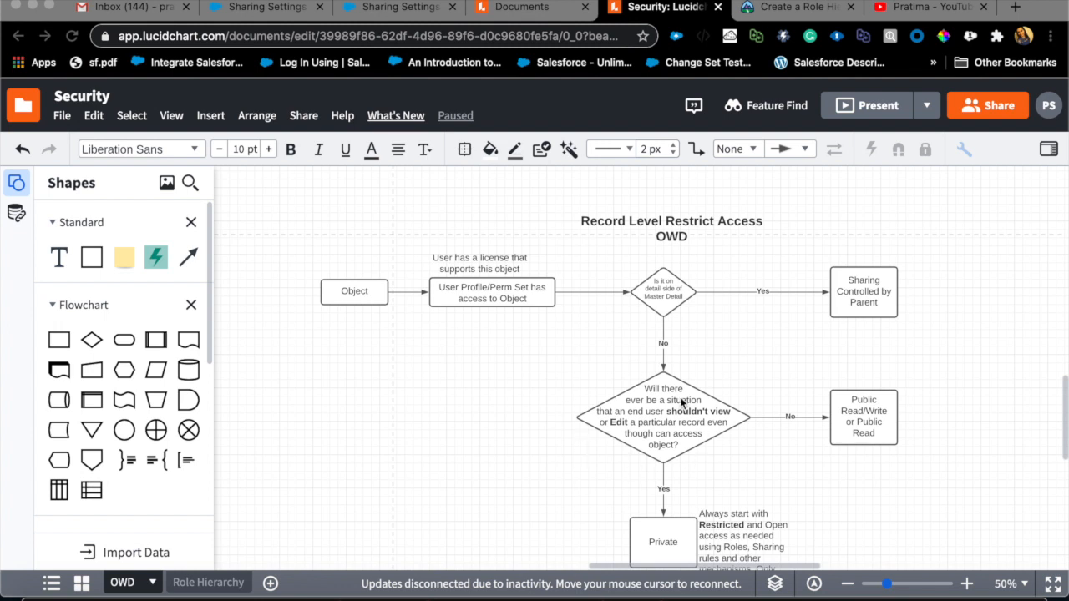
pyautogui.moveTo(838, 382)
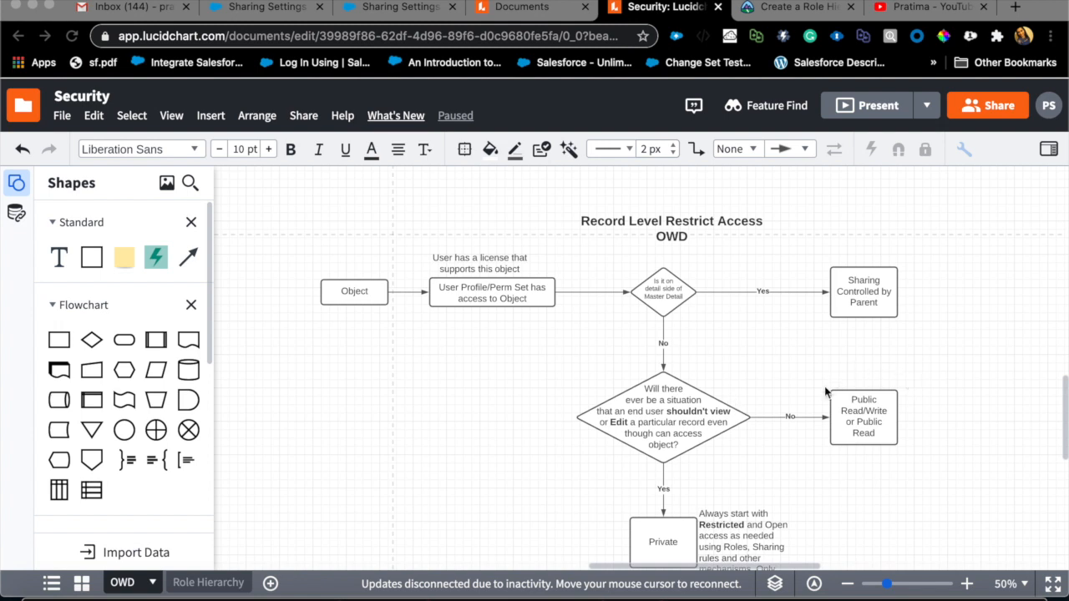
pyautogui.moveTo(748, 378)
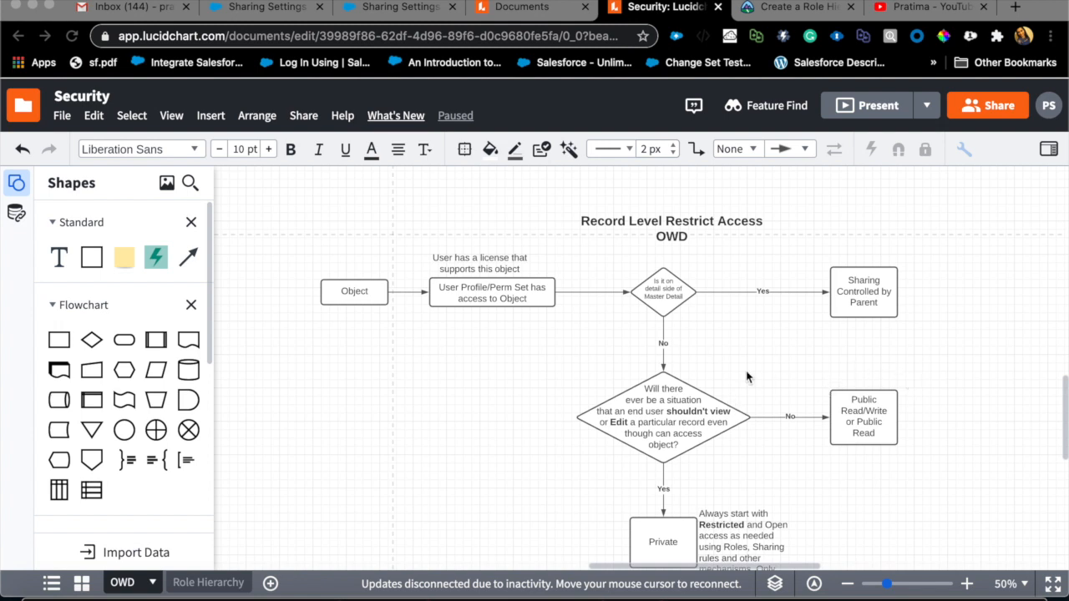
pyautogui.moveTo(738, 391)
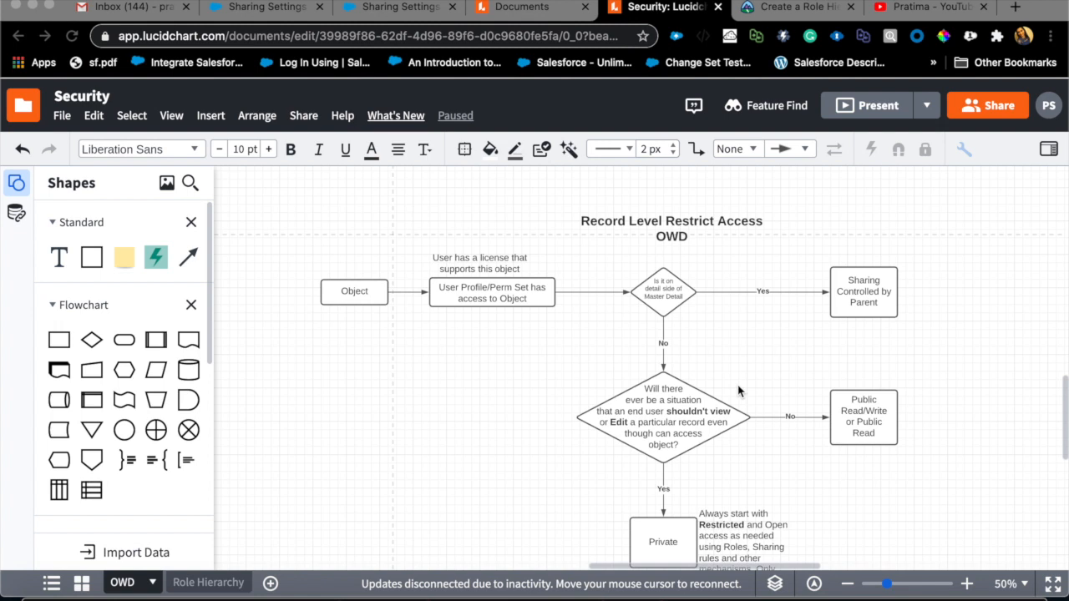
pyautogui.moveTo(668, 413)
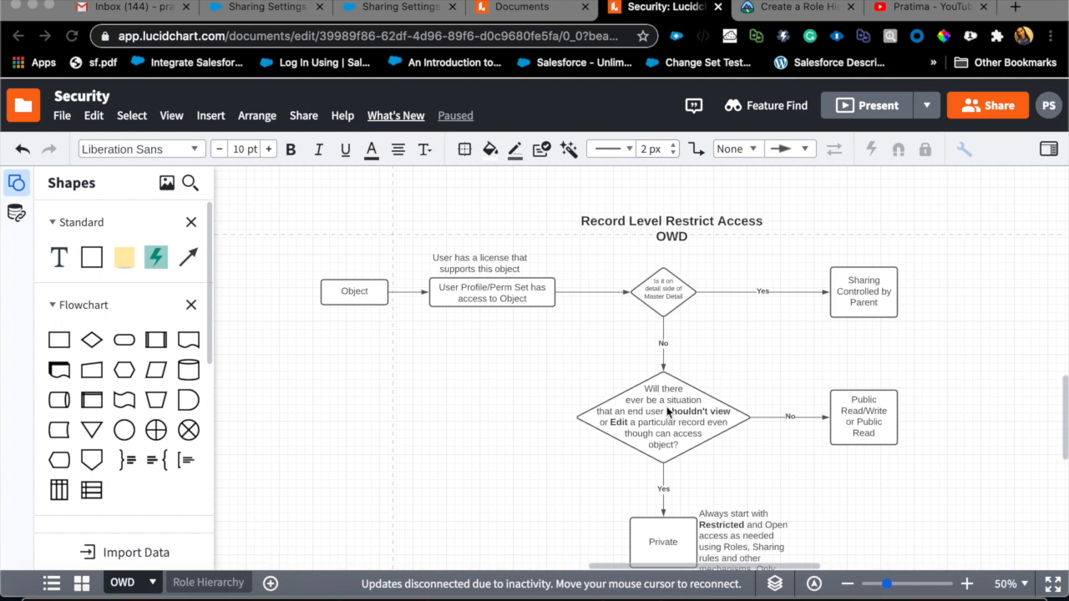
pyautogui.moveTo(708, 480)
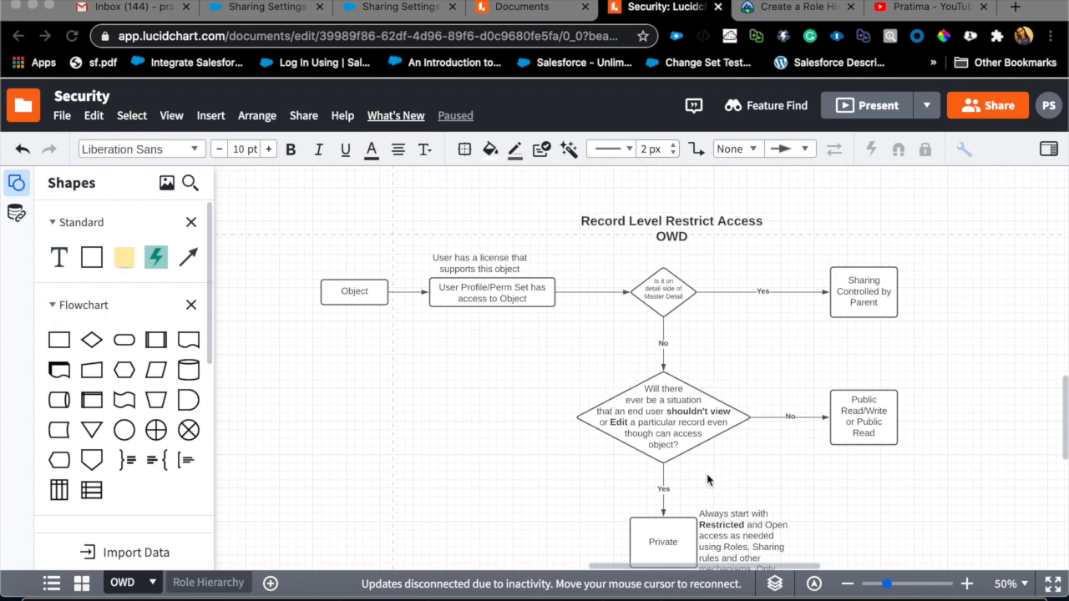
pyautogui.moveTo(620, 414)
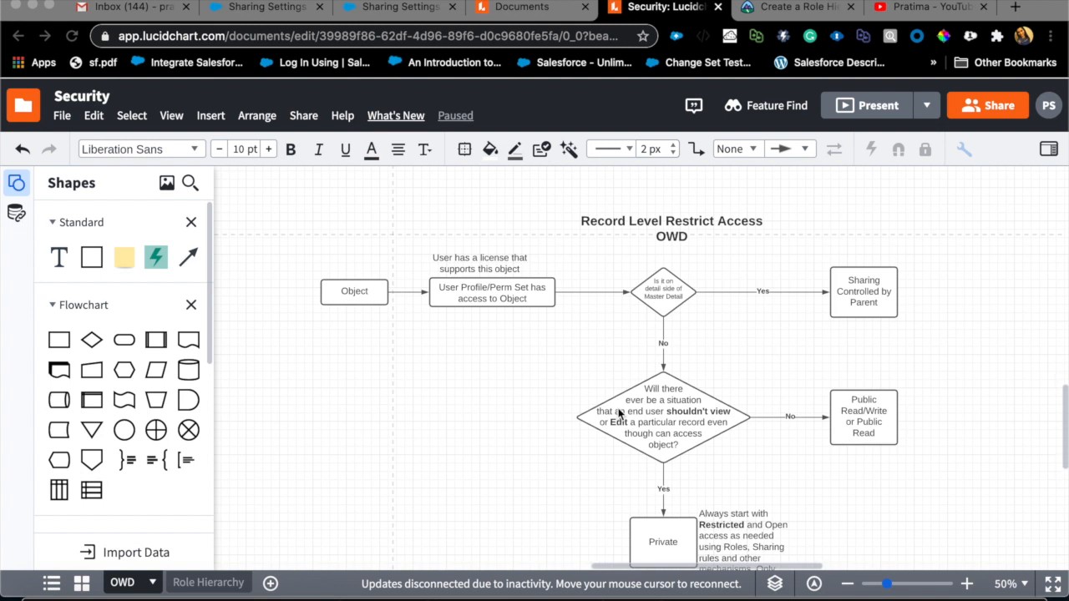
pyautogui.moveTo(775, 470)
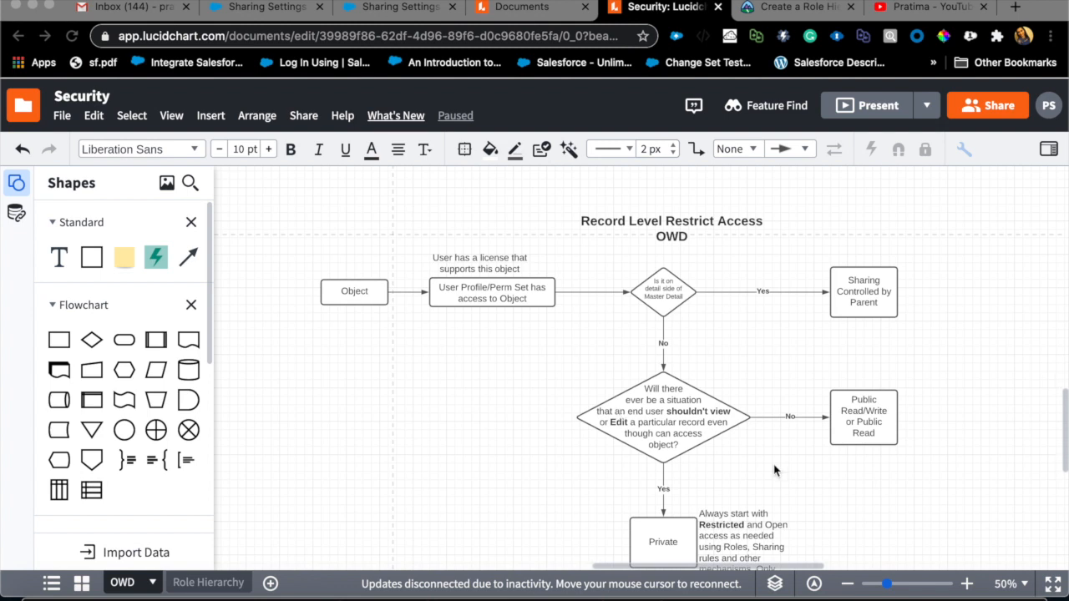
pyautogui.moveTo(656, 556)
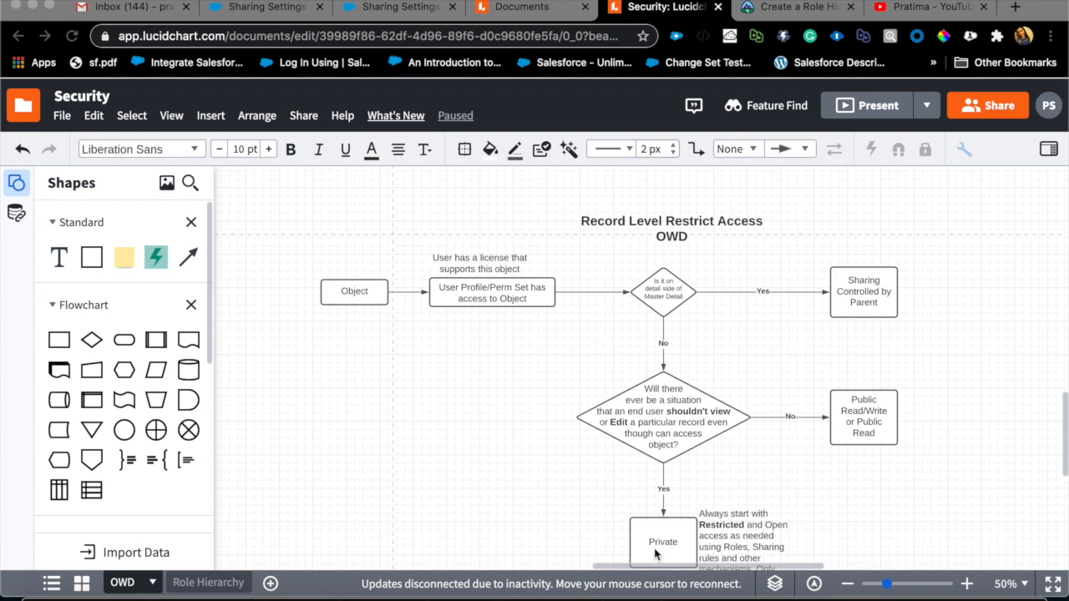
pyautogui.moveTo(684, 534)
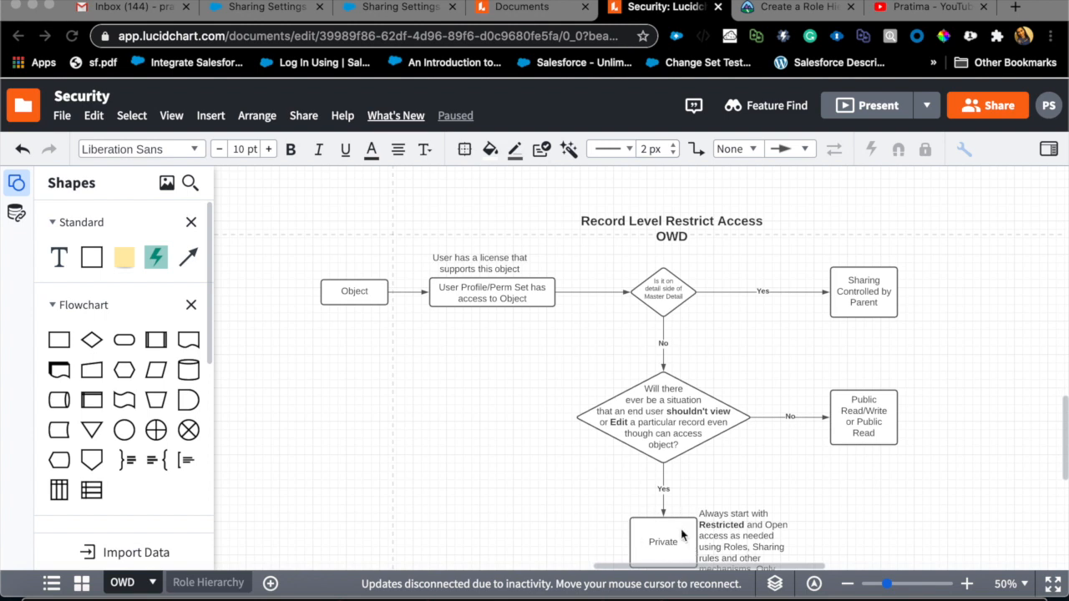
pyautogui.moveTo(669, 554)
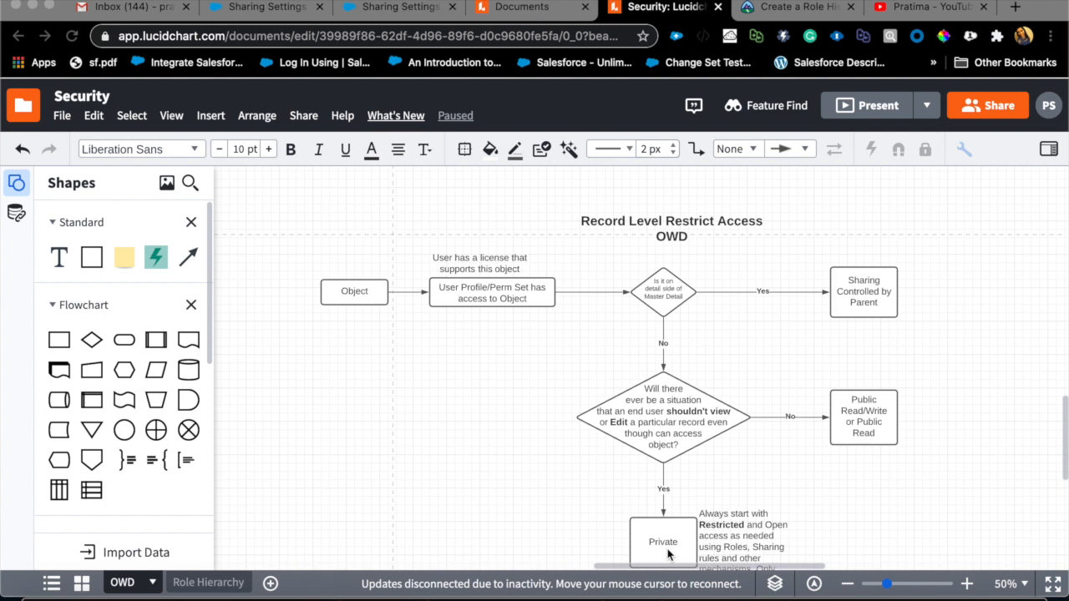
pyautogui.moveTo(669, 552)
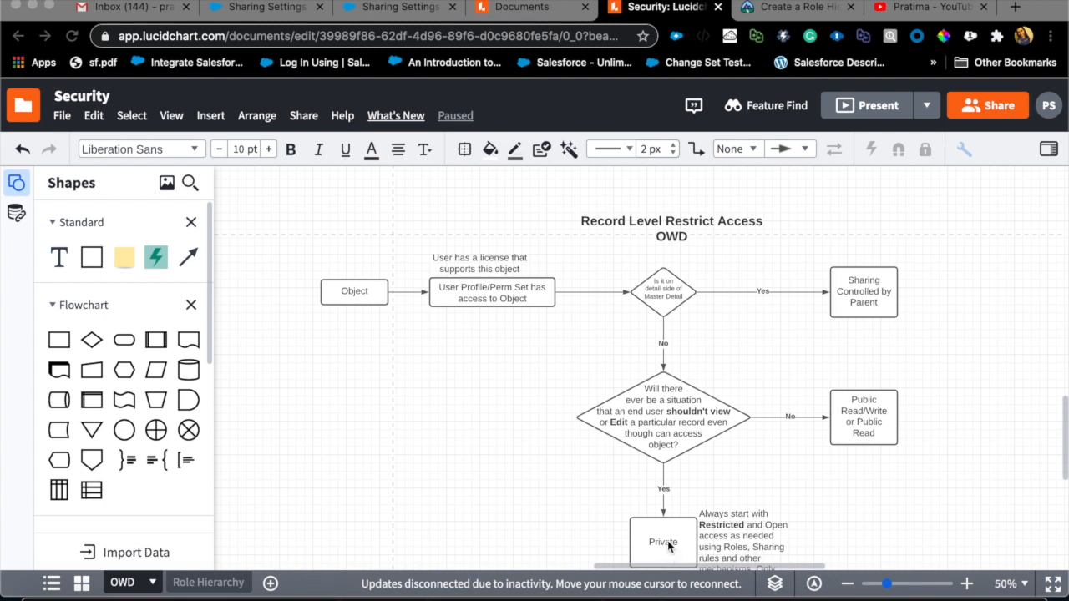
pyautogui.moveTo(632, 553)
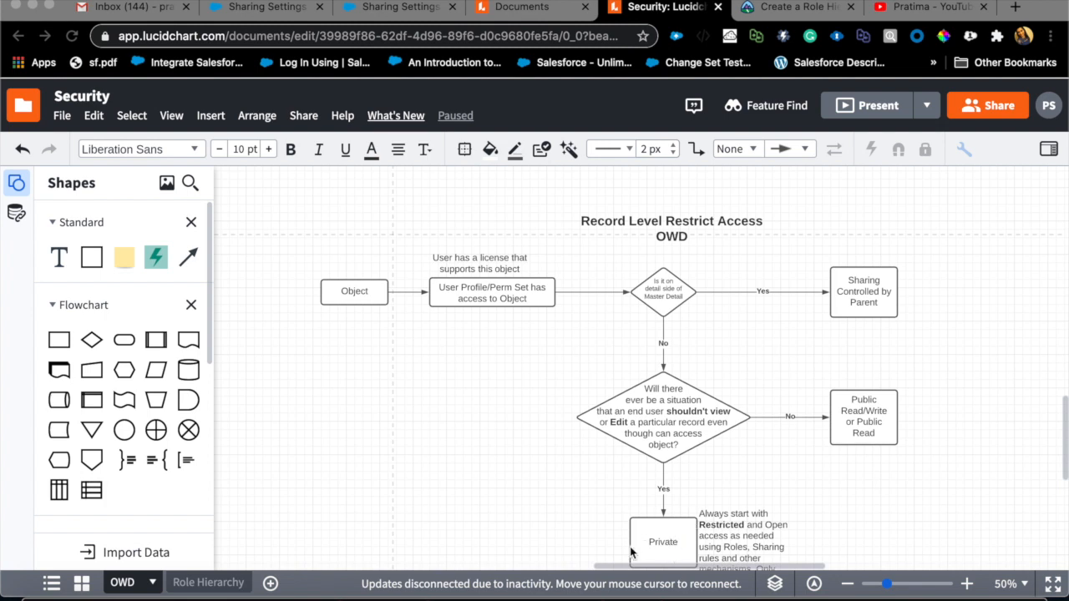
pyautogui.moveTo(687, 541)
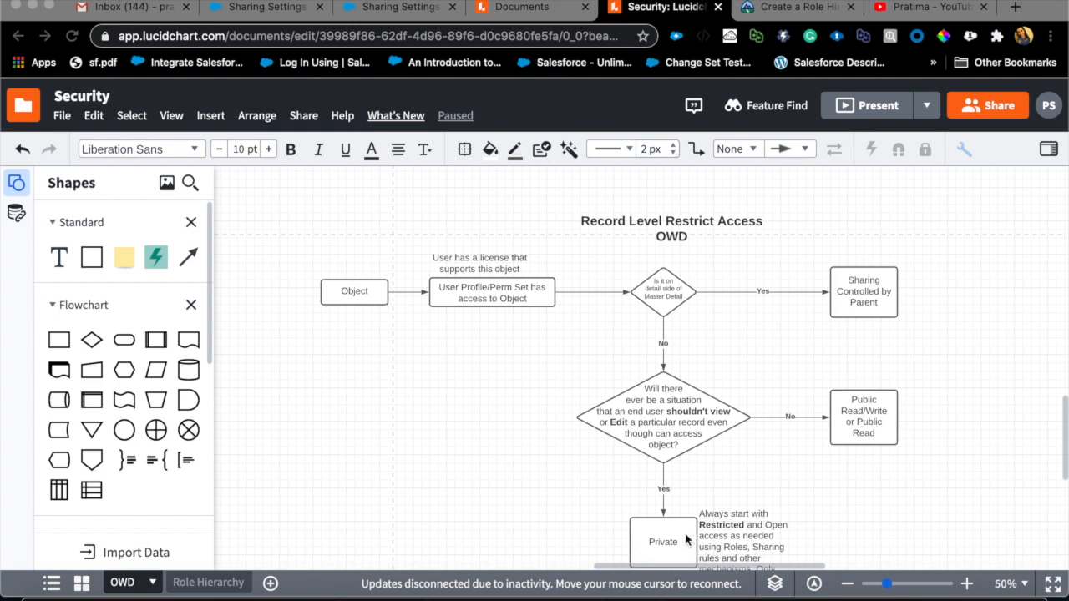
pyautogui.moveTo(631, 558)
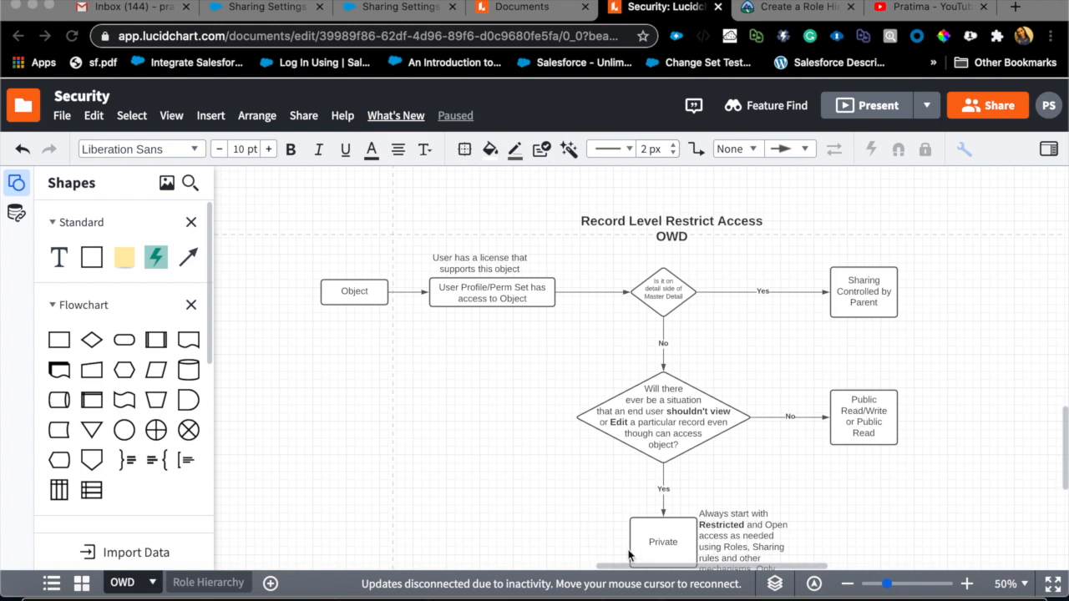
pyautogui.moveTo(735, 597)
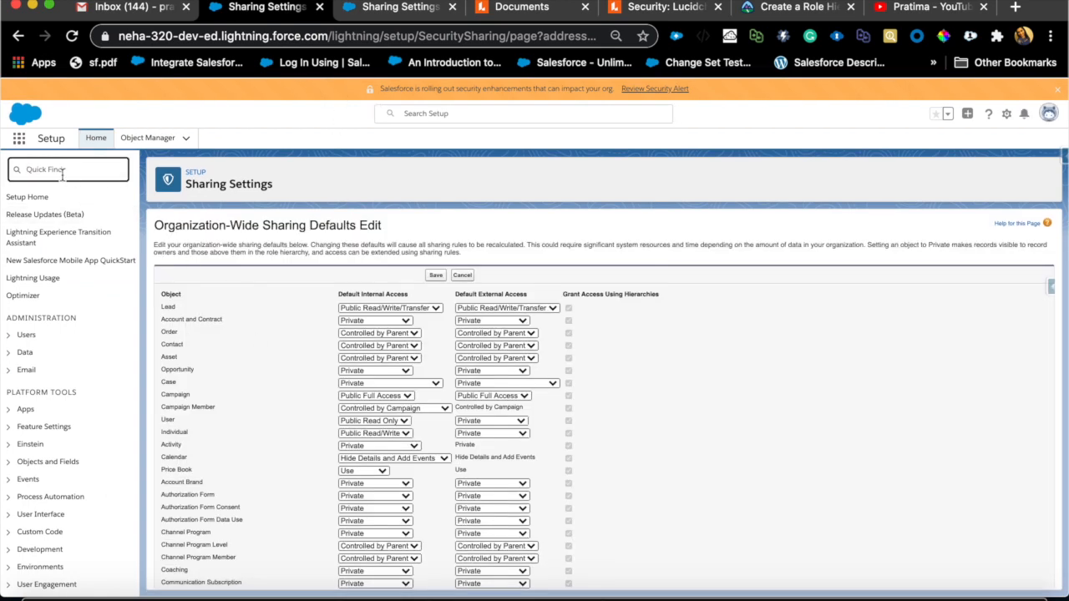
pyautogui.moveTo(433, 322)
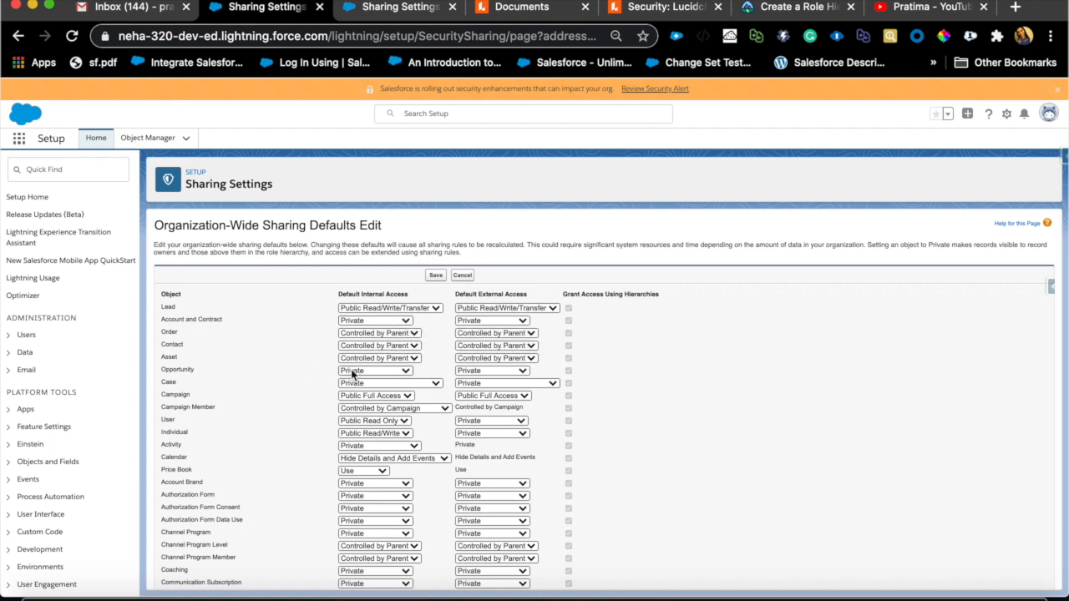
pyautogui.moveTo(375, 370)
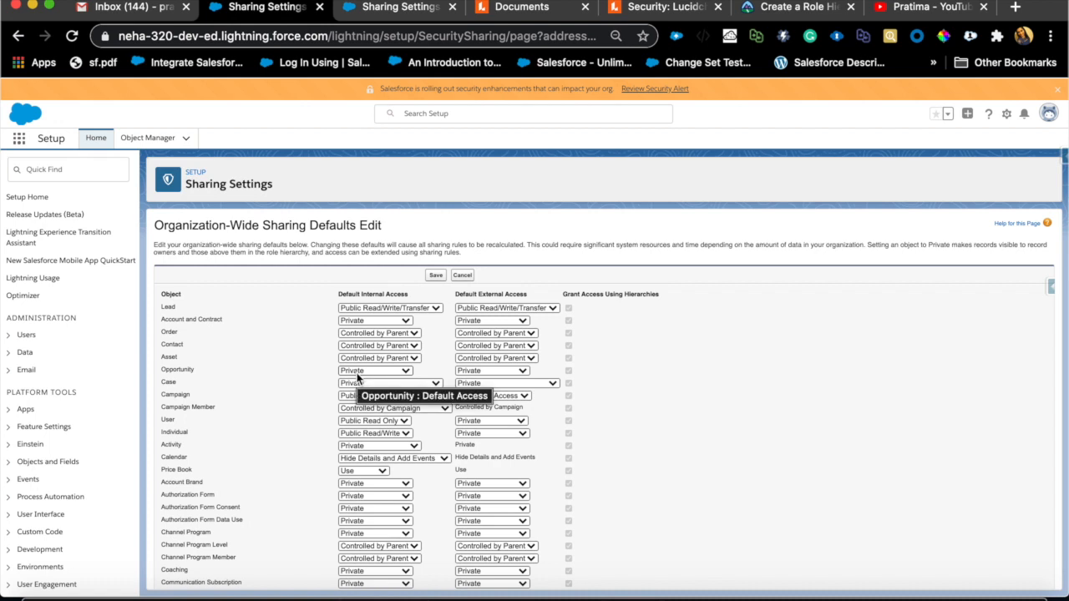
pyautogui.moveTo(351, 332)
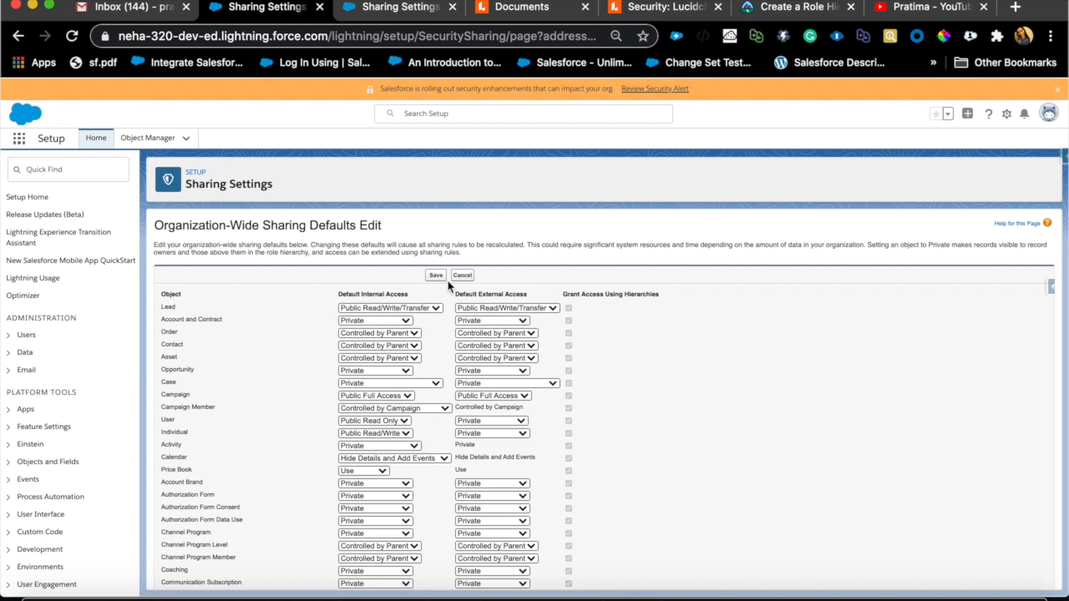
pyautogui.scroll(-3)
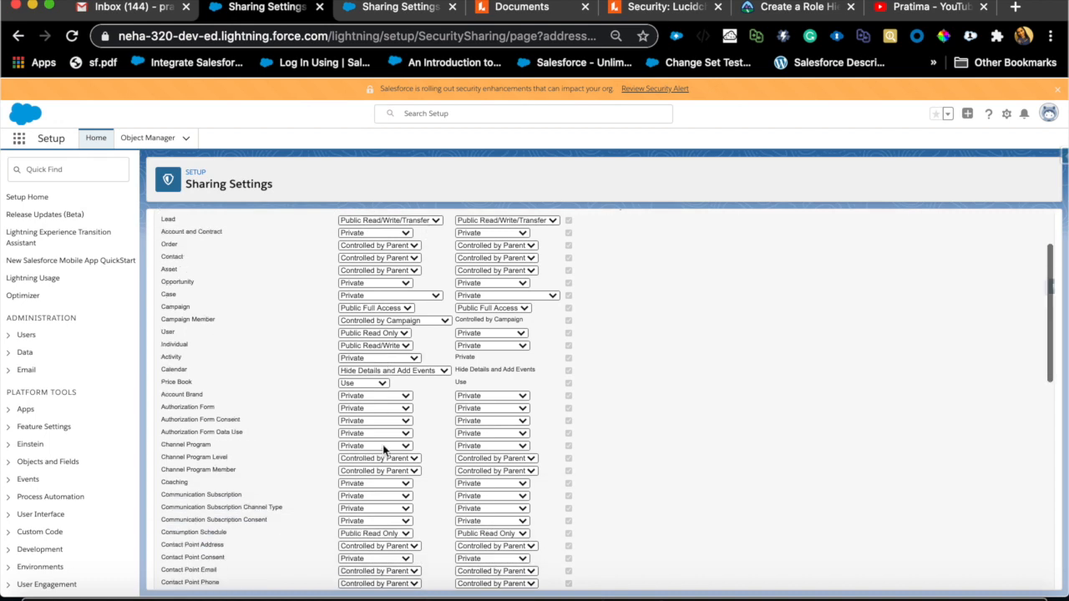
pyautogui.scroll(-3)
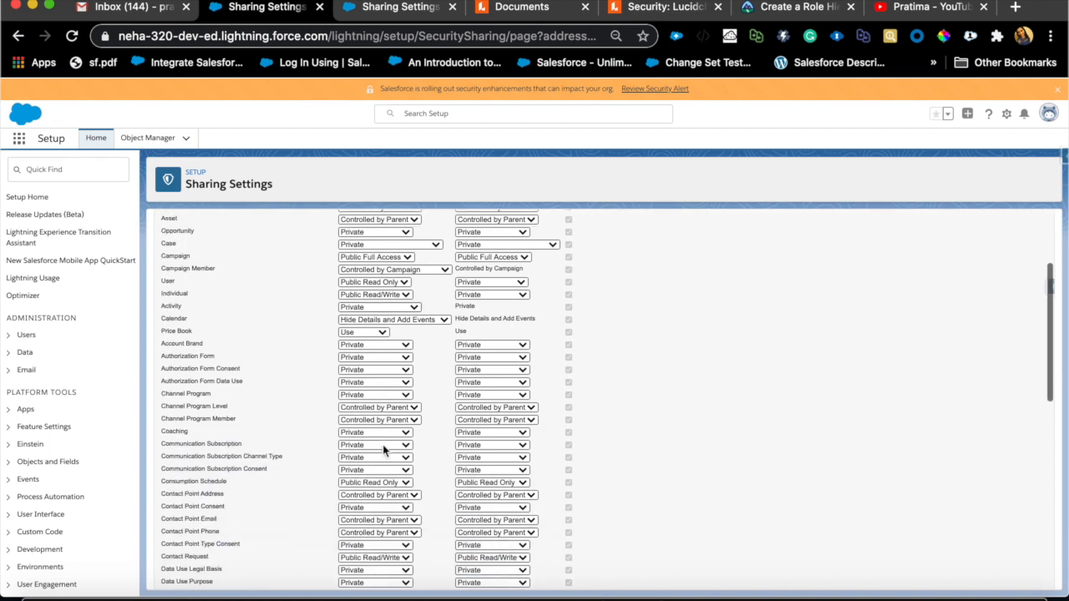
pyautogui.click(407, 410)
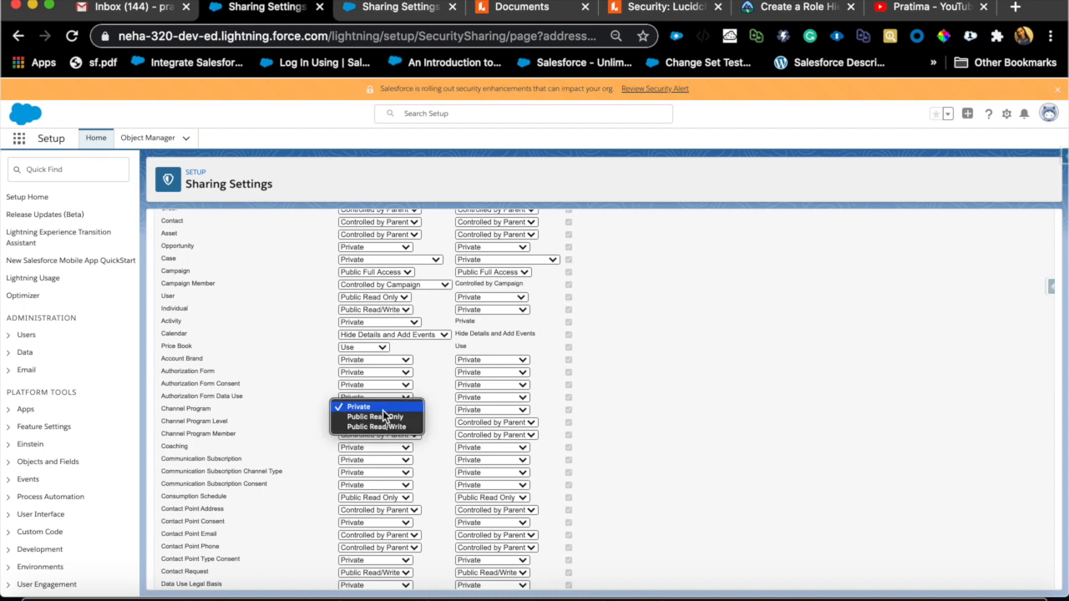
pyautogui.moveTo(378, 427)
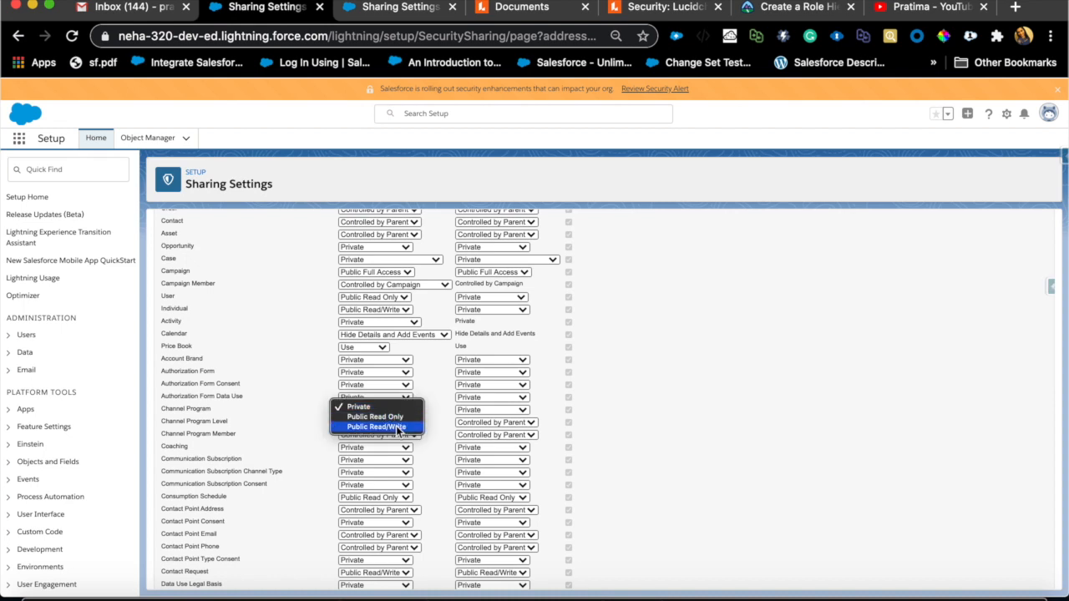
pyautogui.moveTo(388, 416)
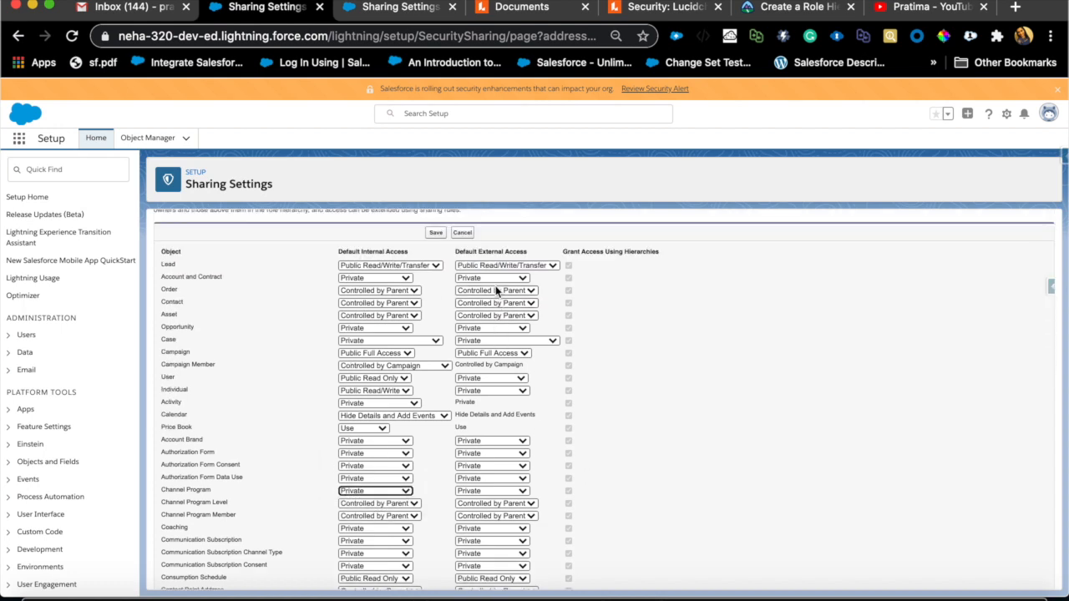
pyautogui.click(491, 277)
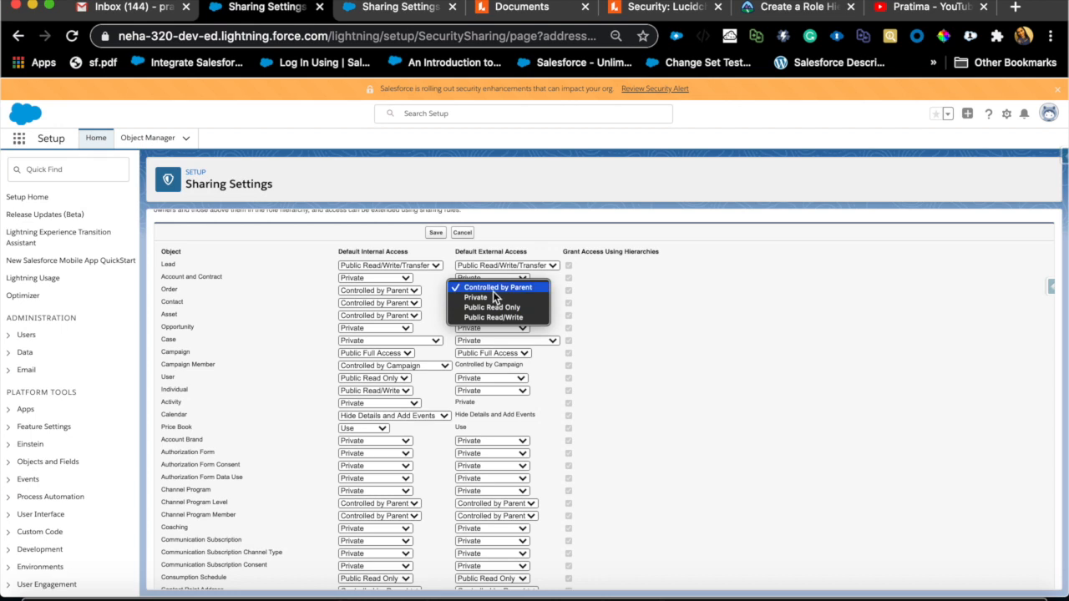
pyautogui.click(498, 287)
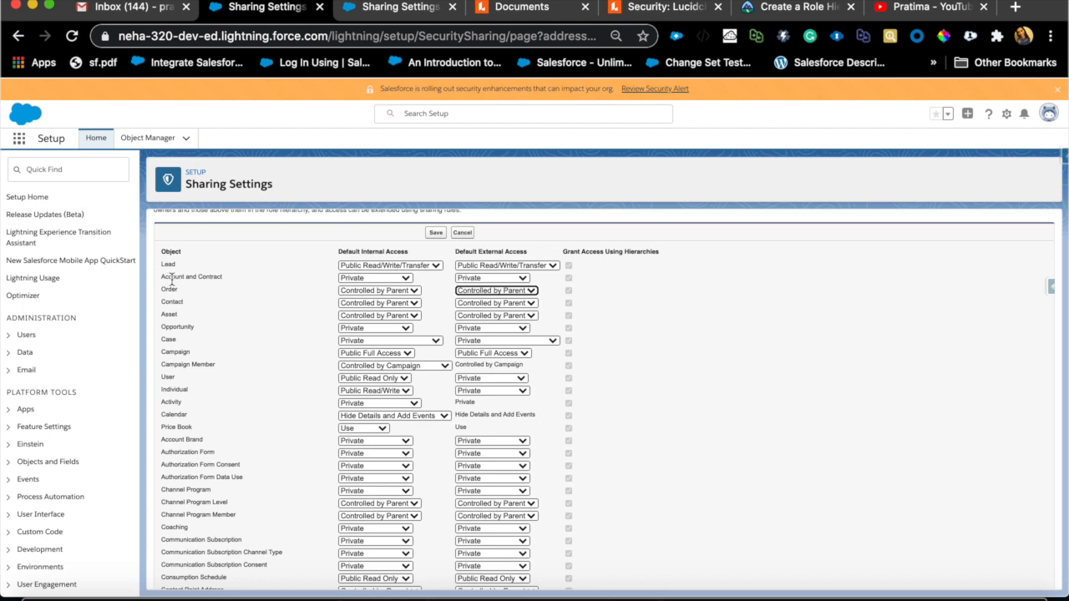
pyautogui.moveTo(240, 344)
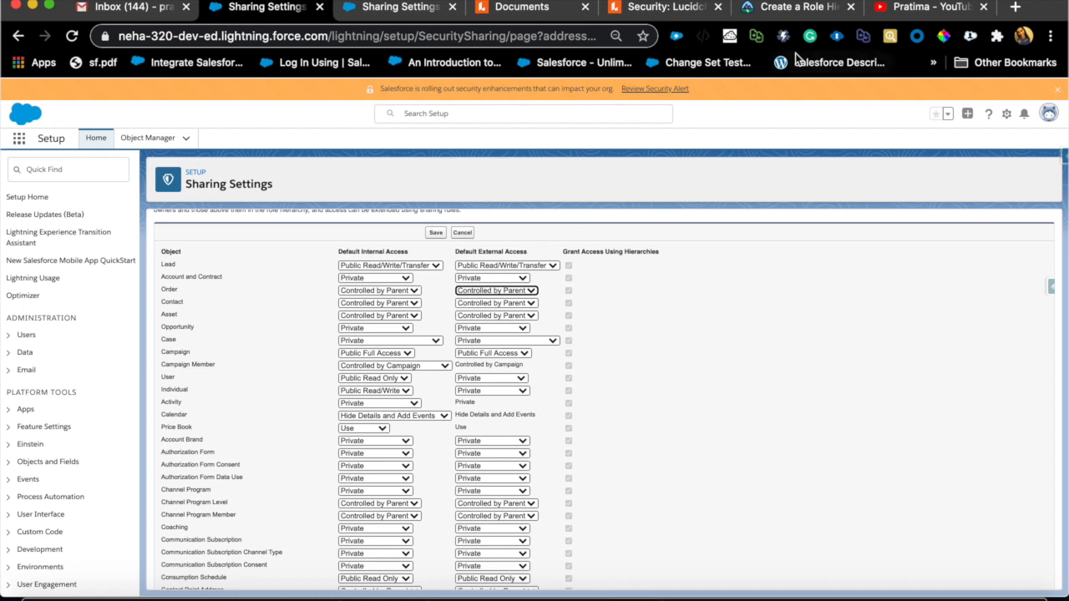
# Step: Return to the Security diagram's Record Level Restrict Access flowchart and inspect the User Profile/Perm Set step
pyautogui.click(660, 7)
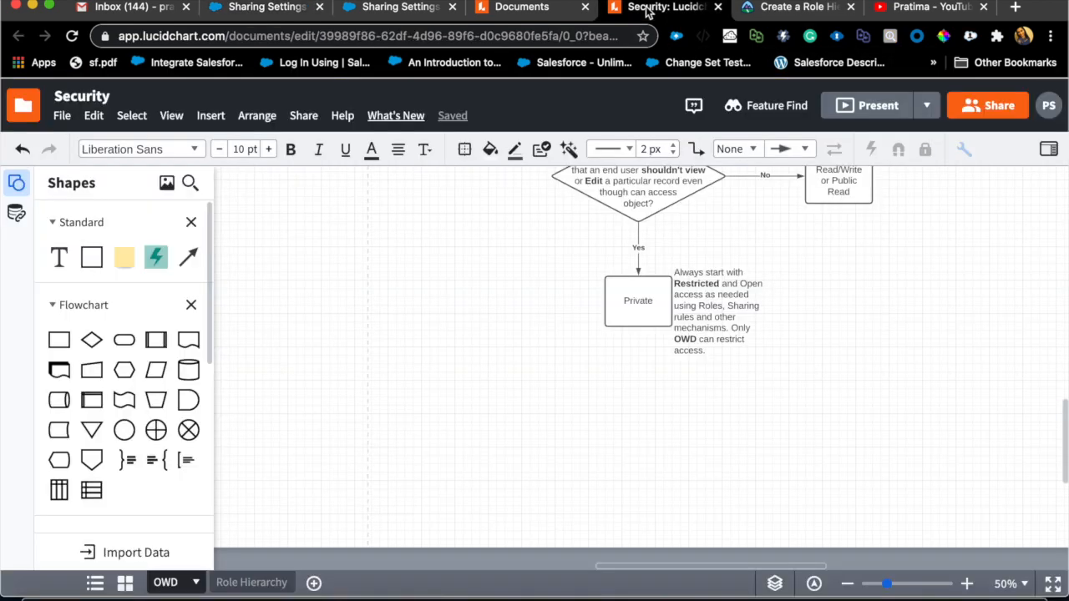
pyautogui.scroll(-3)
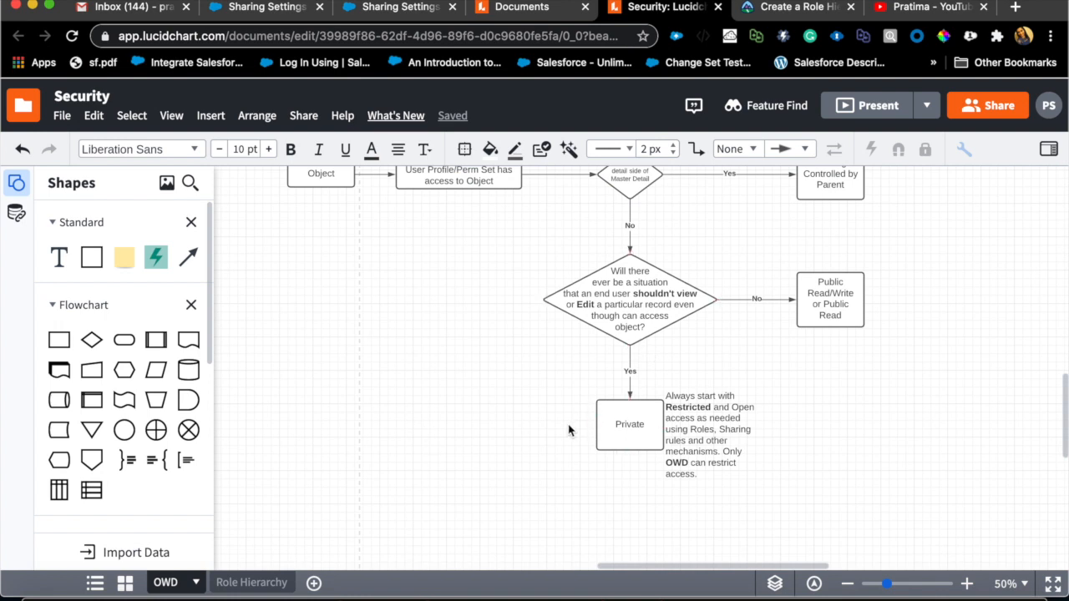
pyautogui.moveTo(370, 547)
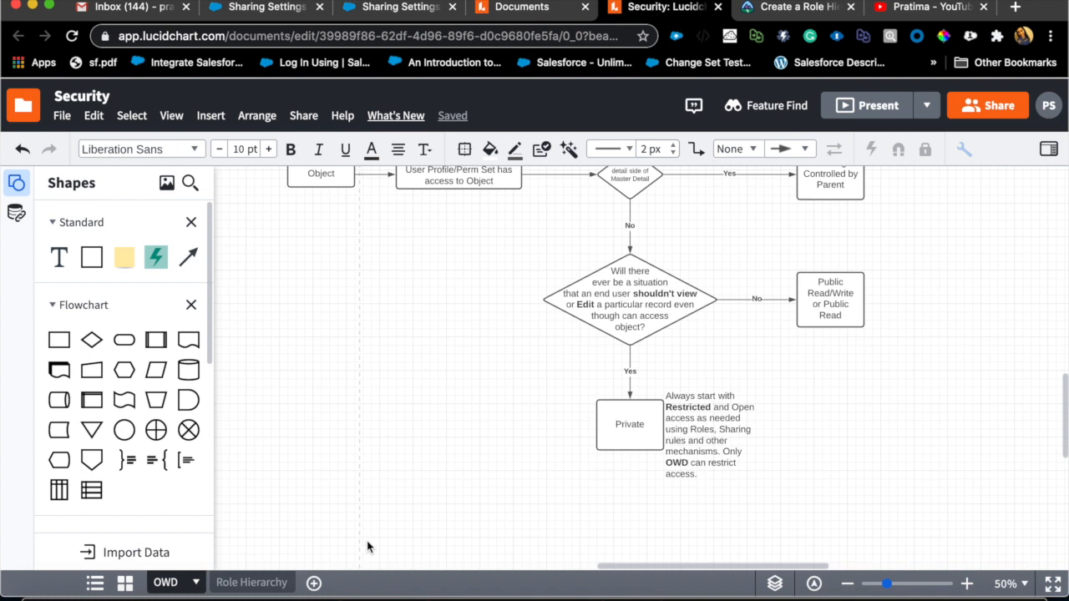
pyautogui.click(711, 434)
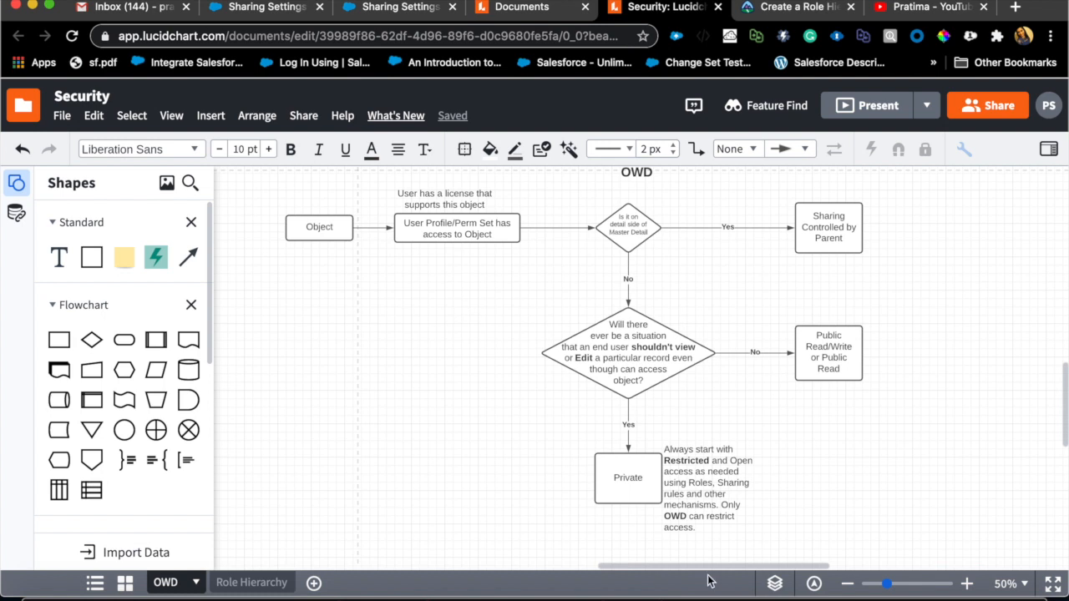
pyautogui.moveTo(456, 383)
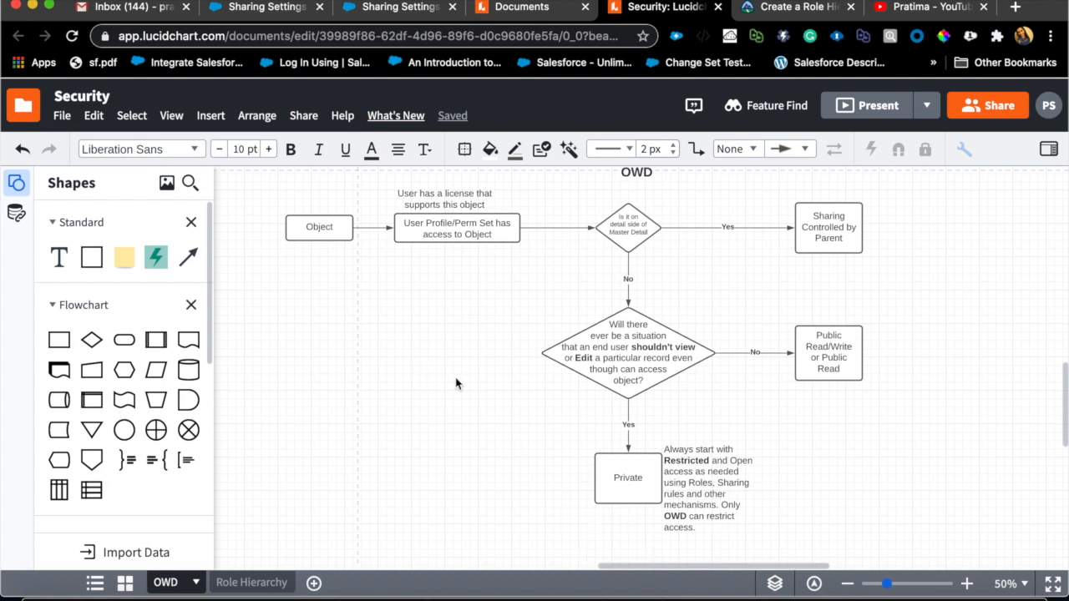
pyautogui.moveTo(345, 403)
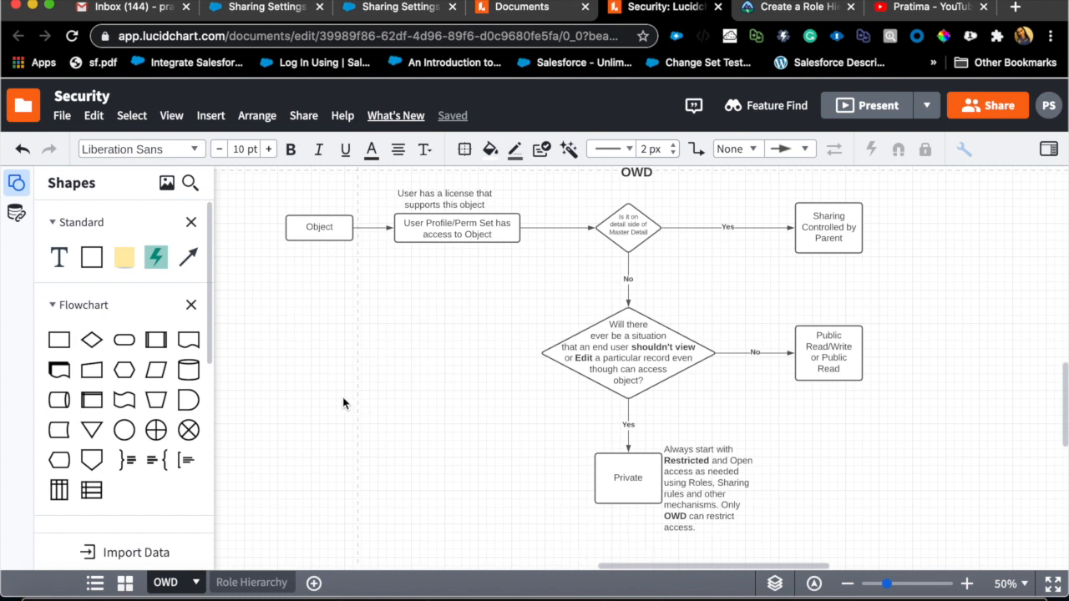
pyautogui.moveTo(463, 457)
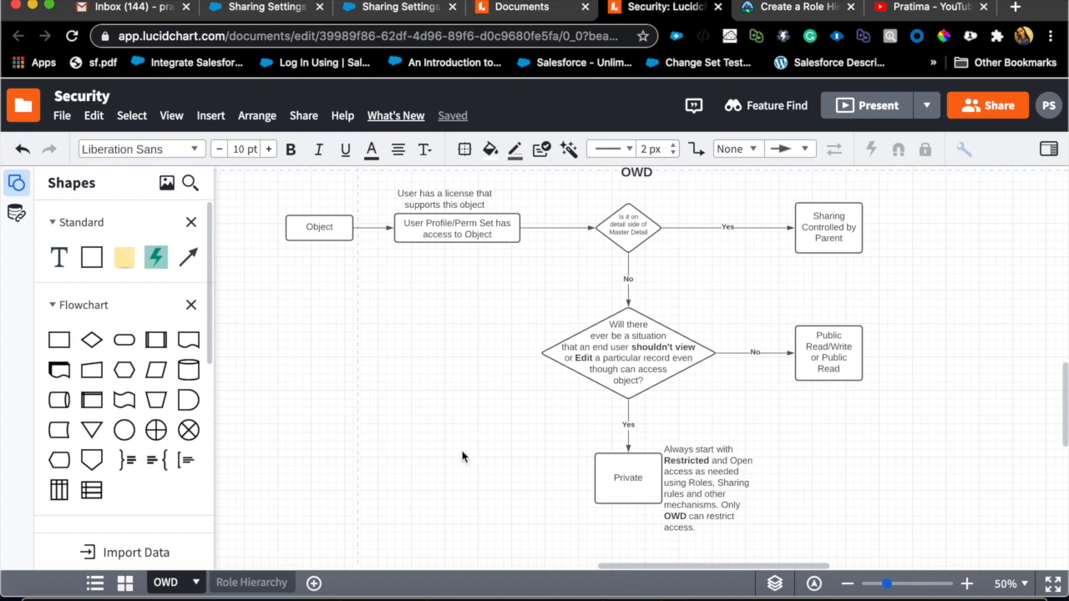
pyautogui.moveTo(537, 507)
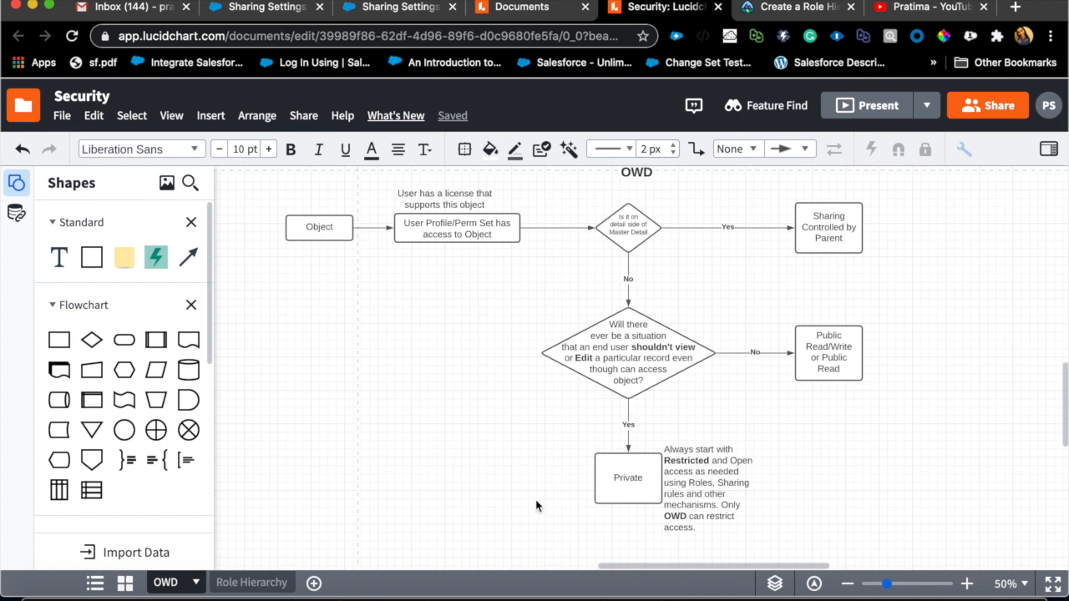
pyautogui.click(457, 228)
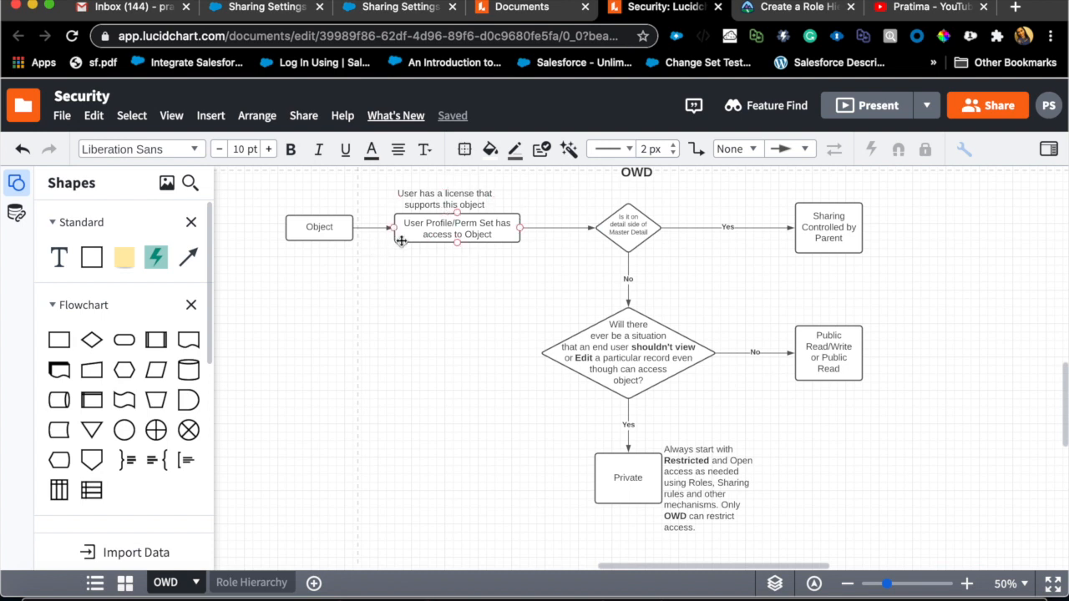
pyautogui.click(246, 560)
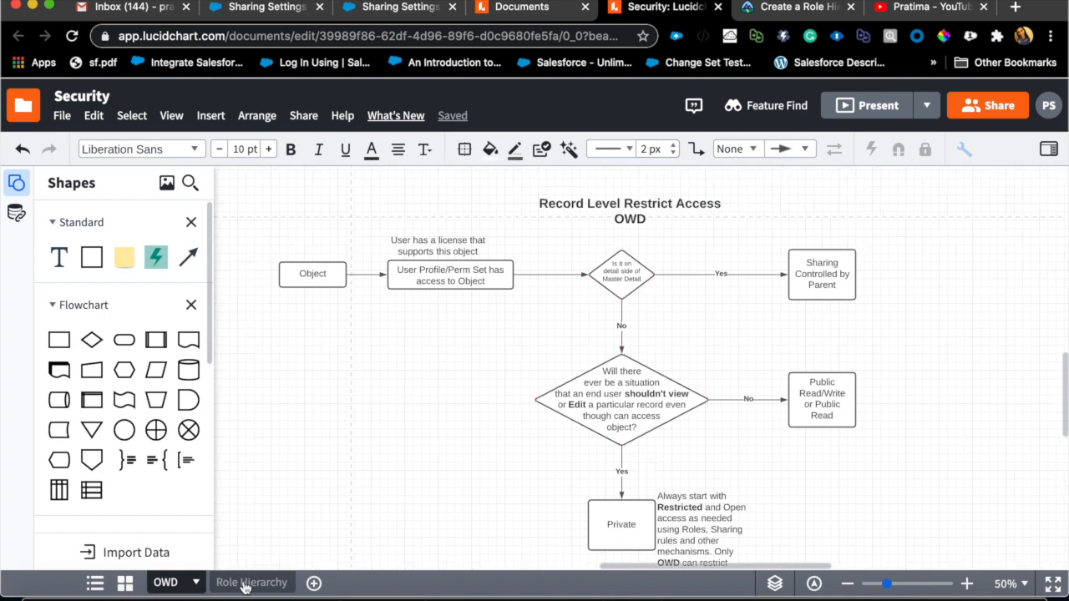
# Step: Show the Role Hierarchy page: CEO over APAC, EU and AMEA with East/West branches
pyautogui.click(252, 582)
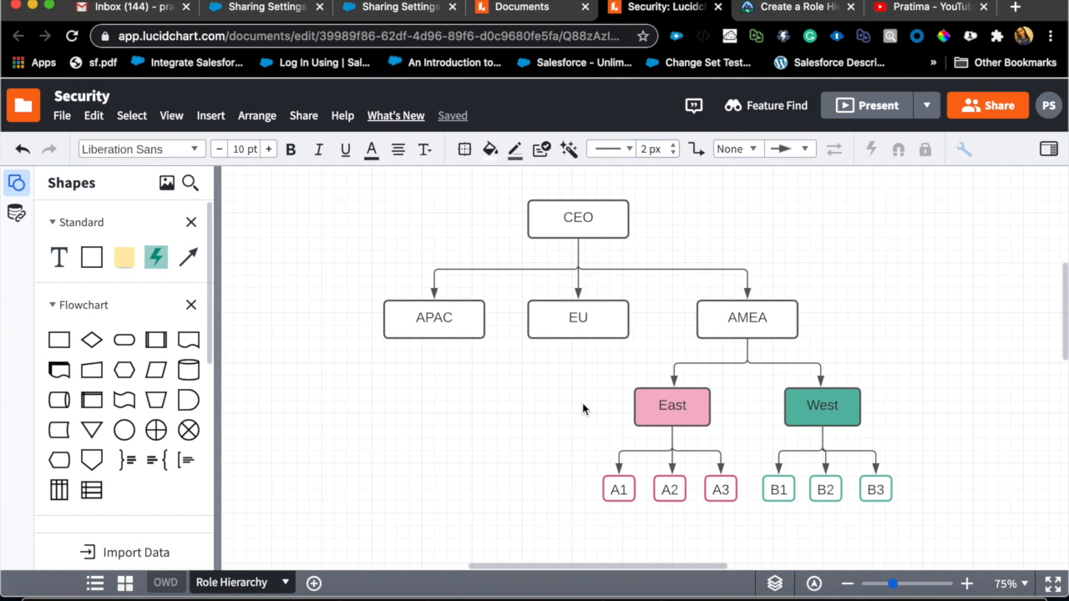
pyautogui.moveTo(238, 576)
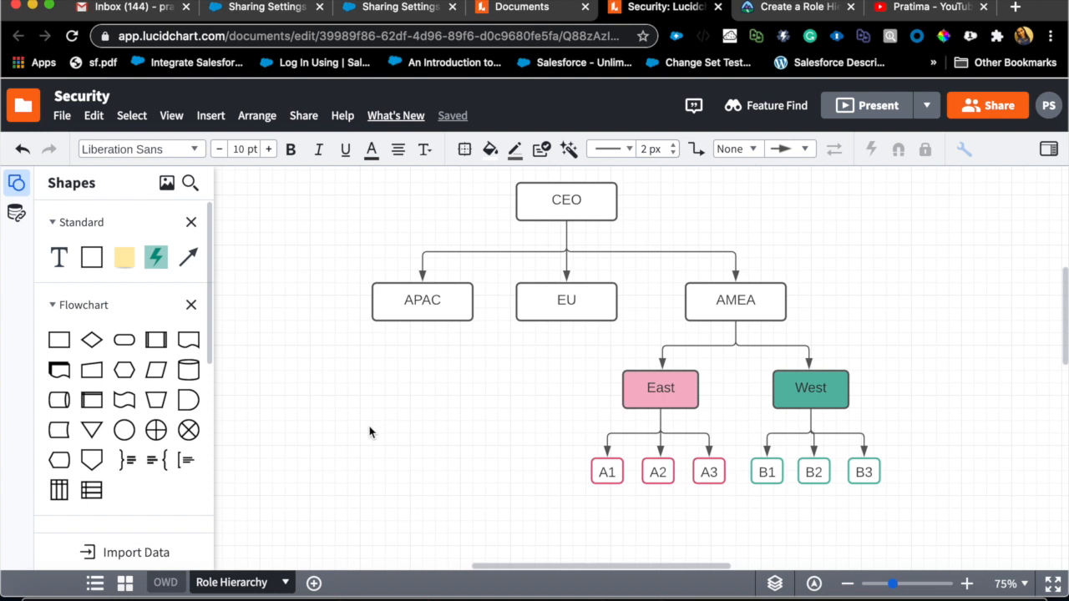
pyautogui.moveTo(282, 204)
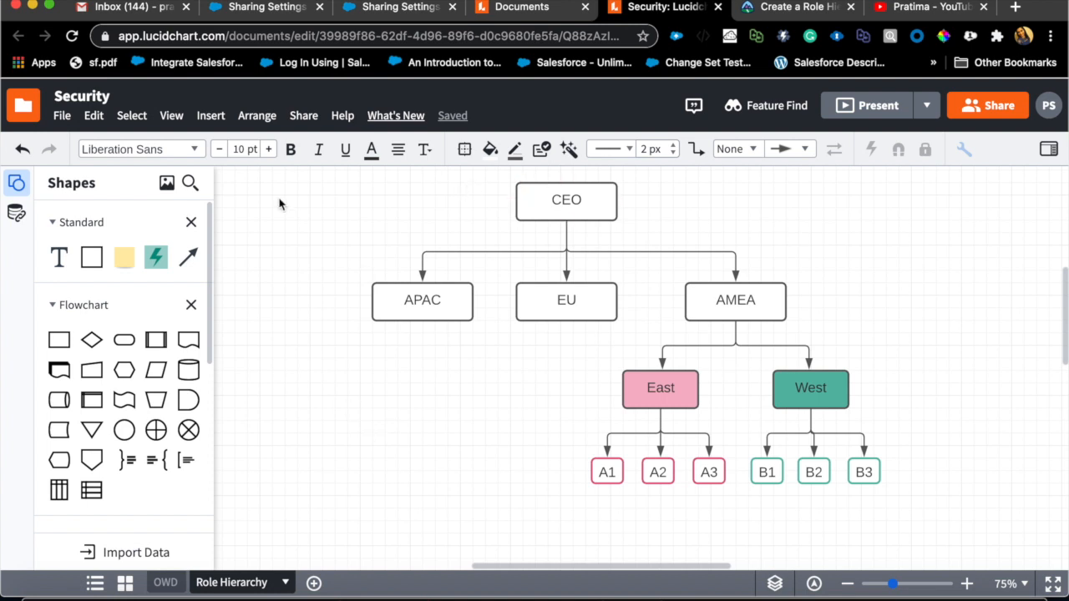
pyautogui.moveTo(714, 209)
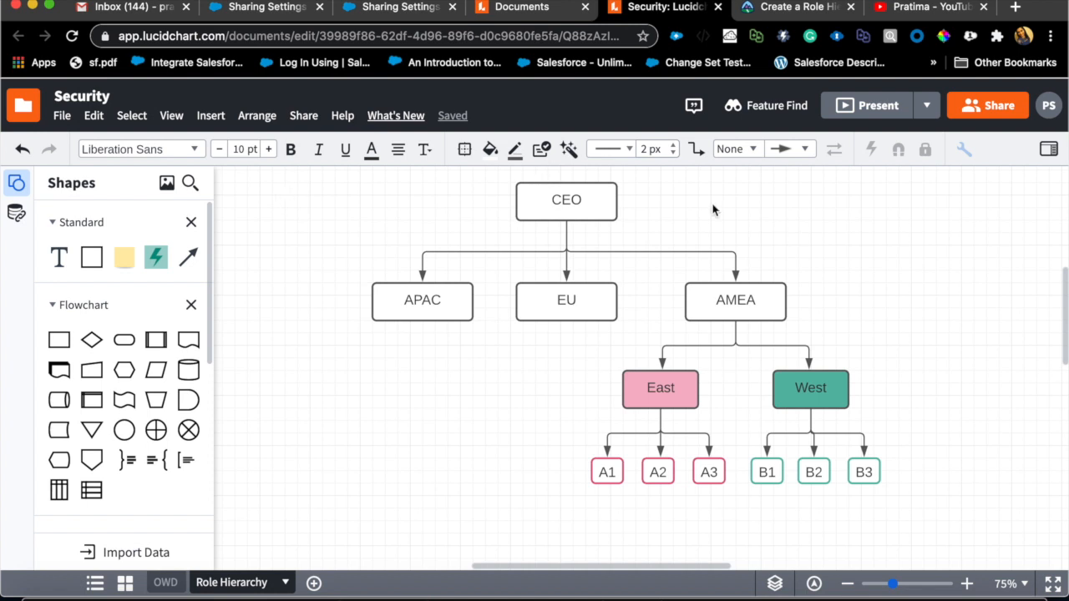
pyautogui.moveTo(560, 493)
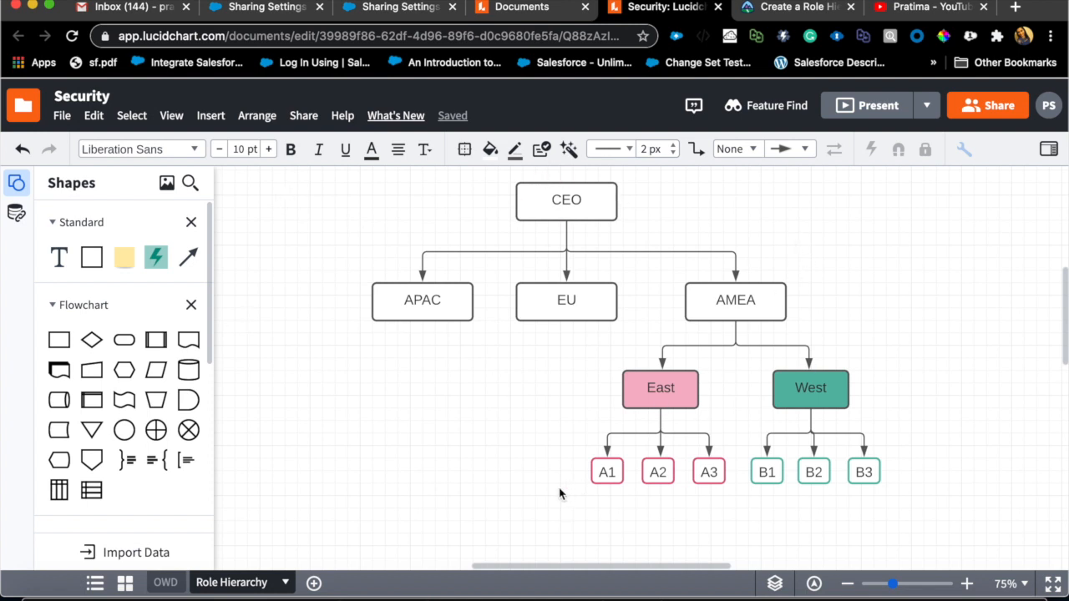
pyautogui.moveTo(410, 387)
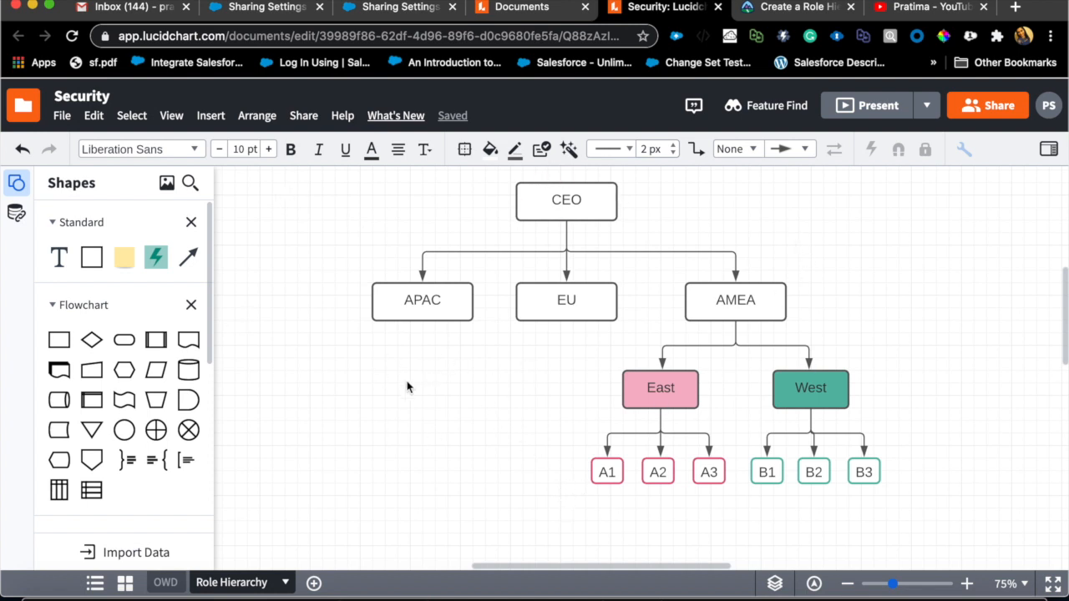
pyautogui.moveTo(443, 410)
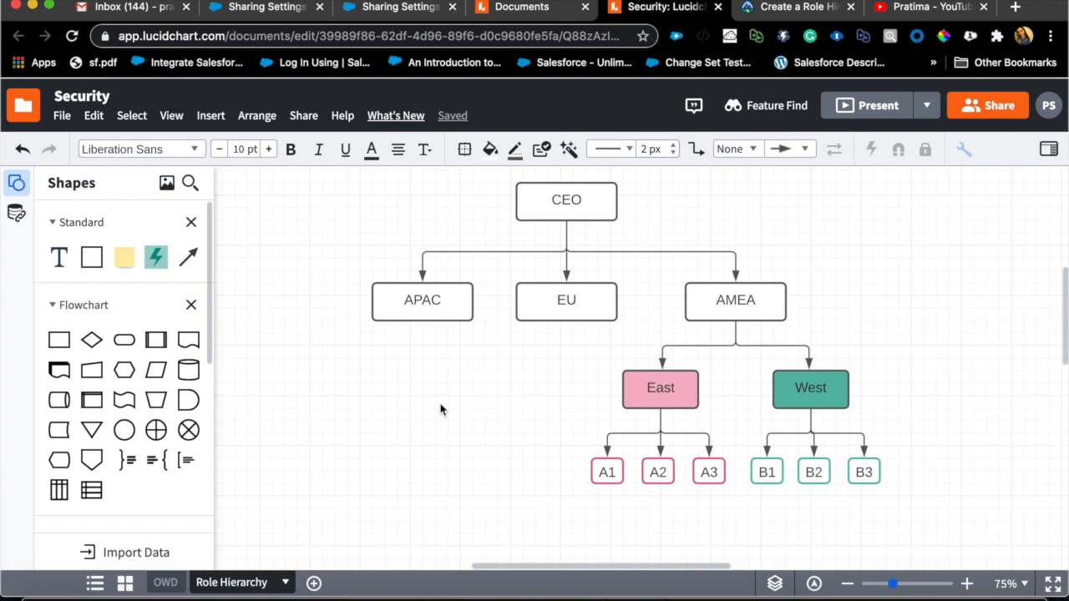
pyautogui.moveTo(750, 376)
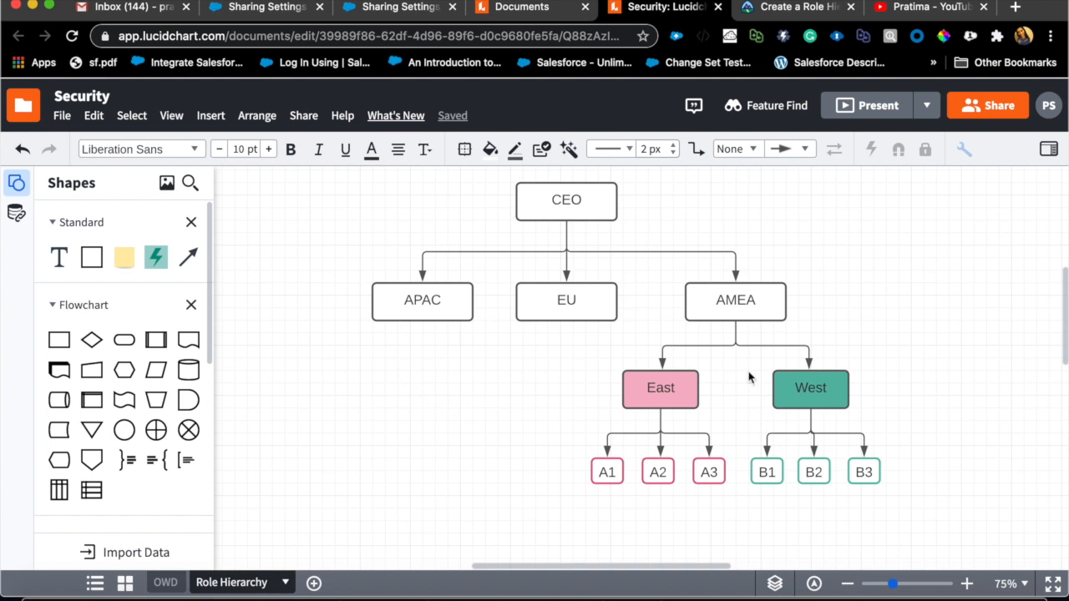
pyautogui.moveTo(441, 516)
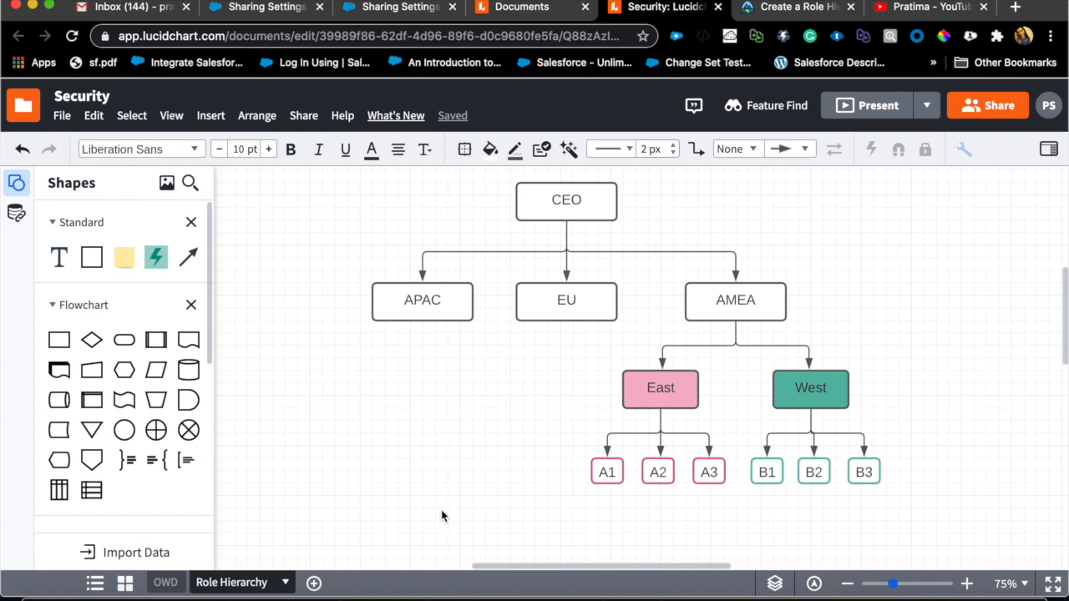
pyautogui.click(766, 472)
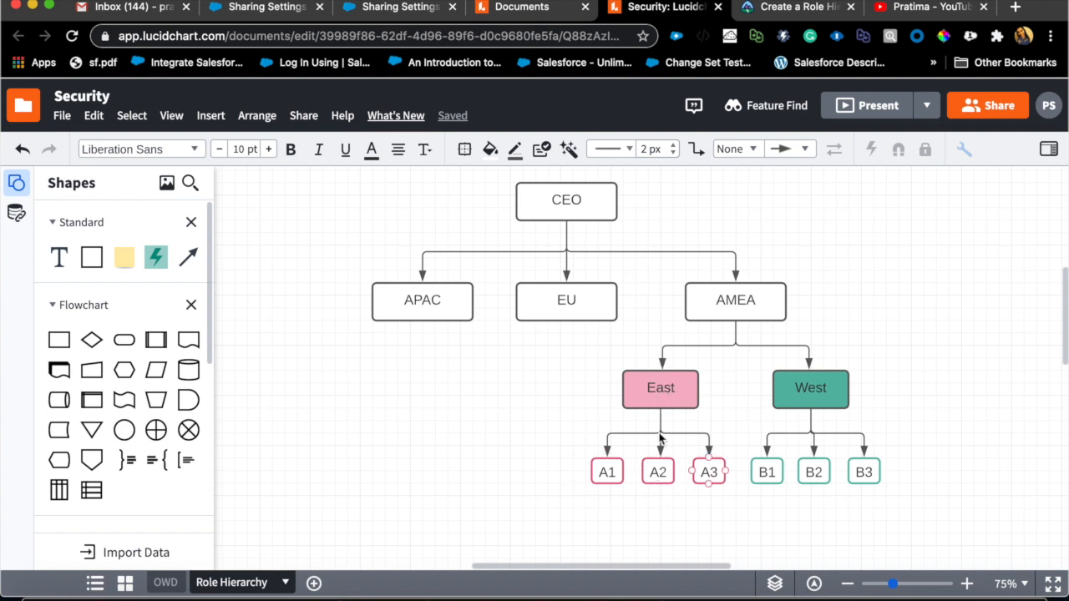
pyautogui.click(607, 472)
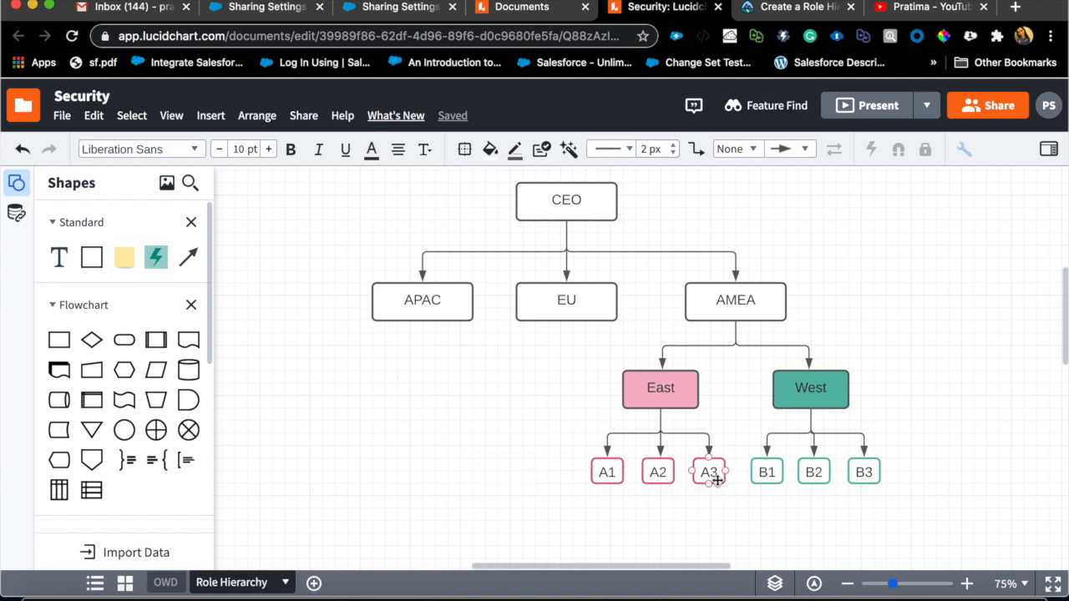
pyautogui.click(660, 388)
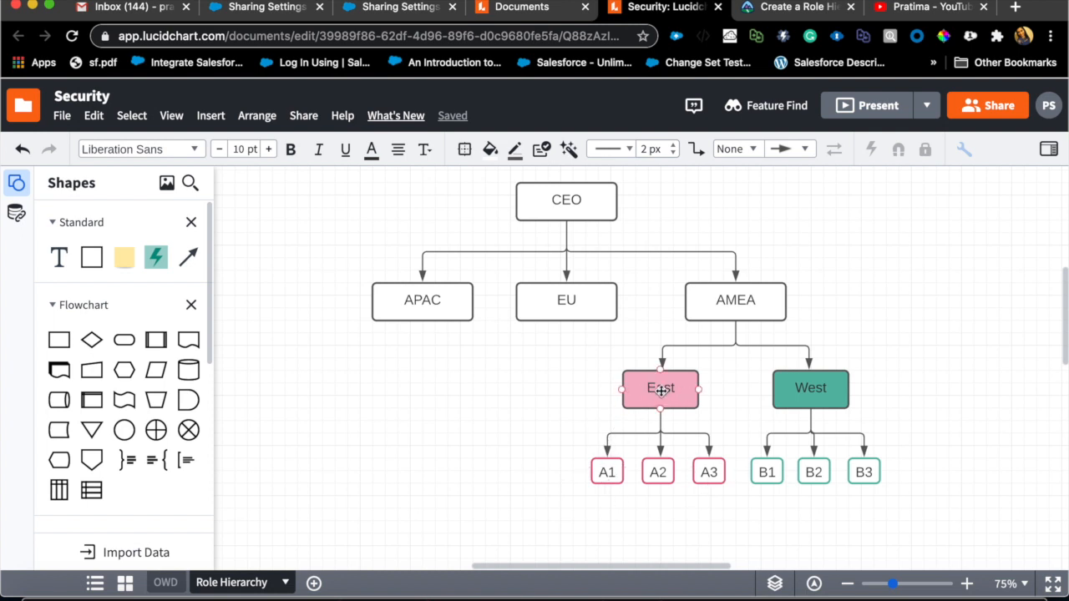
pyautogui.moveTo(673, 391)
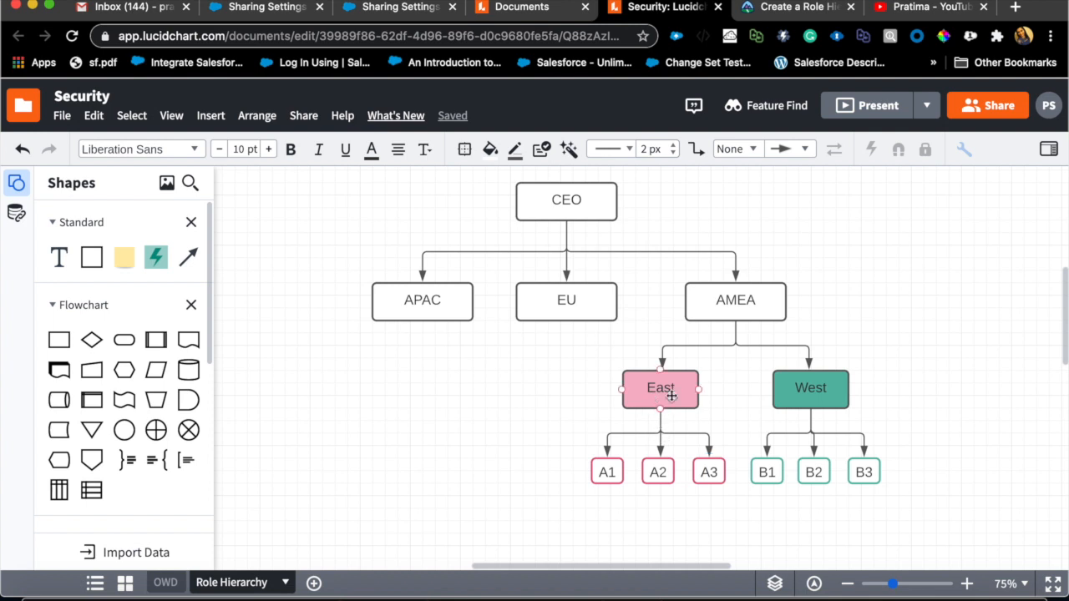
pyautogui.moveTo(661, 410)
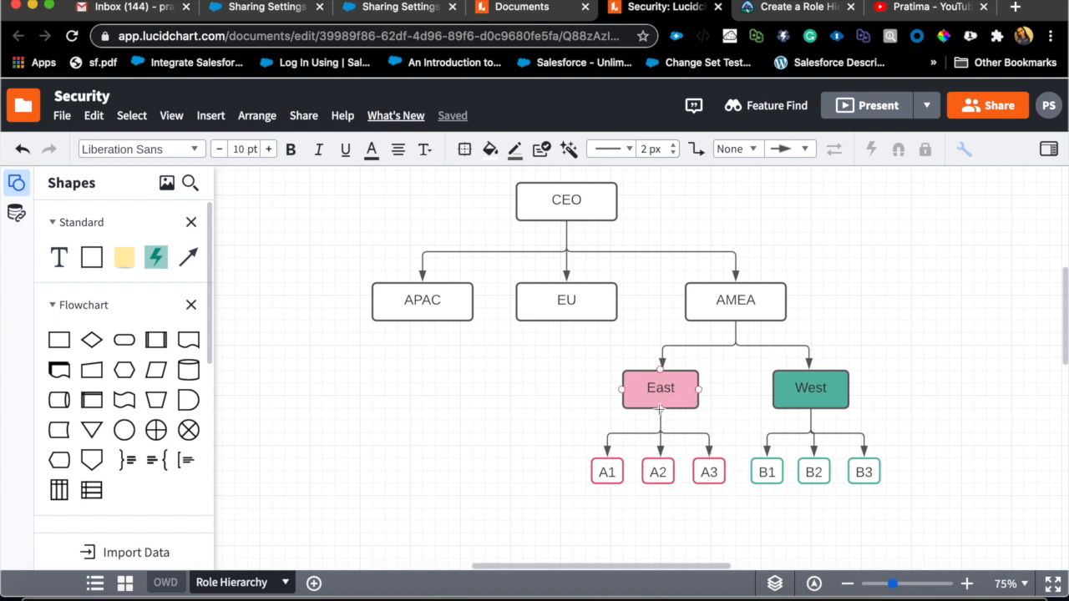
pyautogui.moveTo(635, 408)
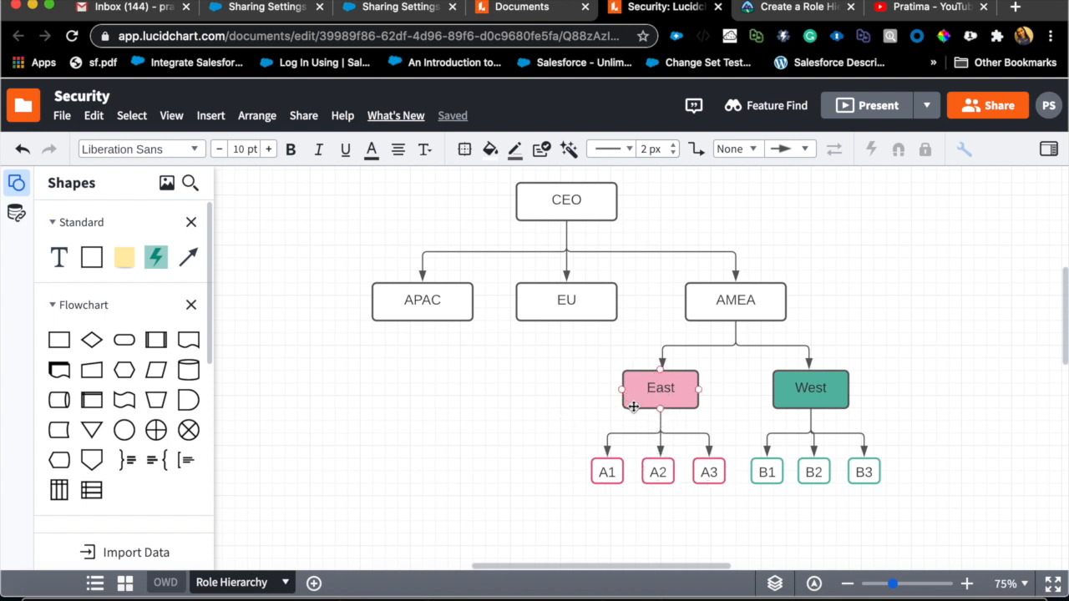
pyautogui.moveTo(718, 405)
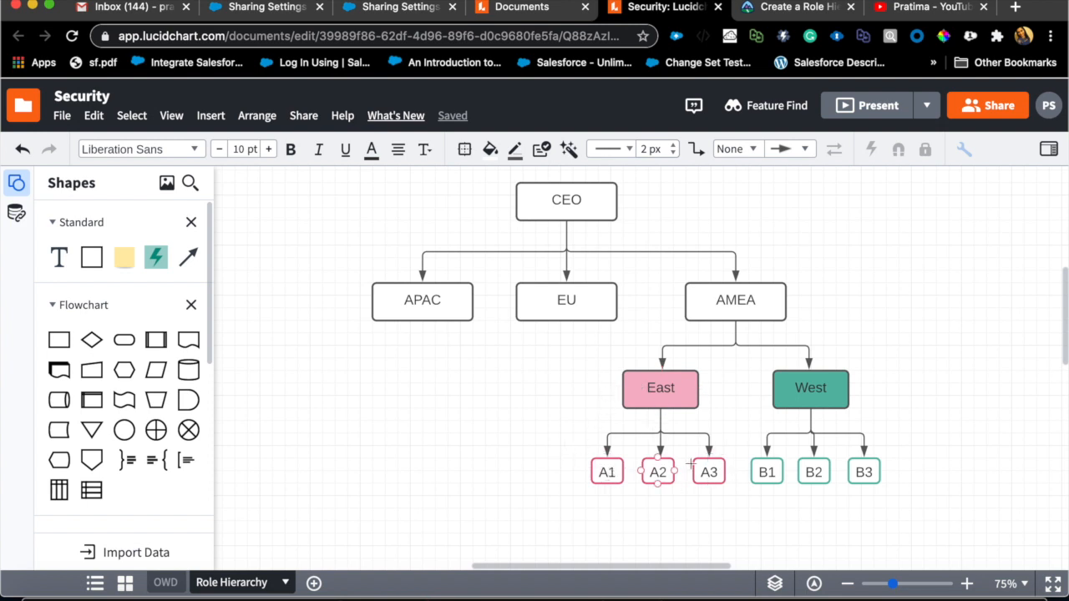
pyautogui.click(660, 388)
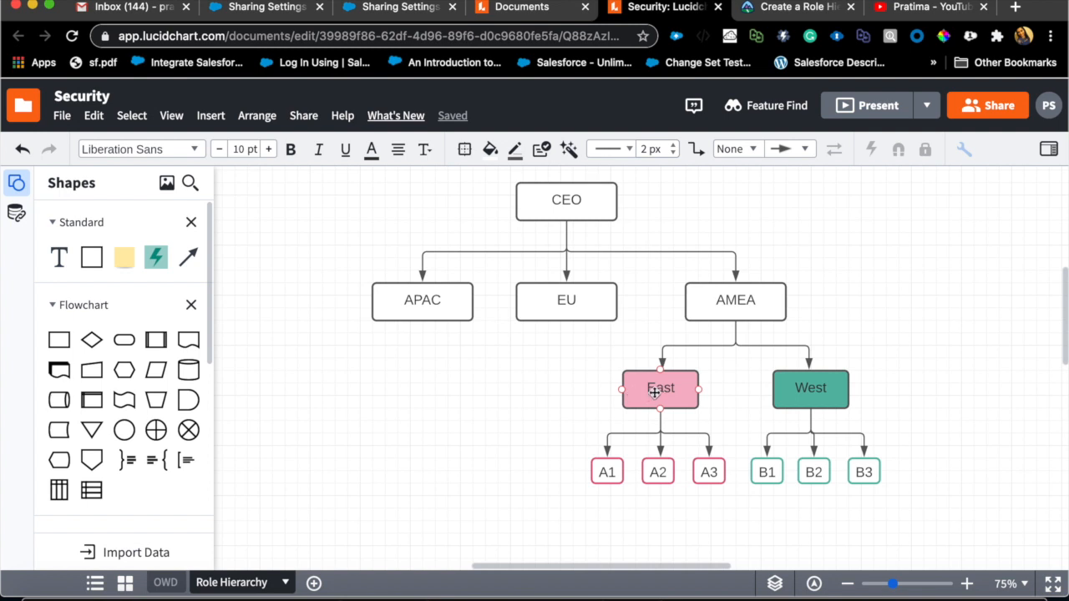
pyautogui.click(735, 301)
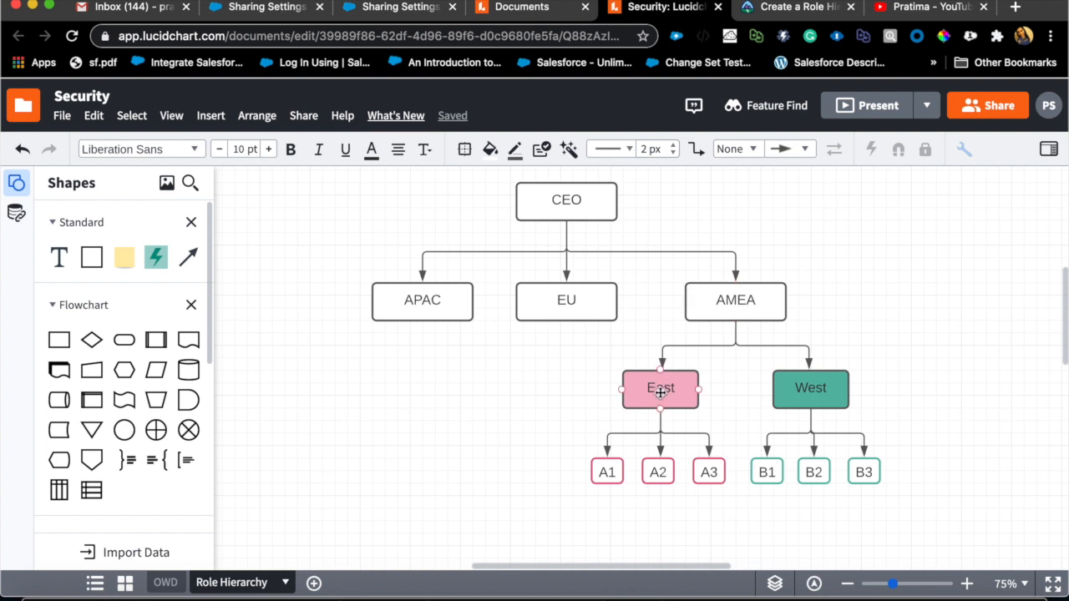
pyautogui.click(810, 388)
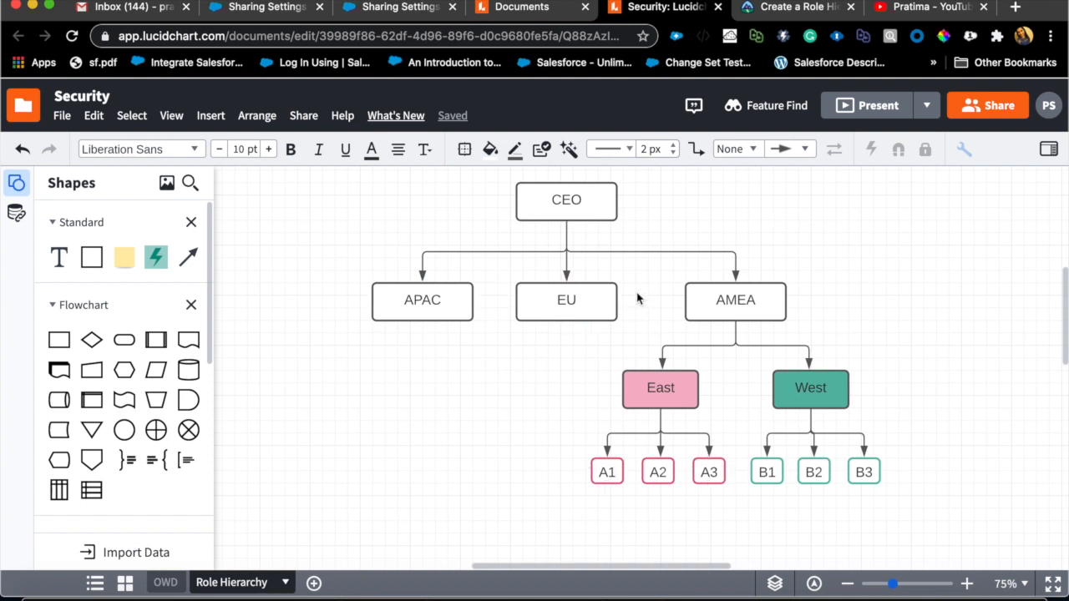
pyautogui.moveTo(301, 278)
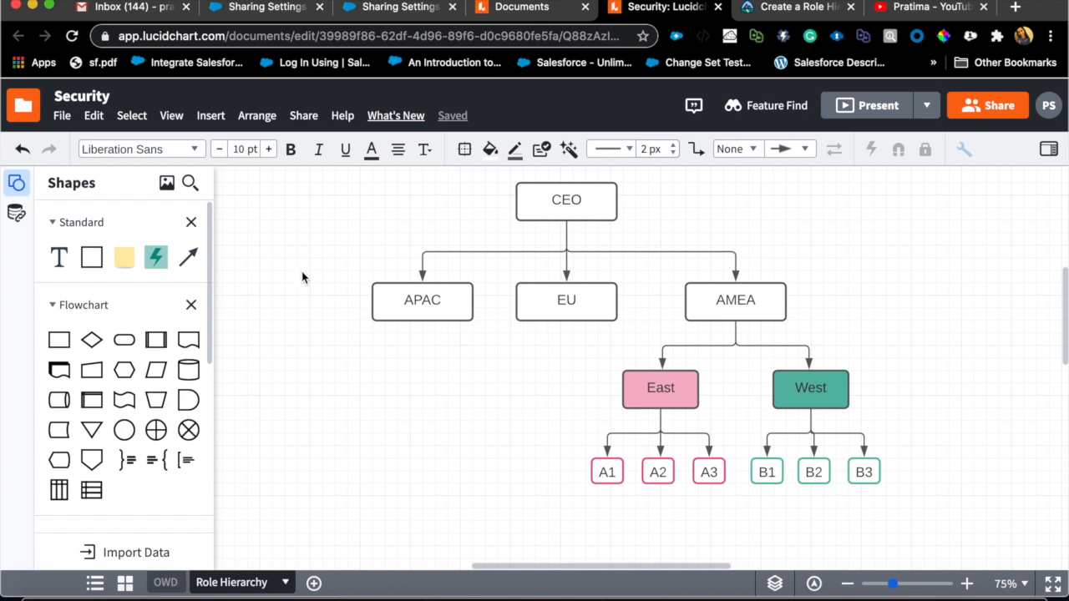
pyautogui.moveTo(652, 203)
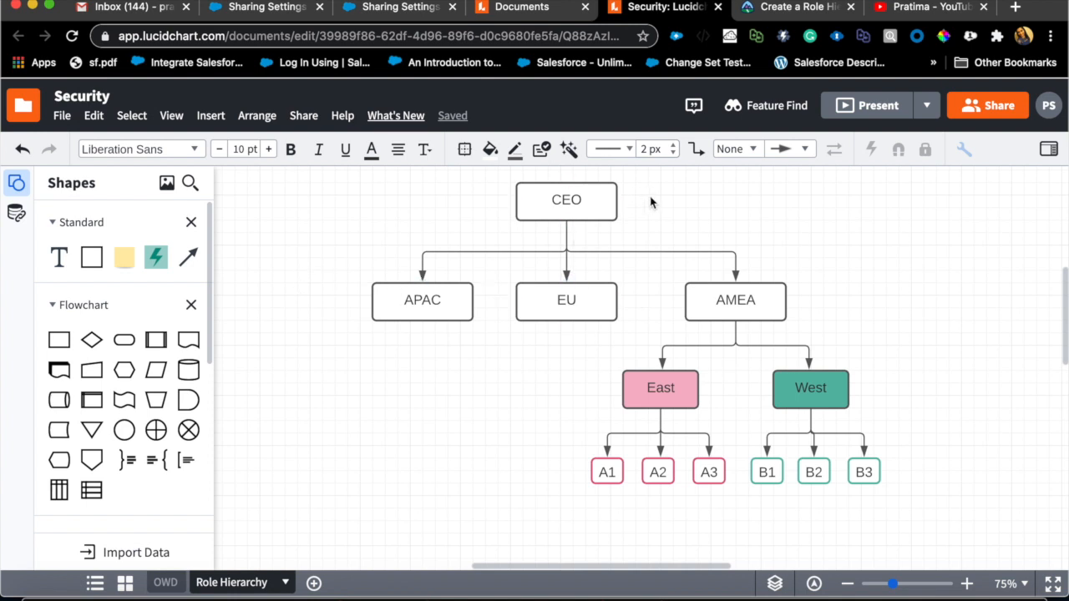
pyautogui.click(422, 301)
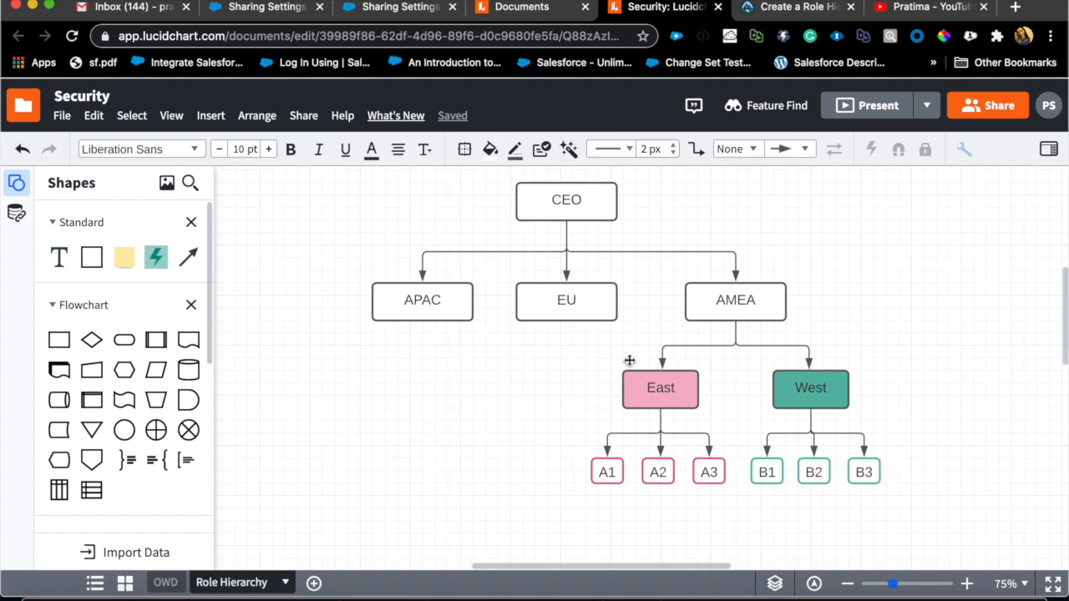
pyautogui.click(660, 388)
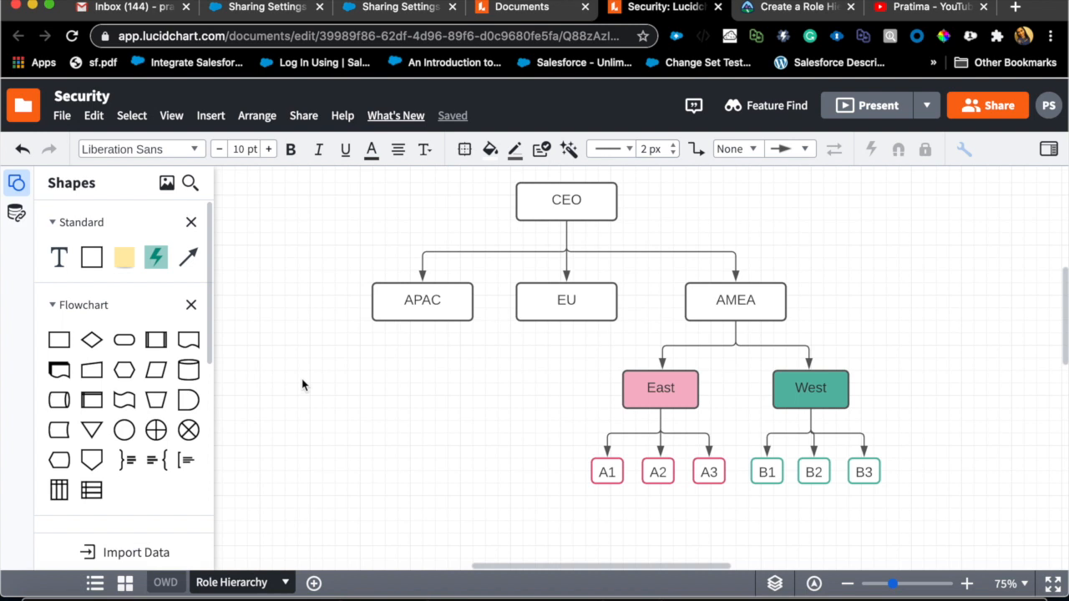
pyautogui.click(422, 300)
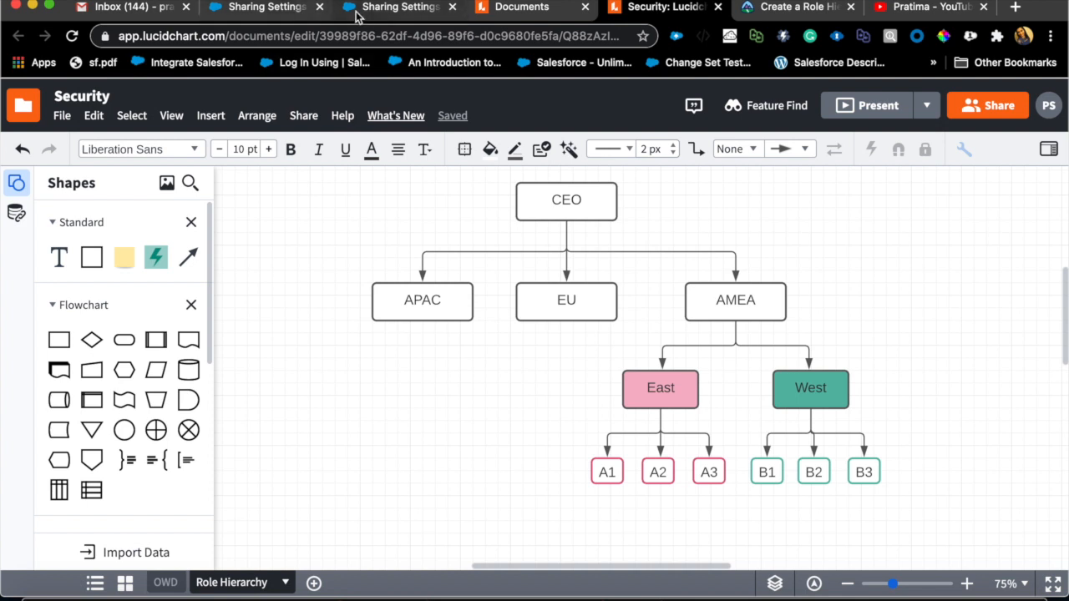
# Step: Switch to Sharing Settings and scroll past Organization-Wide Defaults to the Sharing Rules section
pyautogui.click(398, 6)
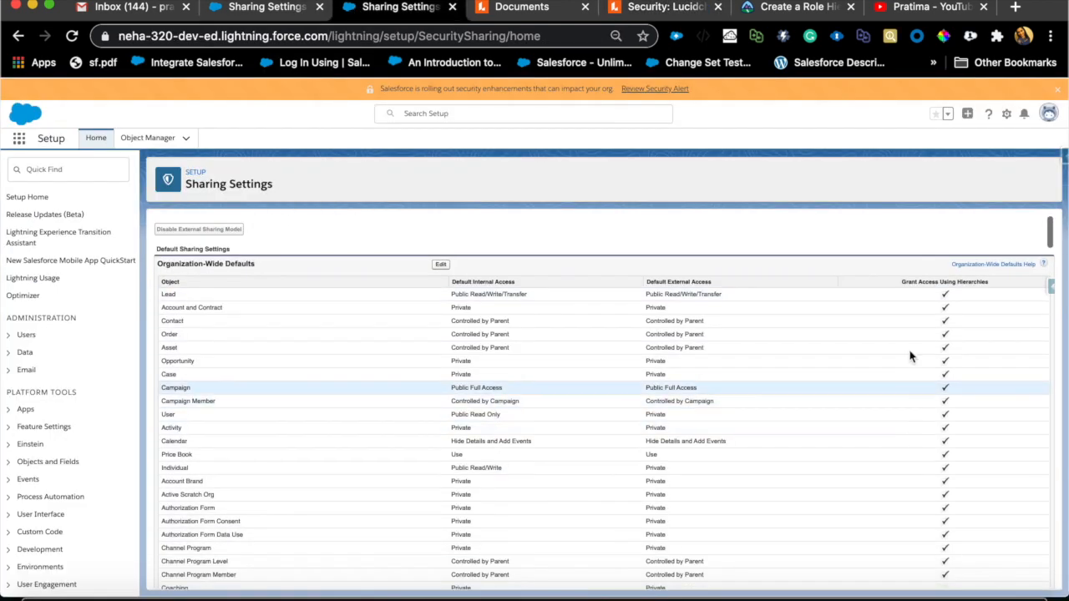
pyautogui.moveTo(946, 374)
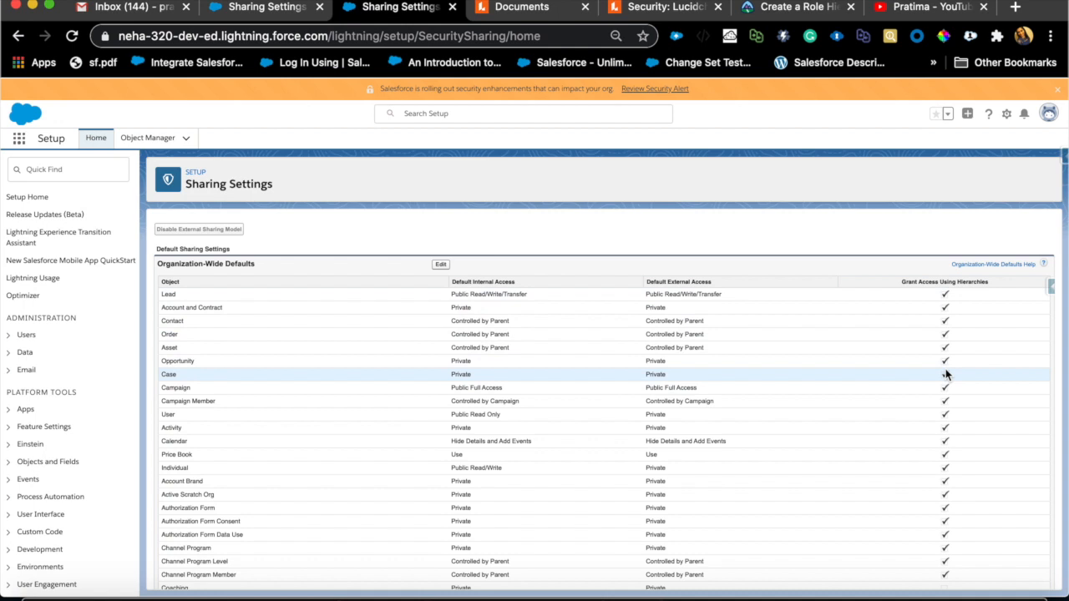
pyautogui.scroll(-3)
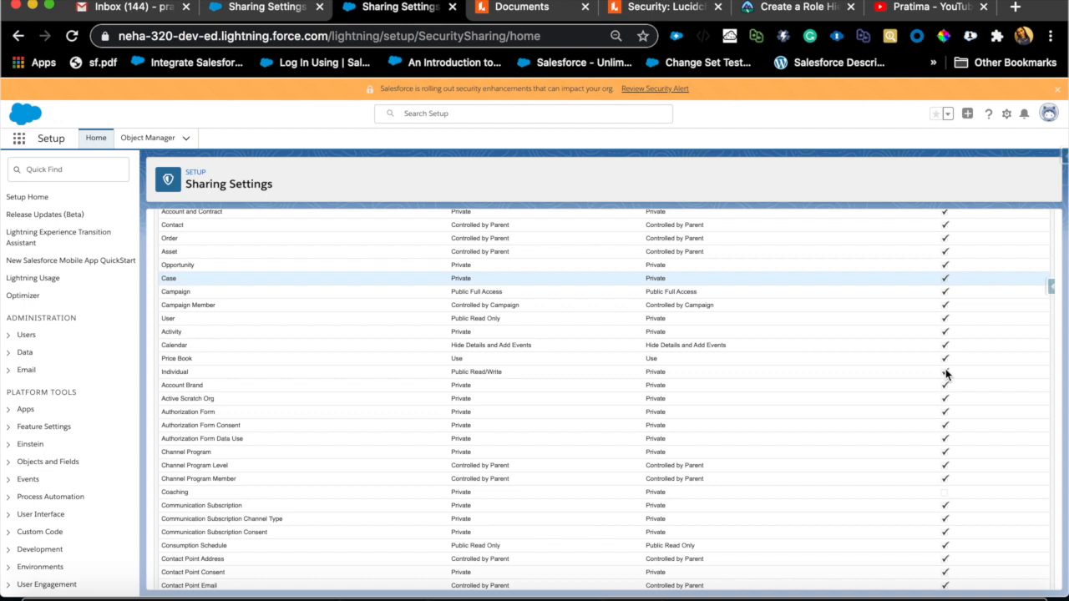
pyautogui.scroll(-3)
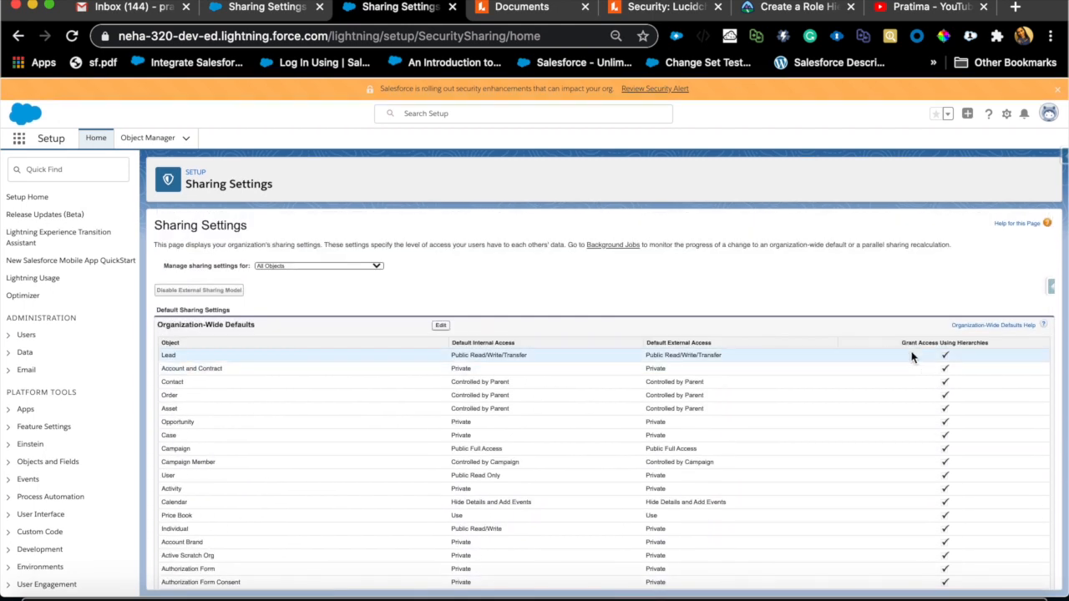
pyautogui.moveTo(937, 443)
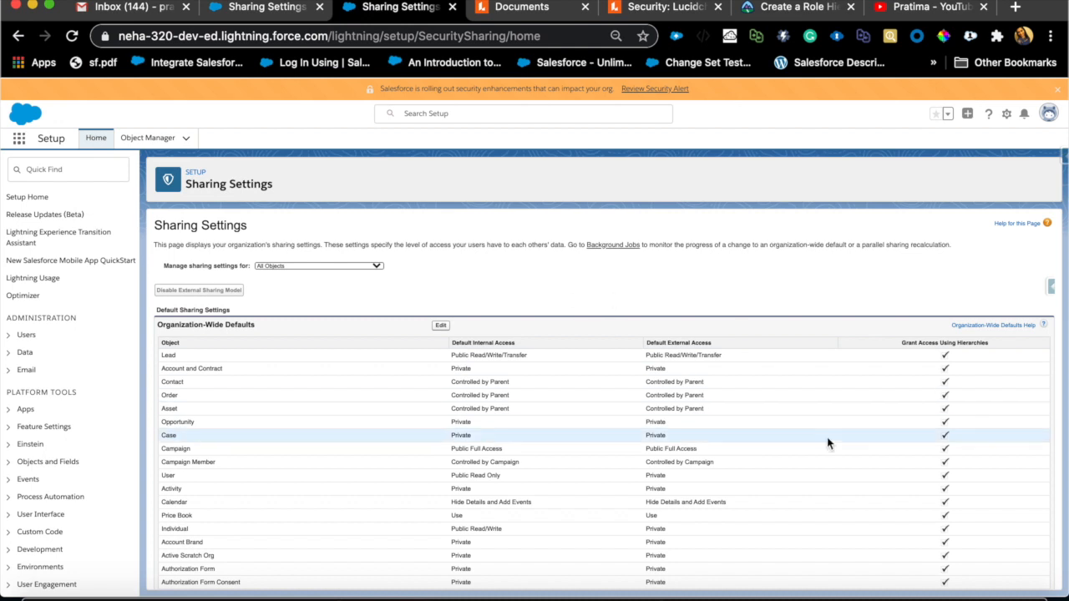
pyautogui.moveTo(252, 369)
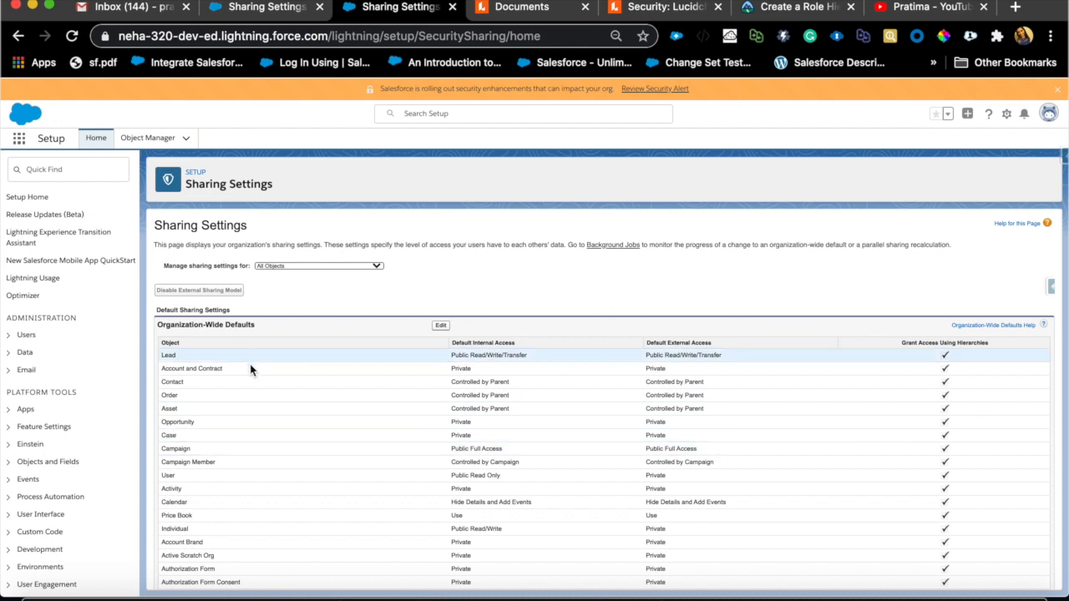
pyautogui.scroll(-3)
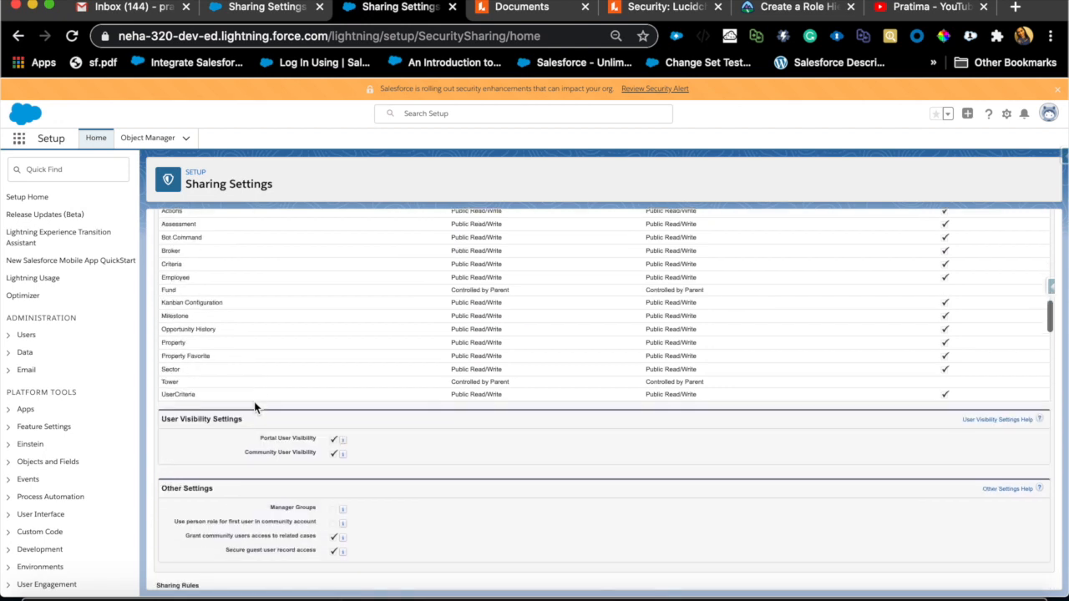
pyautogui.scroll(-3)
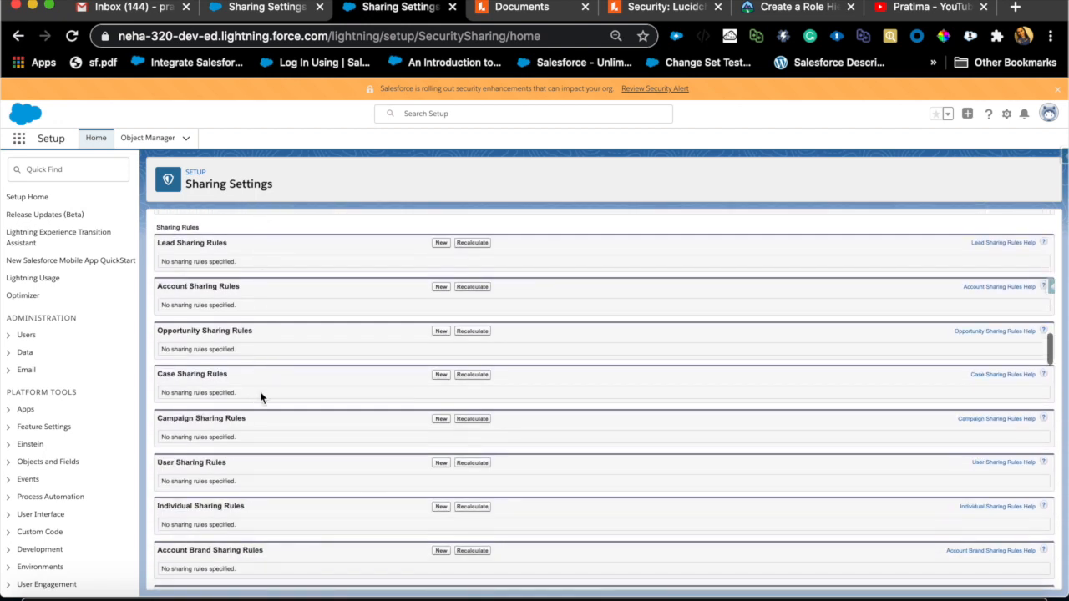
# Step: Back in the Security role hierarchy, highlight the A1 and A2 role boxes, then clear the selection
pyautogui.click(664, 7)
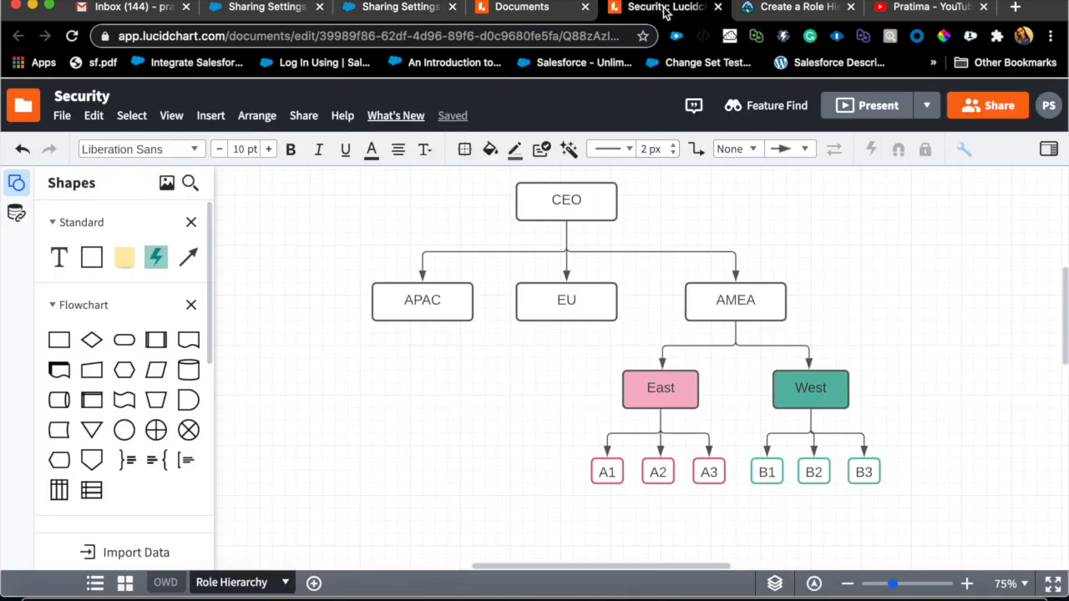
pyautogui.moveTo(394, 493)
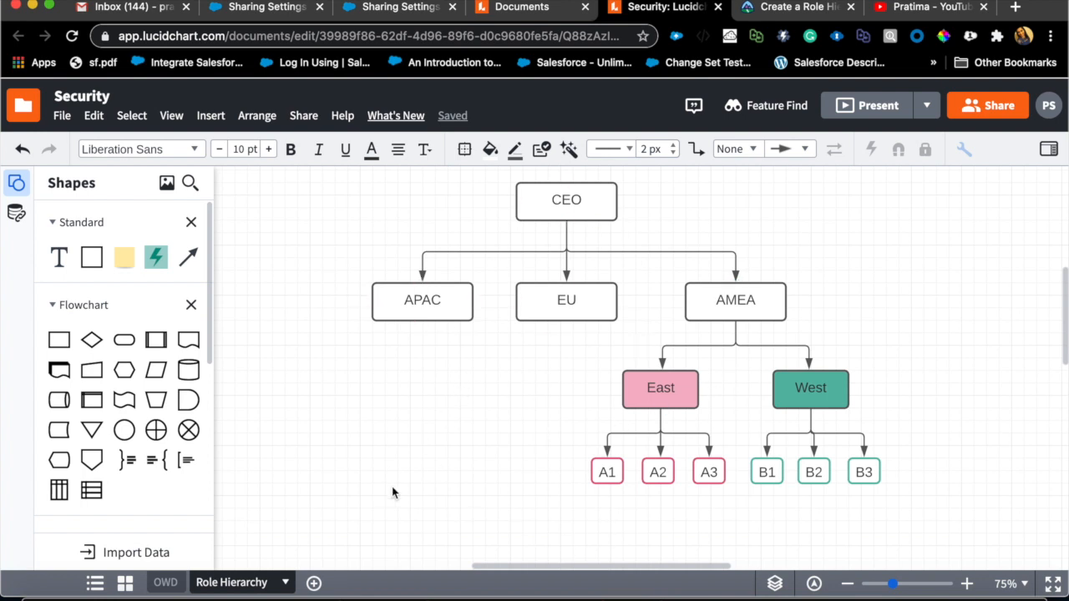
pyautogui.moveTo(425, 477)
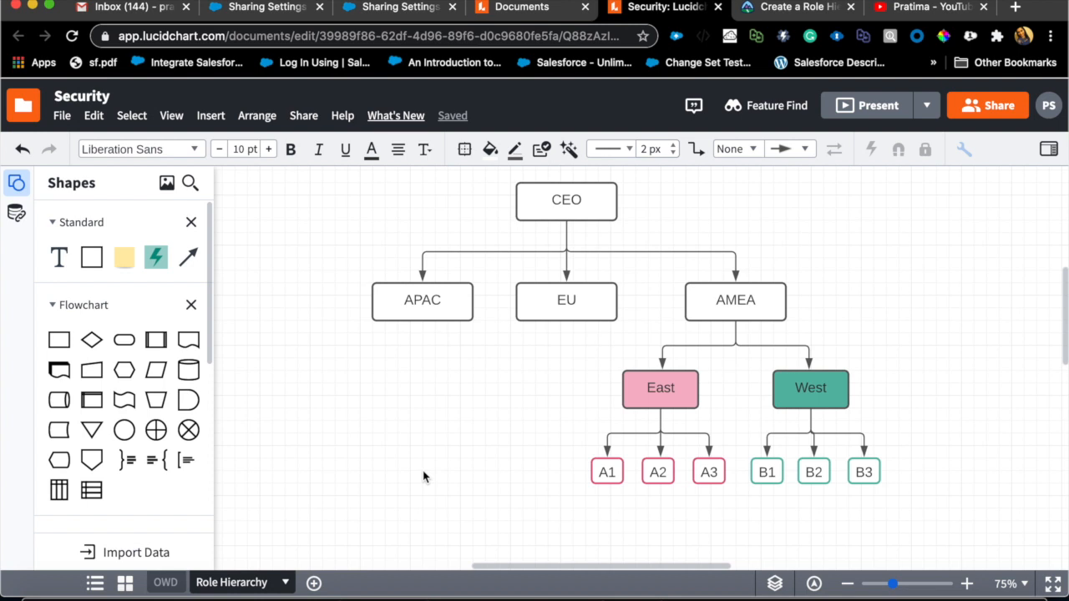
pyautogui.moveTo(581, 514)
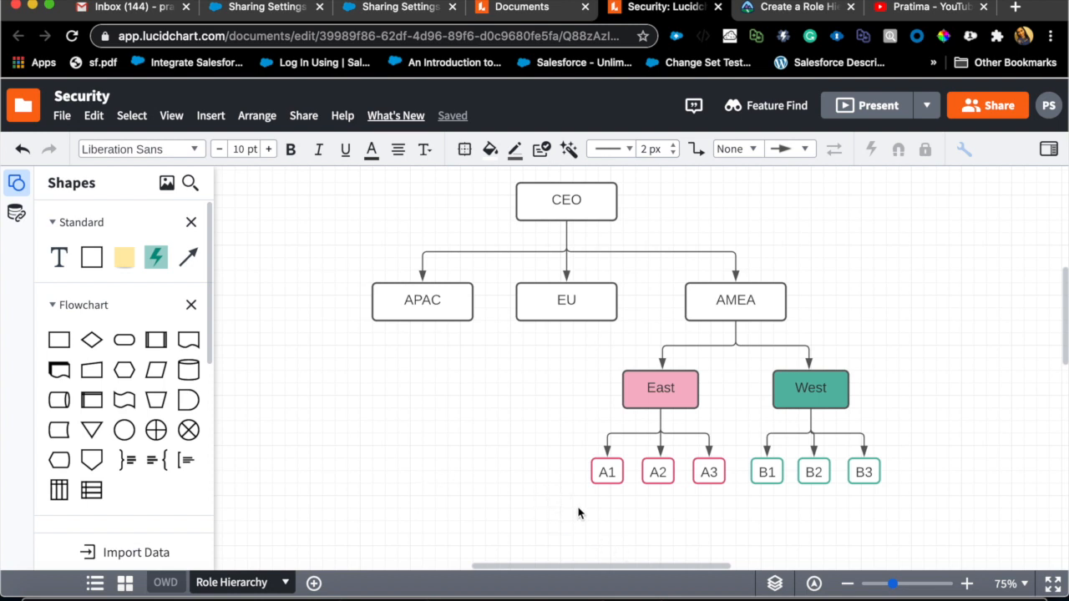
pyautogui.moveTo(592, 495)
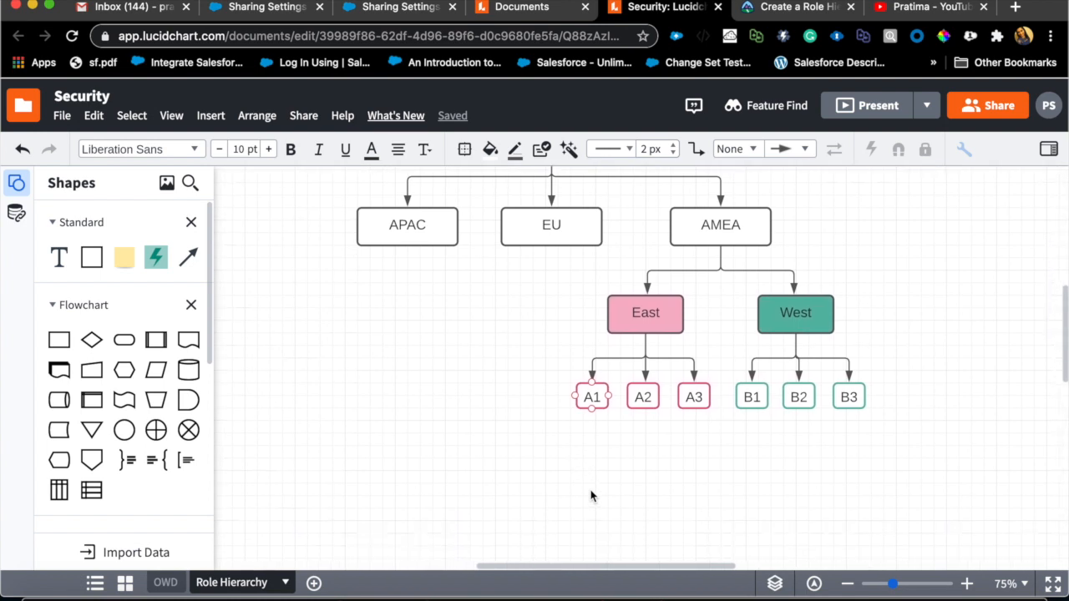
pyautogui.click(694, 397)
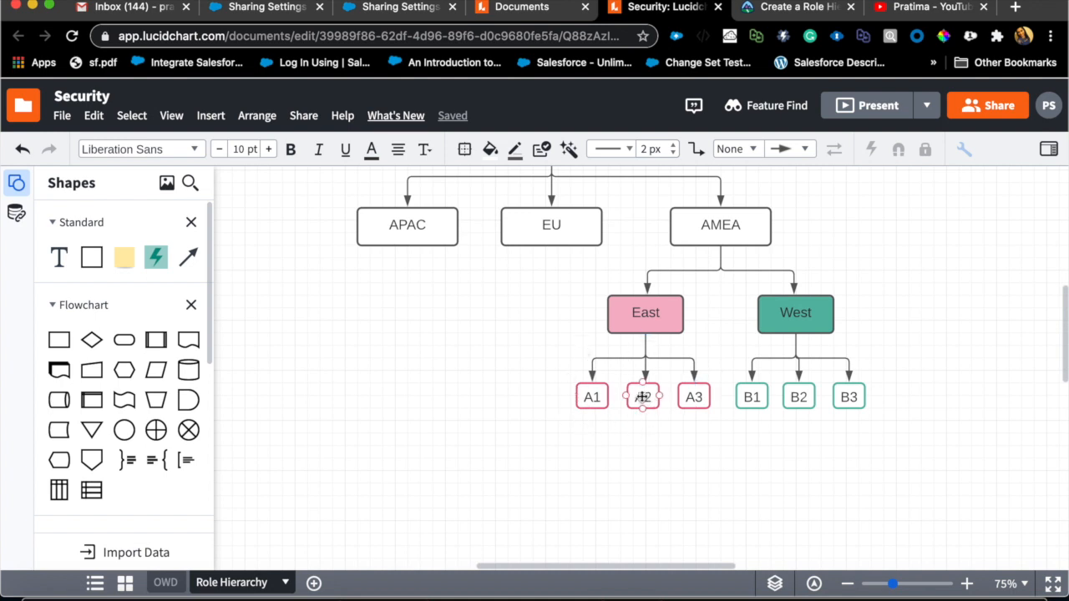
pyautogui.click(610, 418)
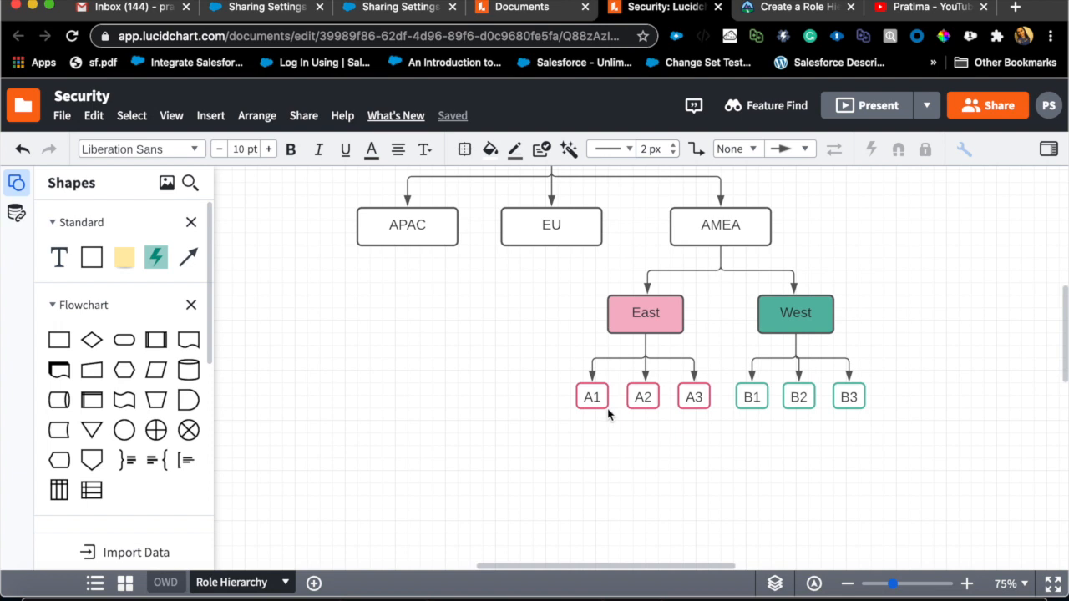
pyautogui.click(644, 397)
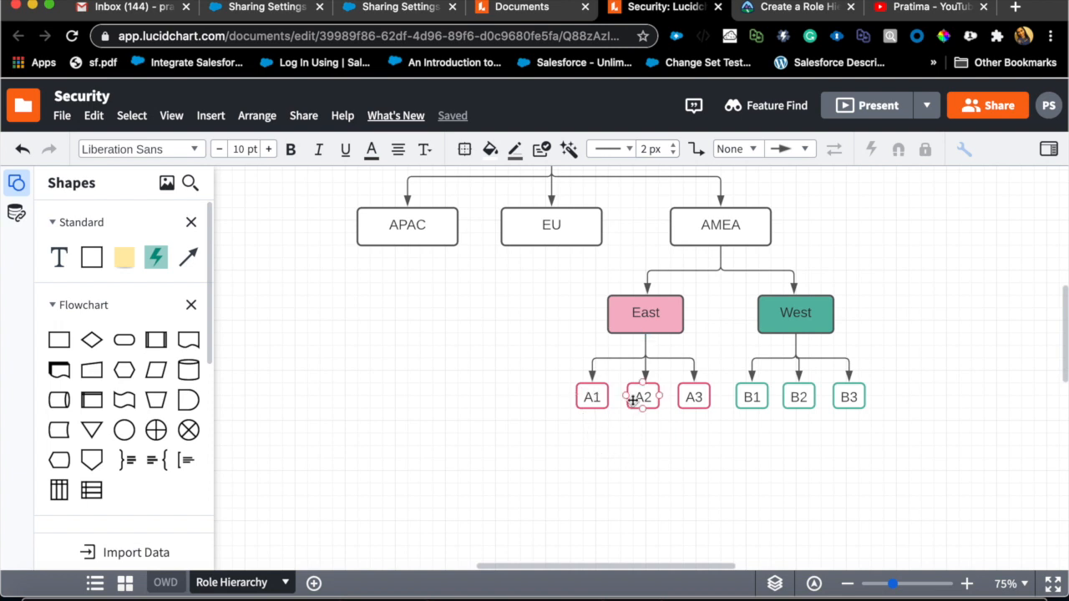
pyautogui.moveTo(681, 420)
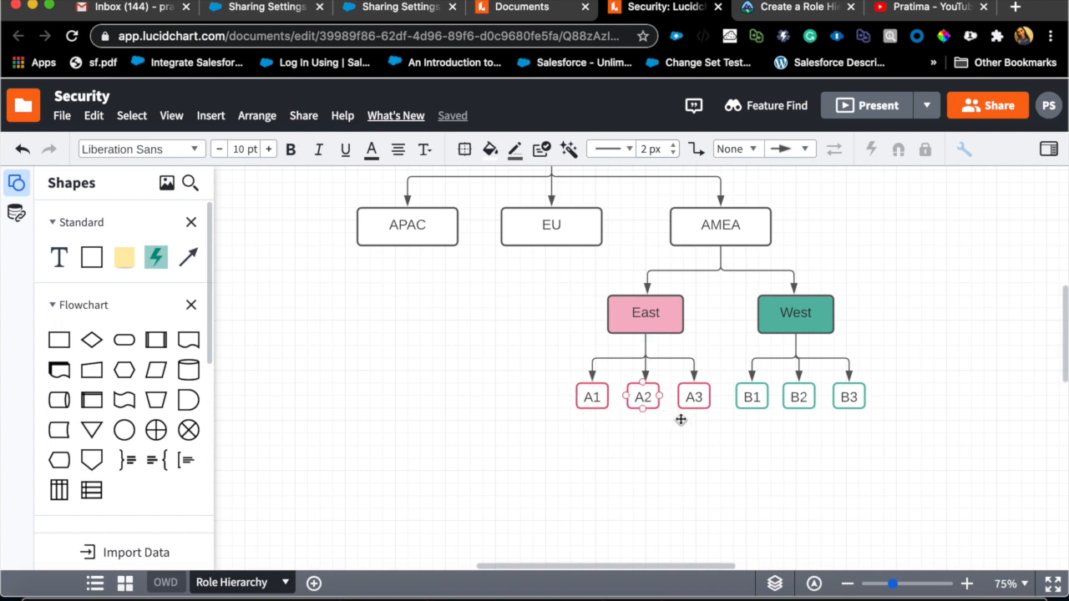
pyautogui.click(571, 451)
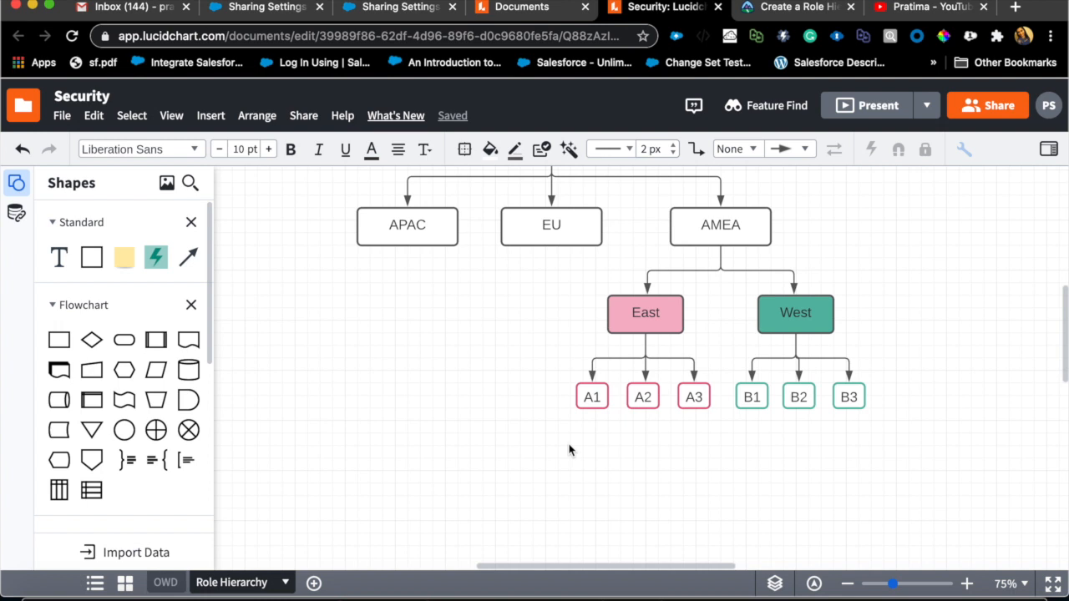
pyautogui.moveTo(304, 559)
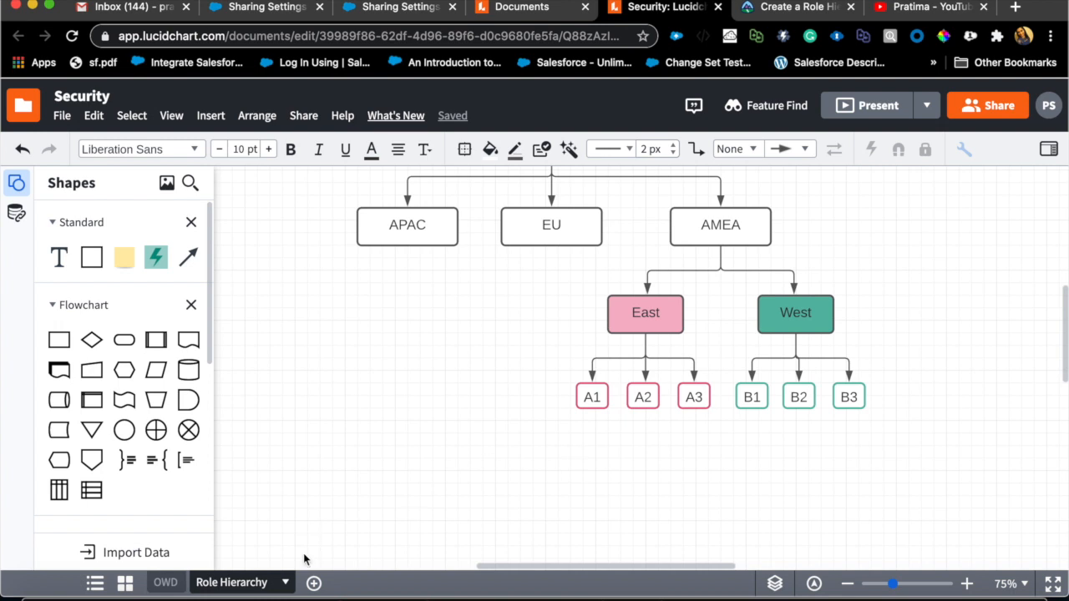
pyautogui.moveTo(468, 521)
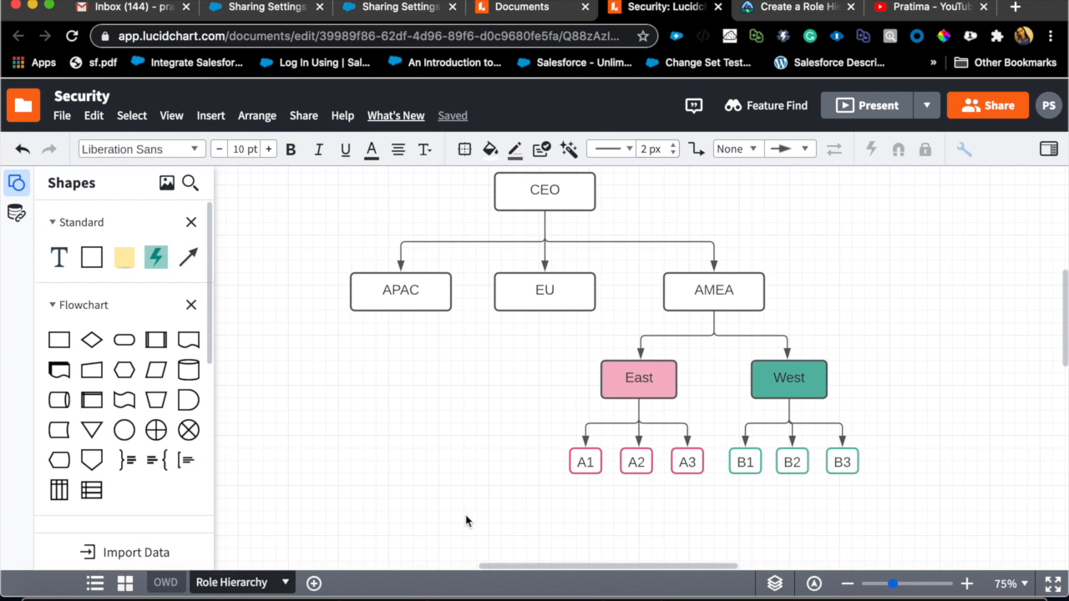
pyautogui.moveTo(286, 28)
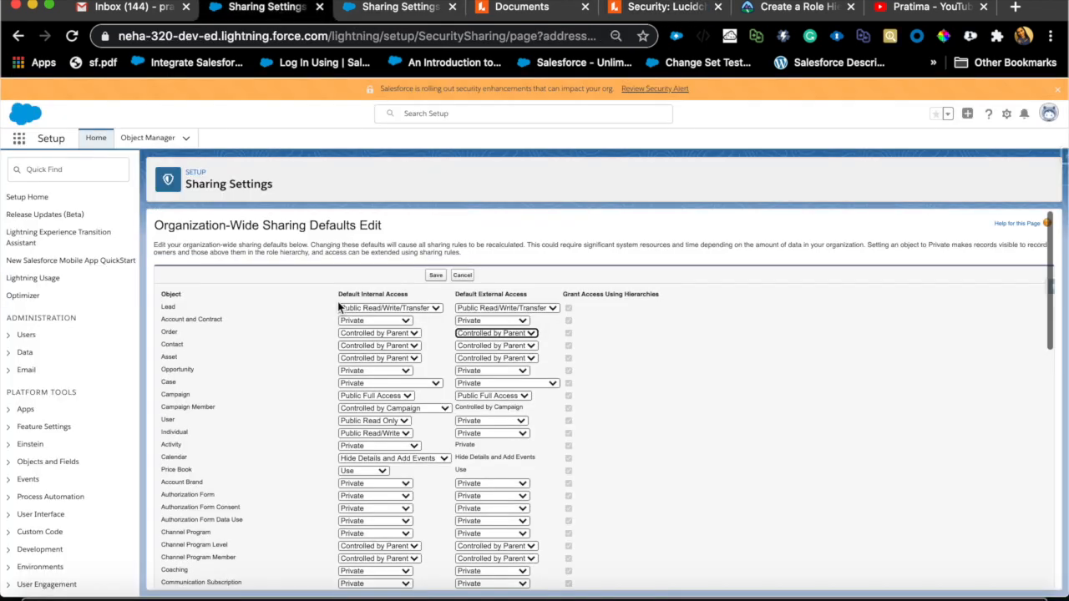
# Step: Switch to the other Sharing Settings tab and scroll to the Sharing Rules lists
pyautogui.scroll(-3)
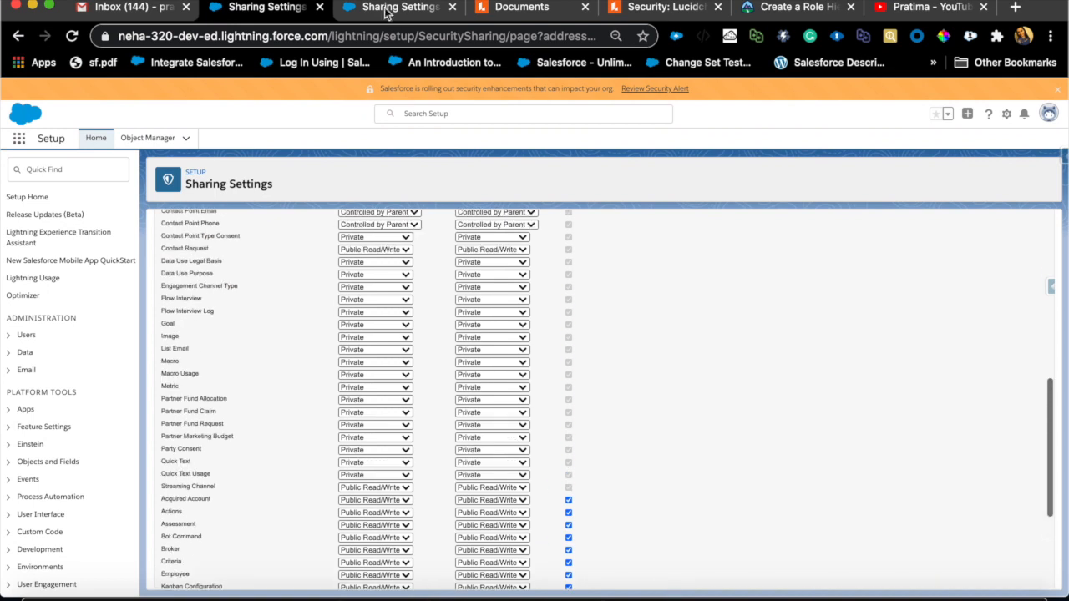
pyautogui.click(392, 7)
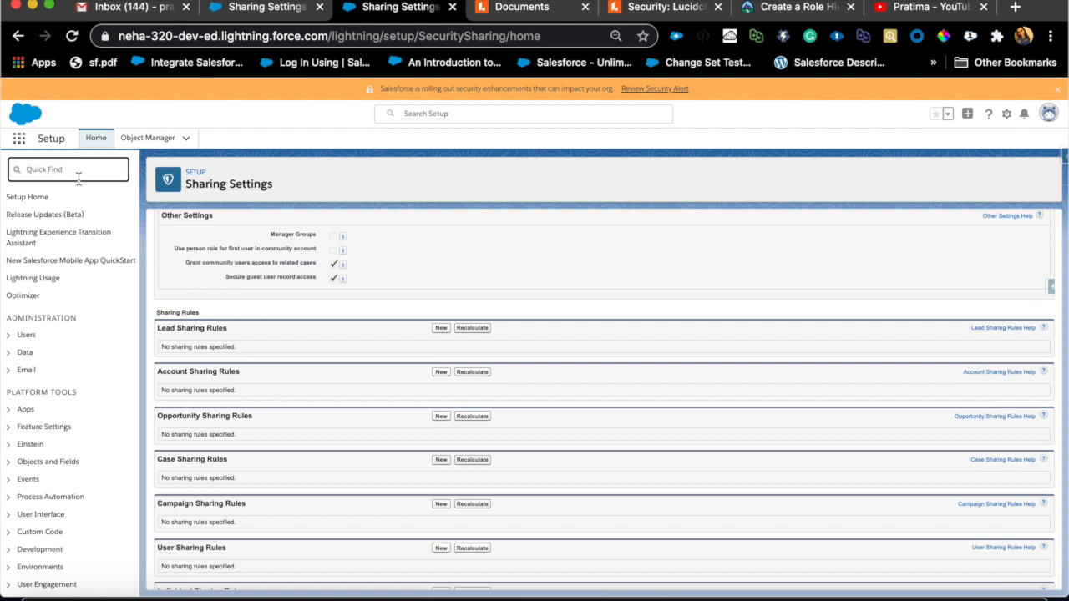
pyautogui.scroll(-3)
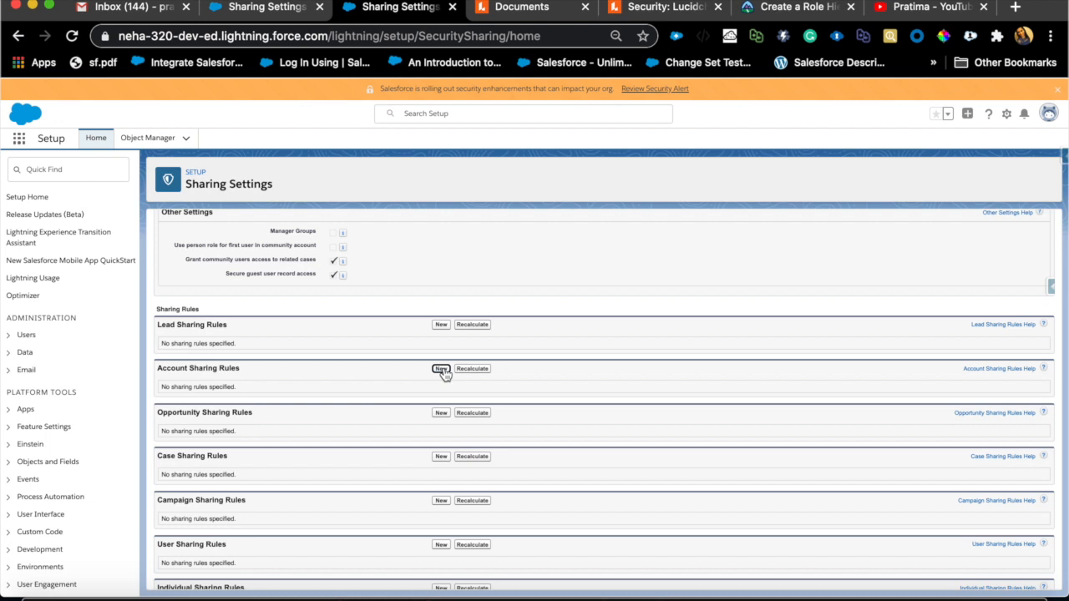
# Step: Start a new criteria-based account sharing rule with Billing Country equals US
pyautogui.click(441, 368)
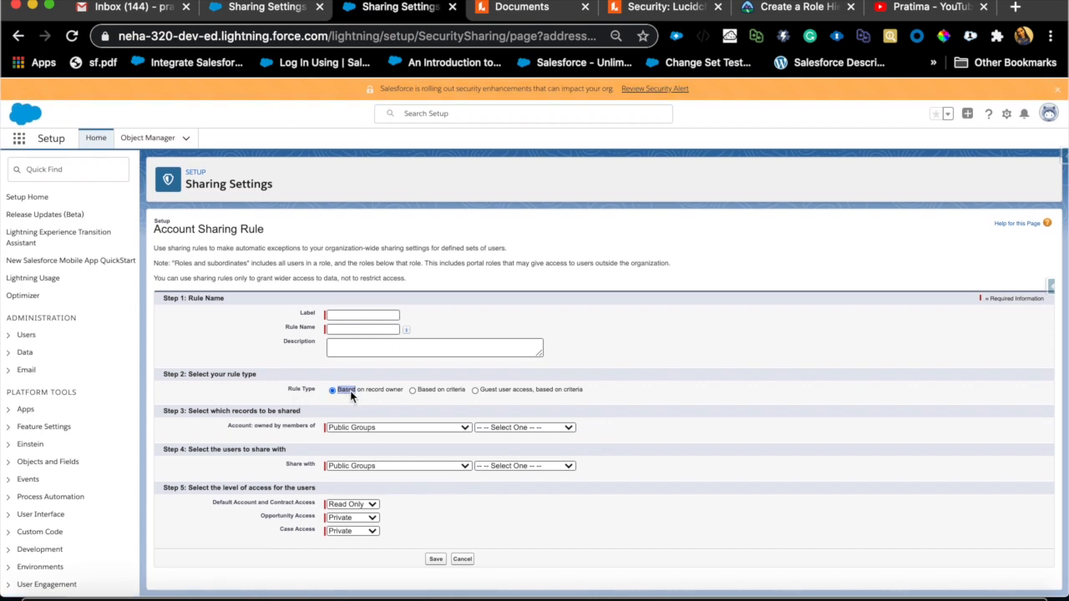
pyautogui.click(412, 389)
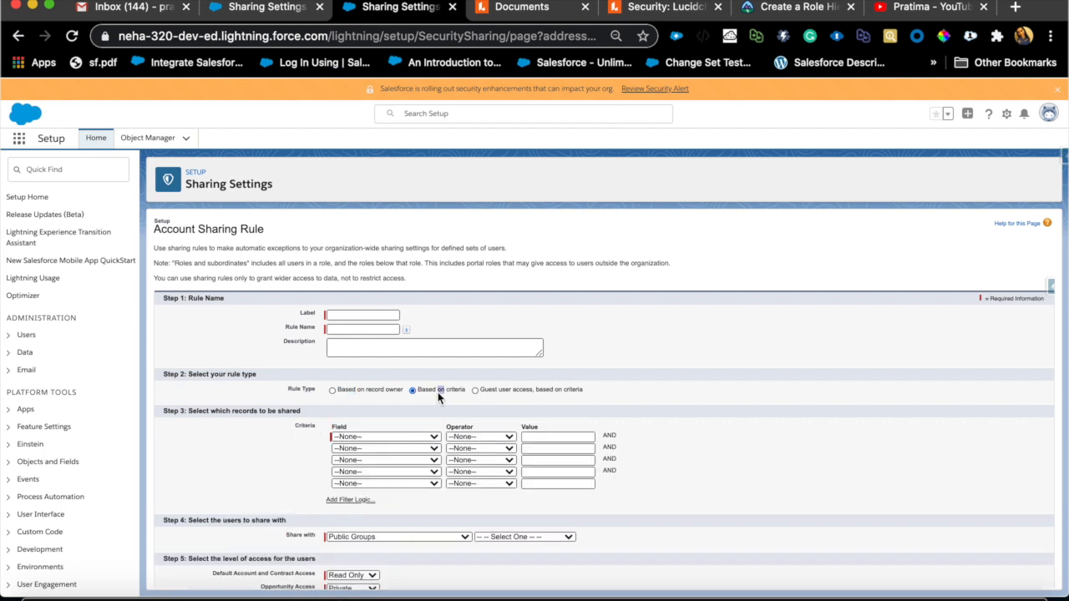
pyautogui.scroll(-3)
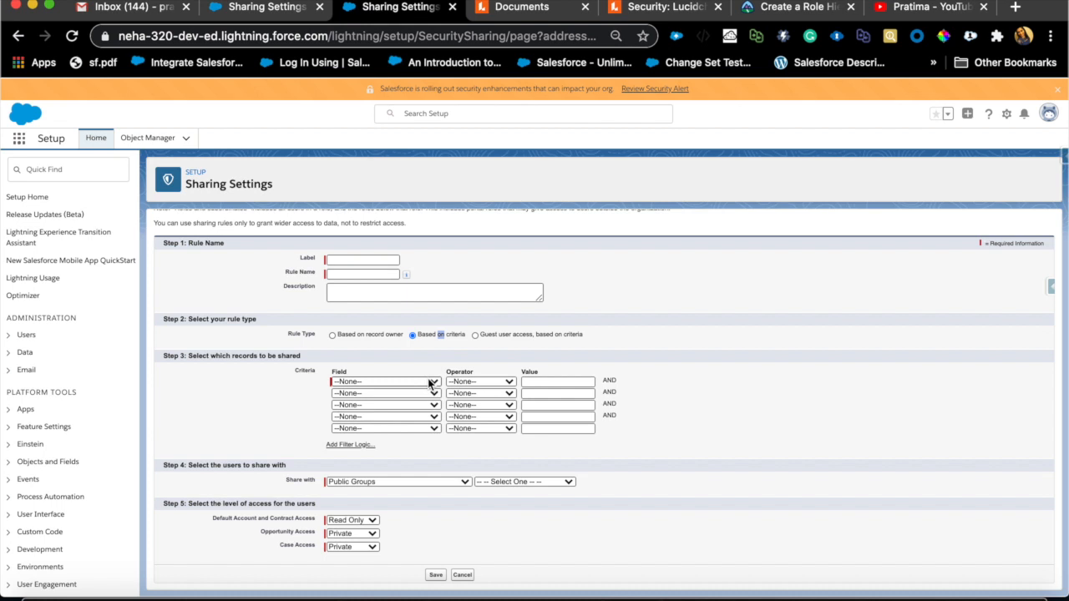
pyautogui.click(385, 381)
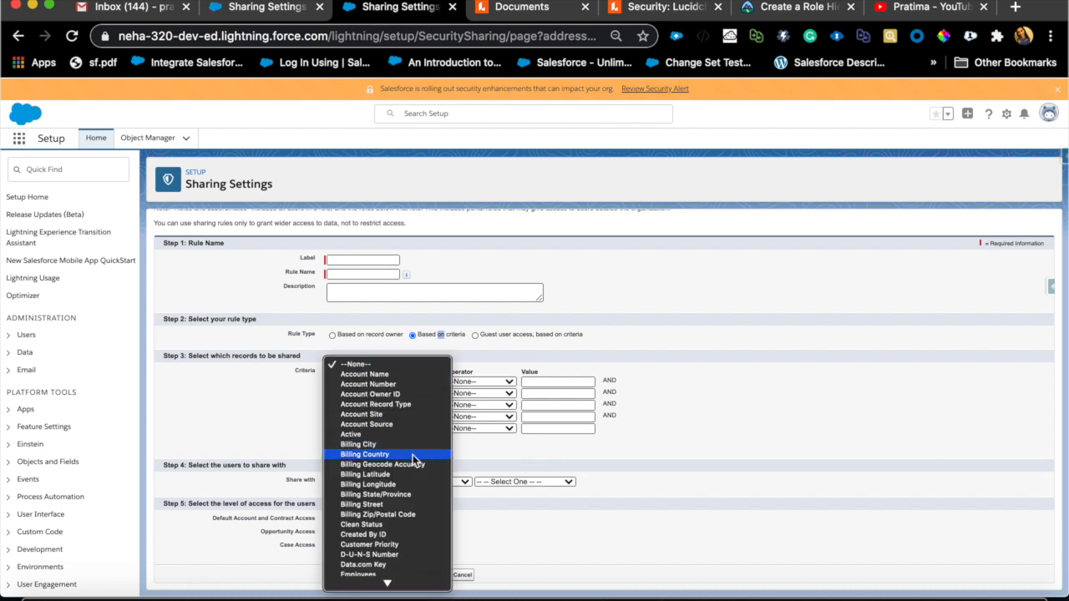
pyautogui.click(365, 455)
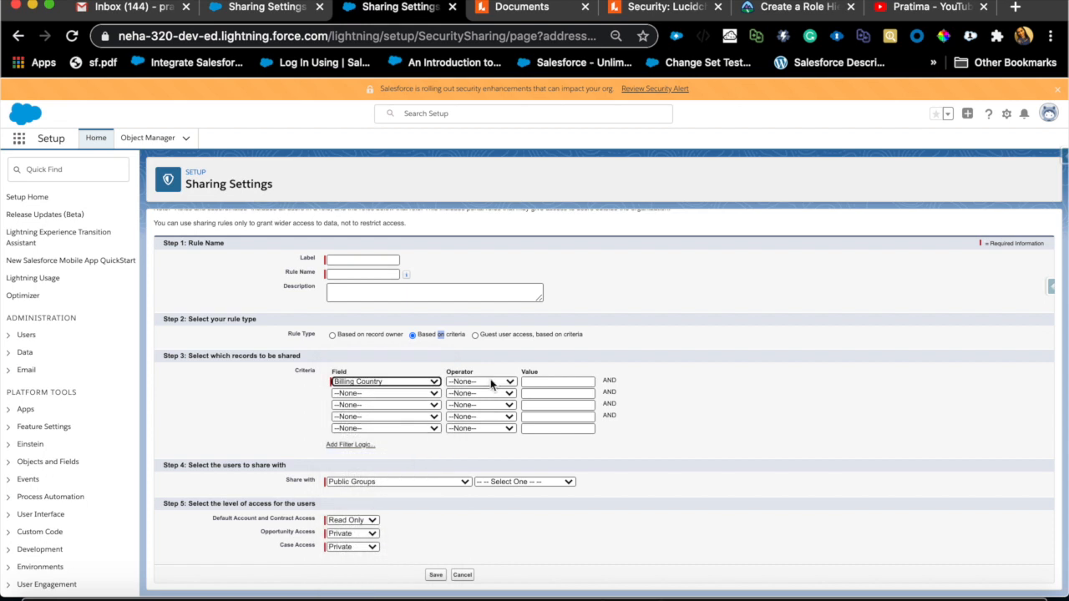
pyautogui.click(557, 382)
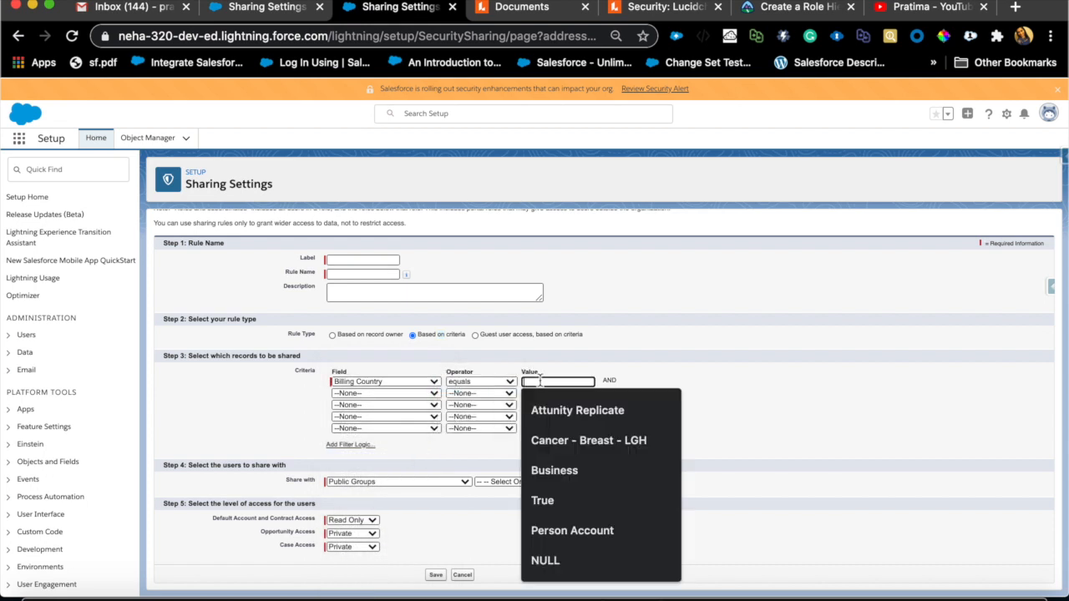
pyautogui.write('US')
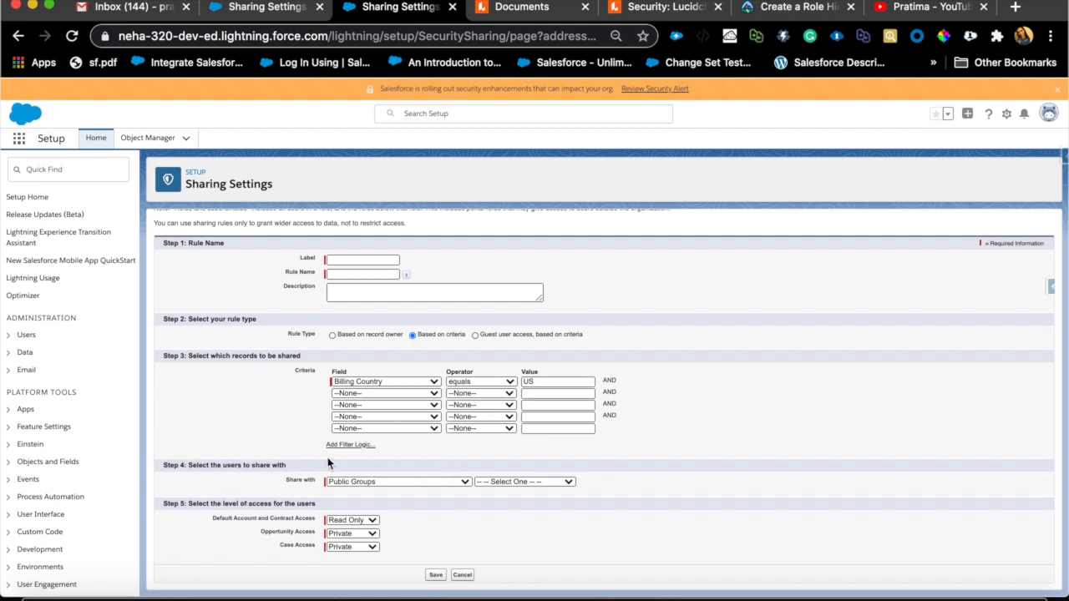
# Step: Share the rule with the Sales AMER role, briefly checking the CEO role in Lucidchart
pyautogui.click(397, 481)
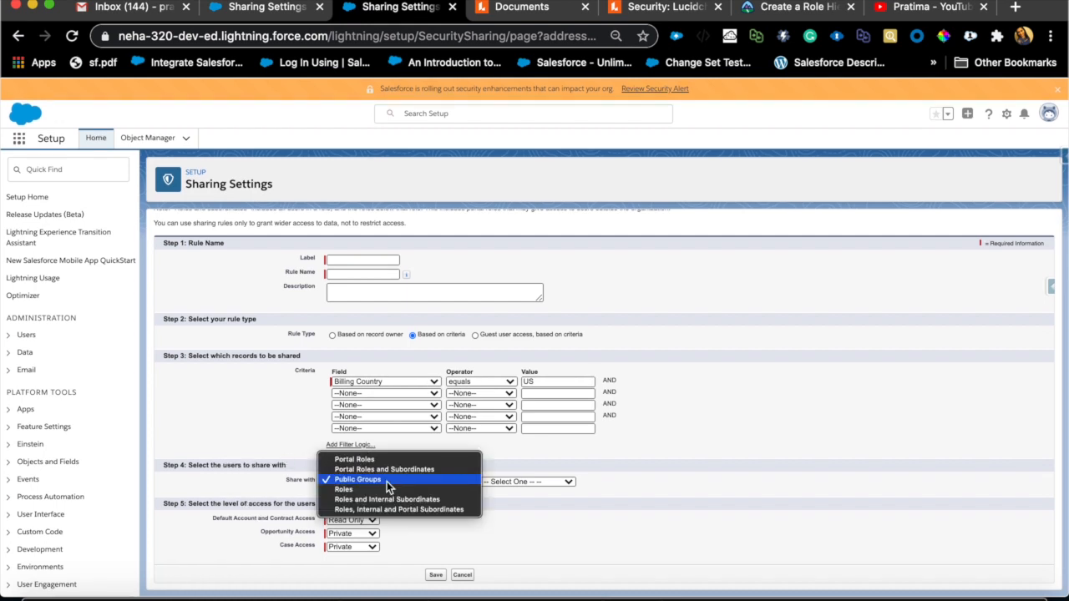
pyautogui.click(344, 490)
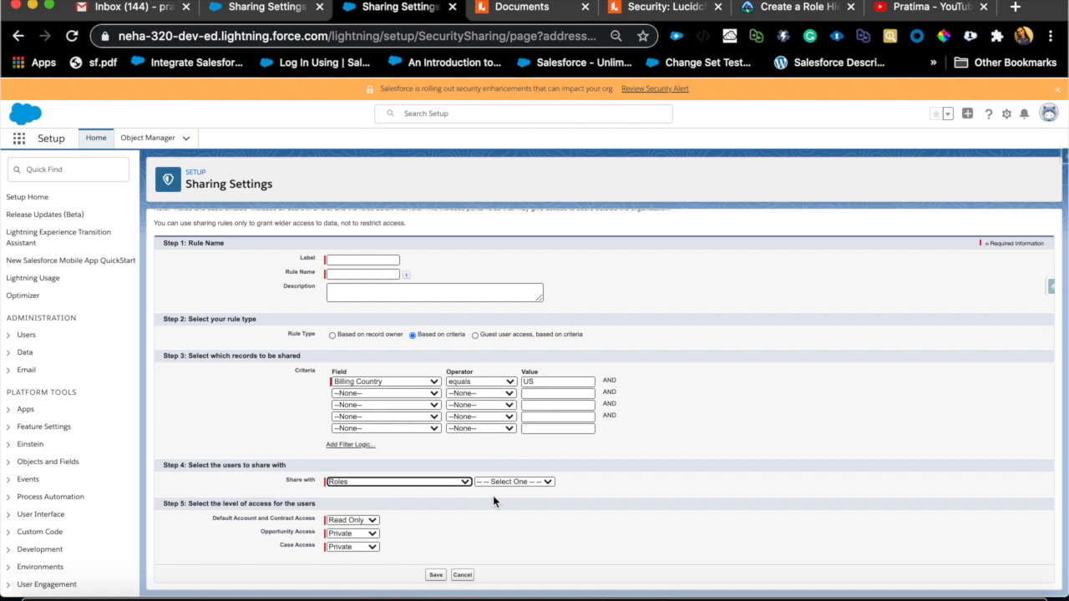
pyautogui.click(513, 481)
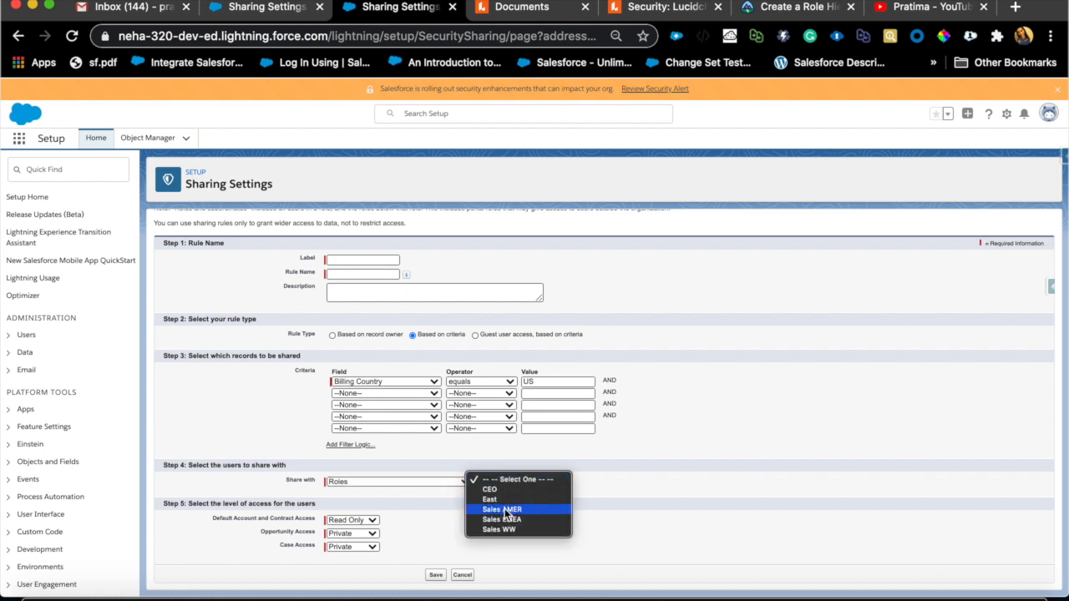
pyautogui.click(501, 509)
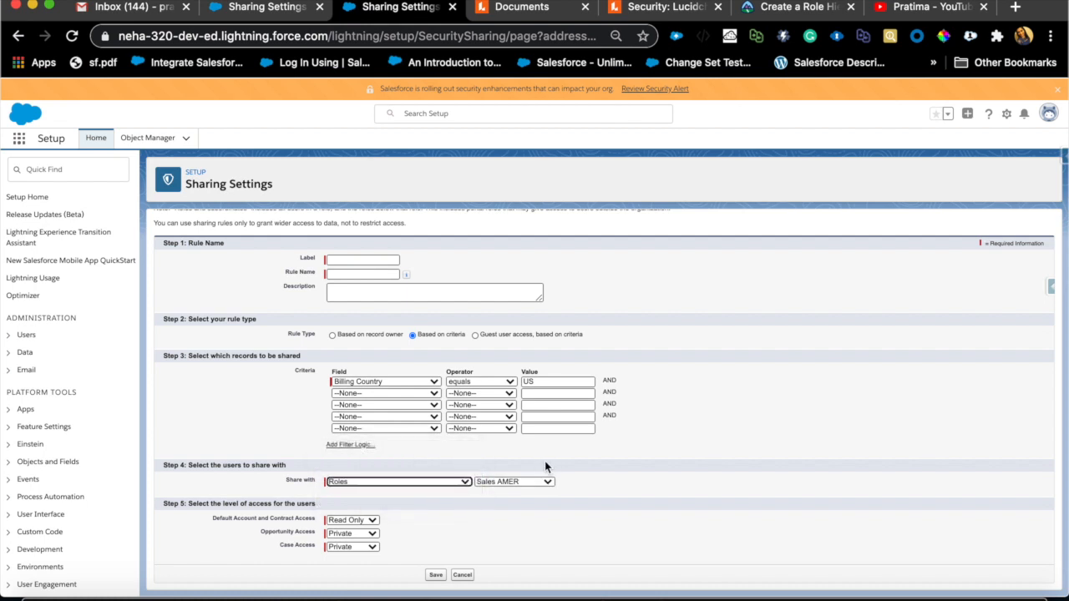
pyautogui.click(397, 481)
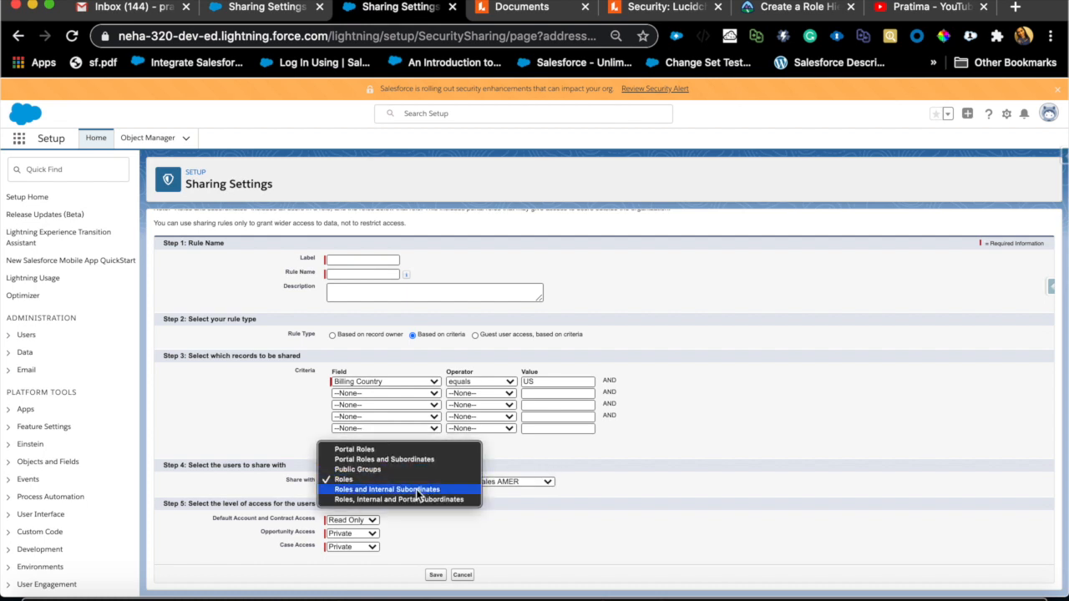
pyautogui.moveTo(434, 498)
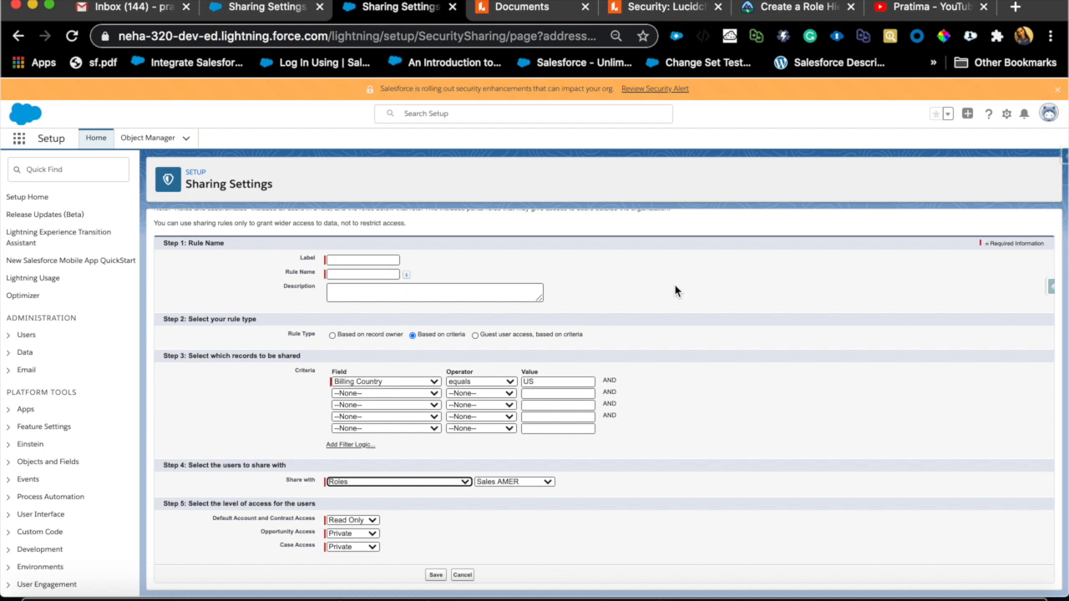
pyautogui.click(660, 6)
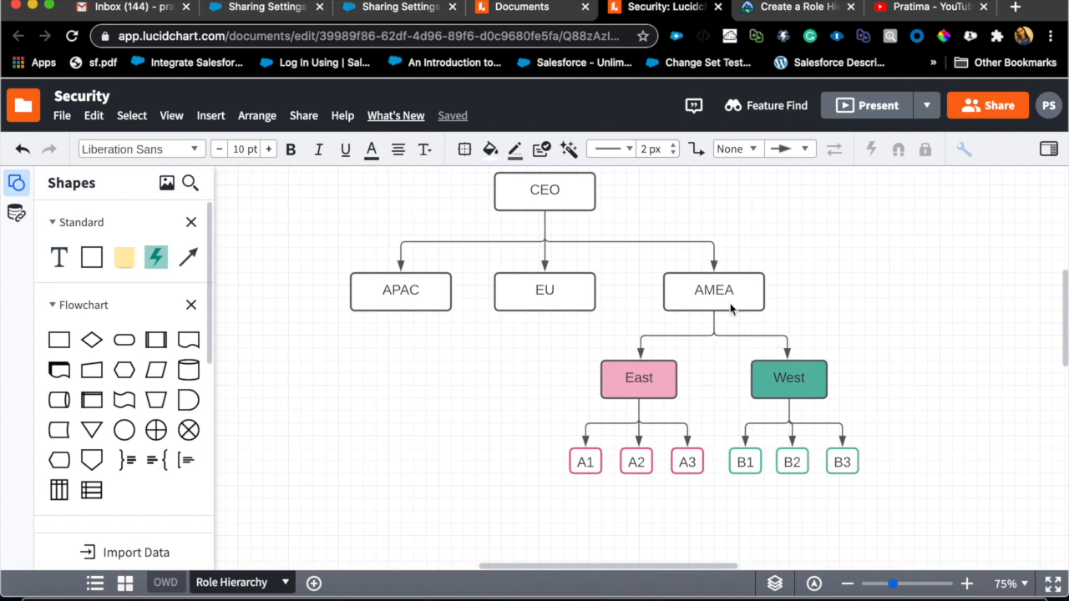
pyautogui.click(544, 190)
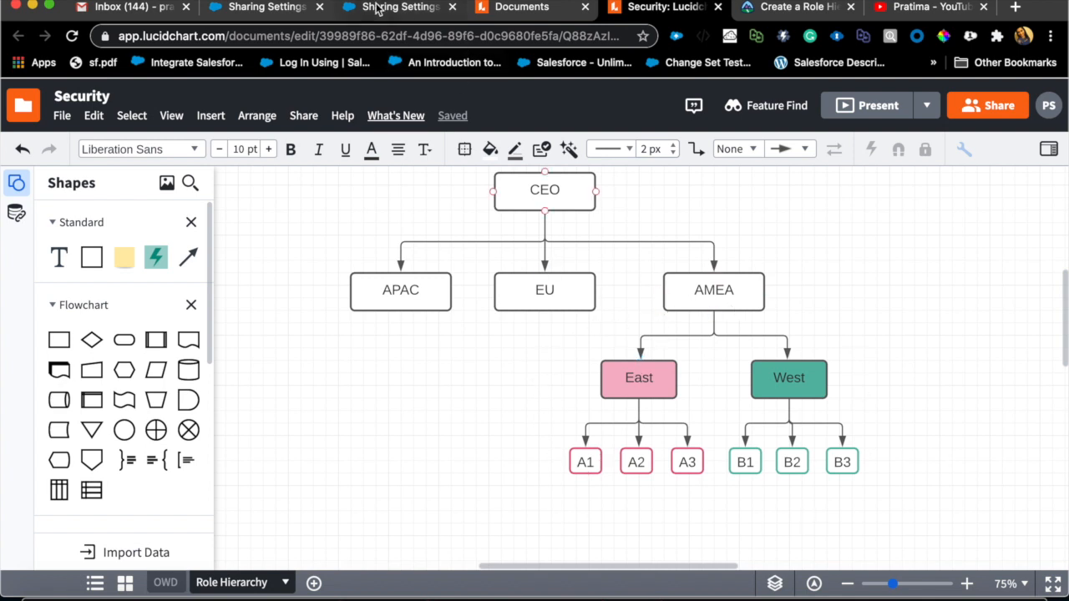
pyautogui.click(397, 7)
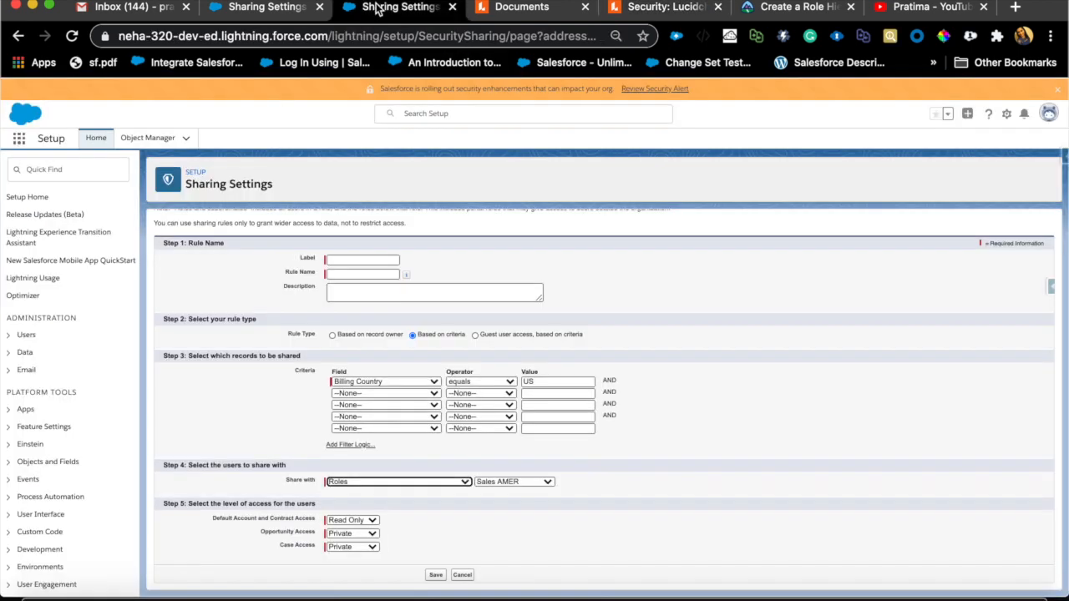
pyautogui.click(400, 7)
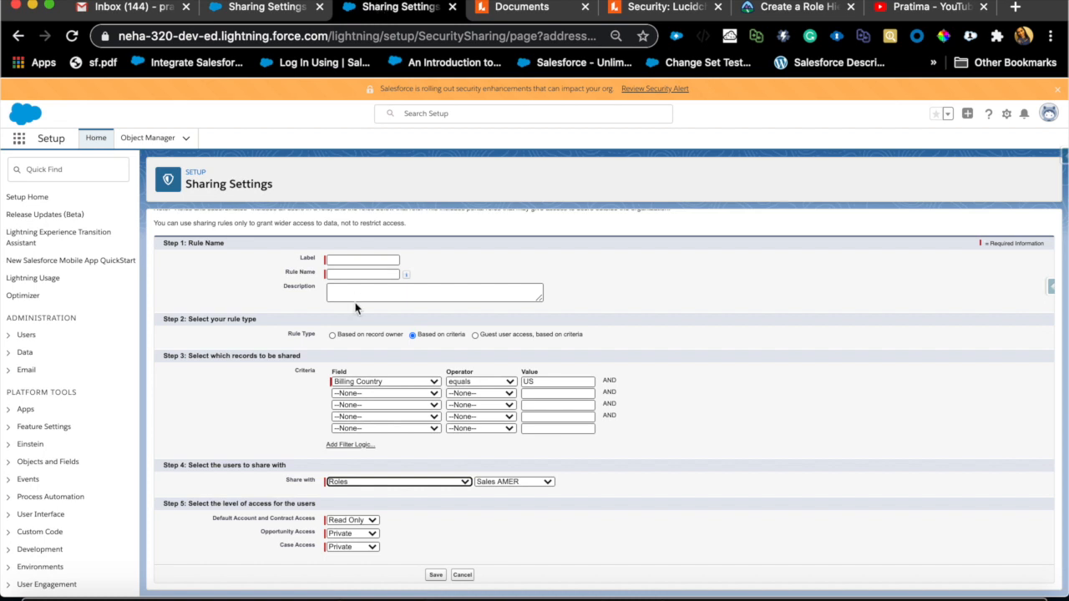
pyautogui.moveTo(417, 391)
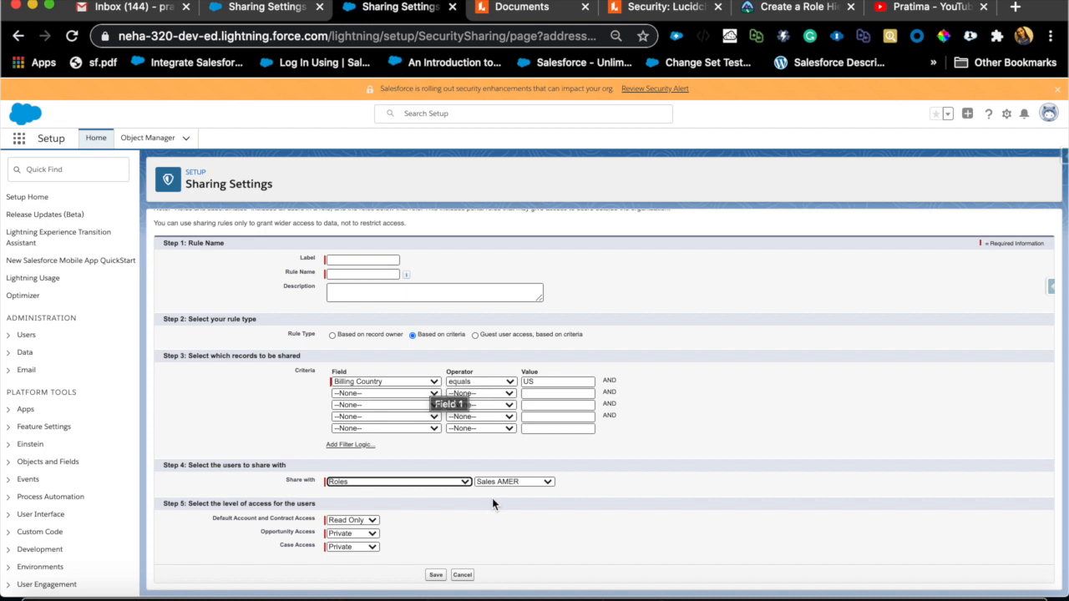
pyautogui.click(396, 481)
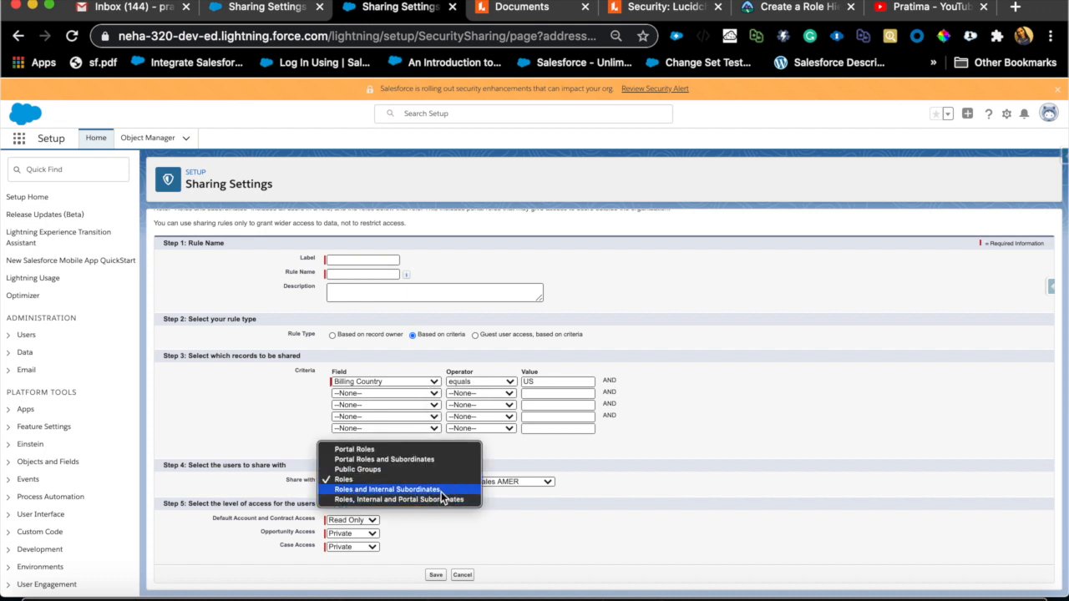
pyautogui.moveTo(407, 496)
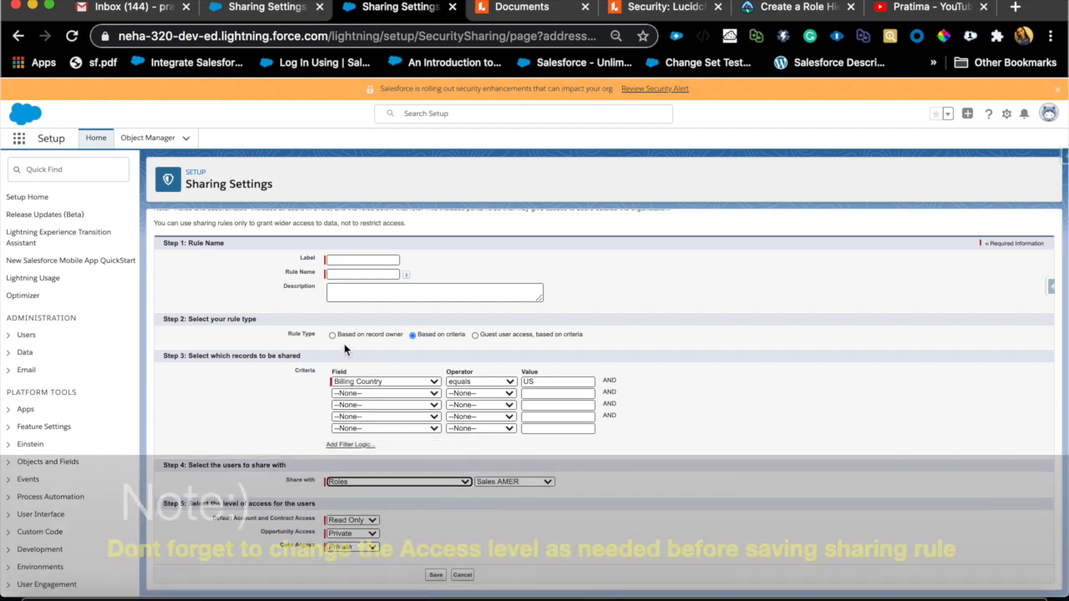
# Step: Base the rule on record owner: accounts owned by Roles > Sales AMER, shared with Sales AMER
pyautogui.click(332, 387)
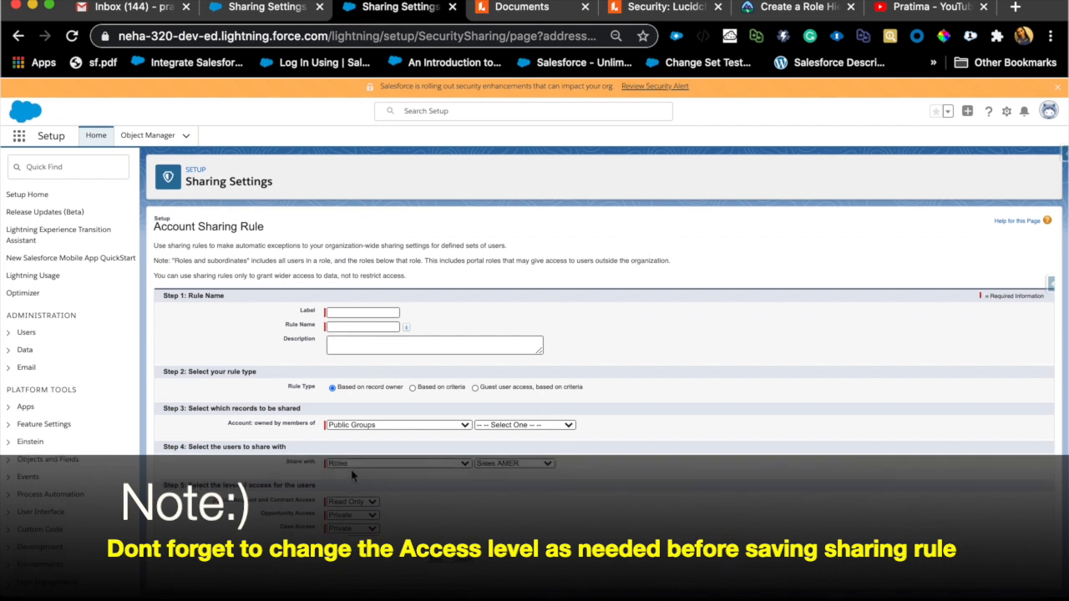
pyautogui.click(397, 425)
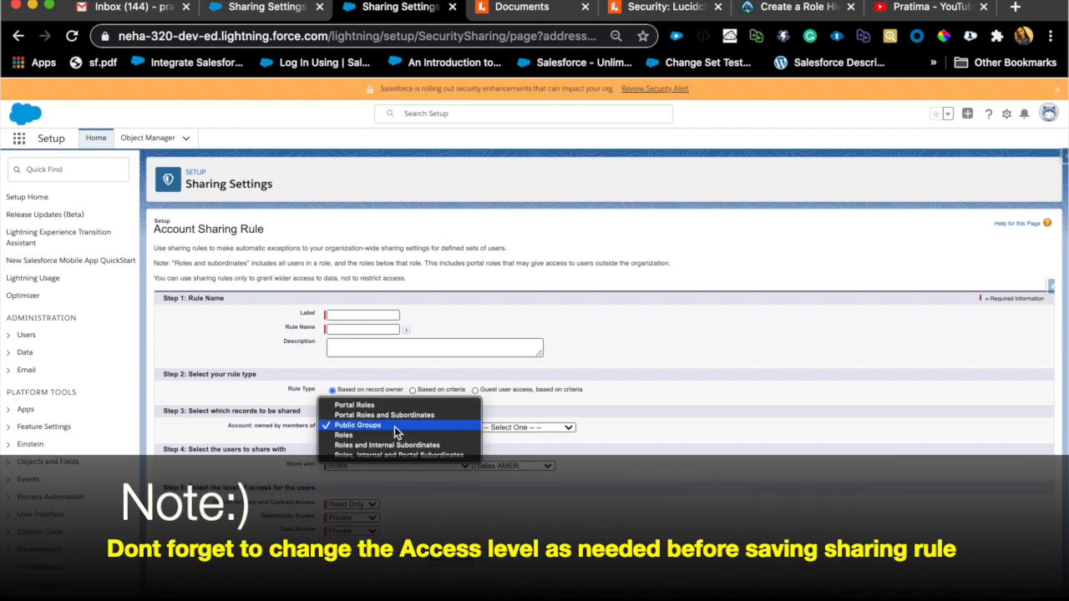
pyautogui.moveTo(343, 435)
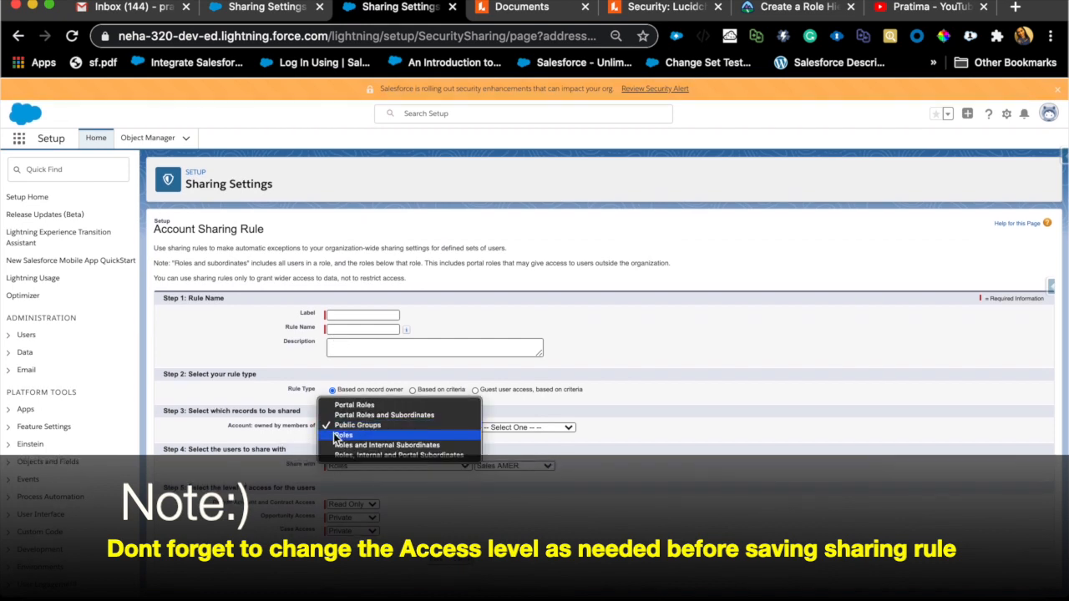
pyautogui.click(356, 425)
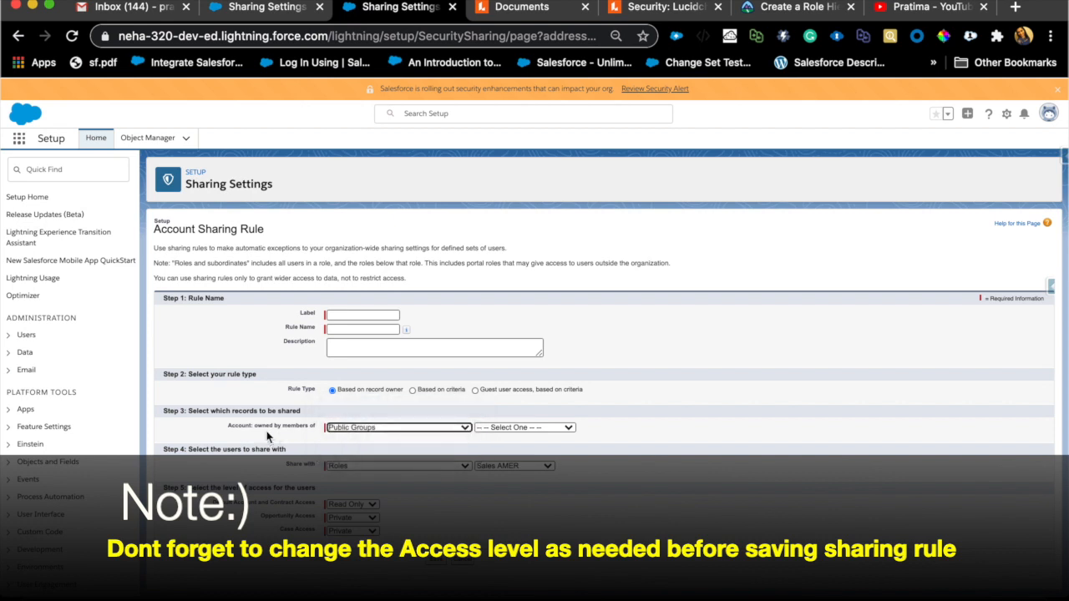
pyautogui.click(396, 427)
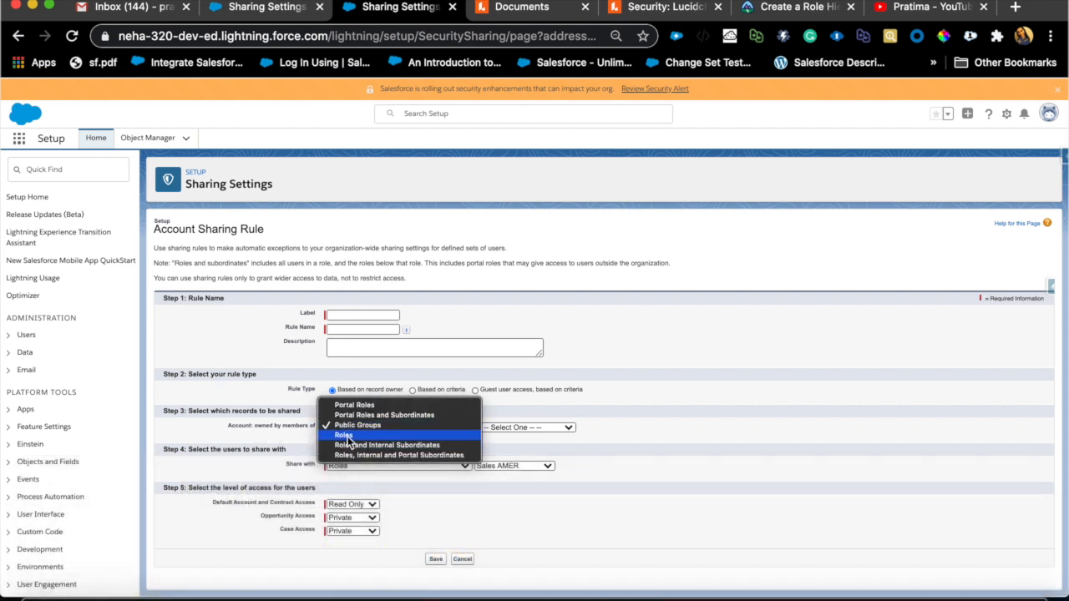
pyautogui.click(342, 435)
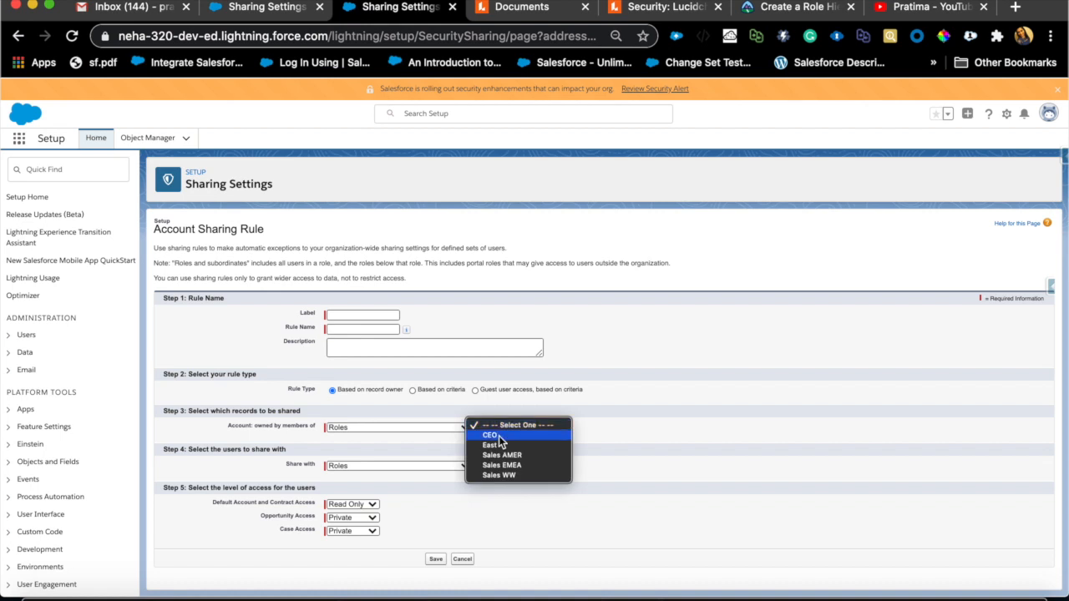
pyautogui.click(501, 454)
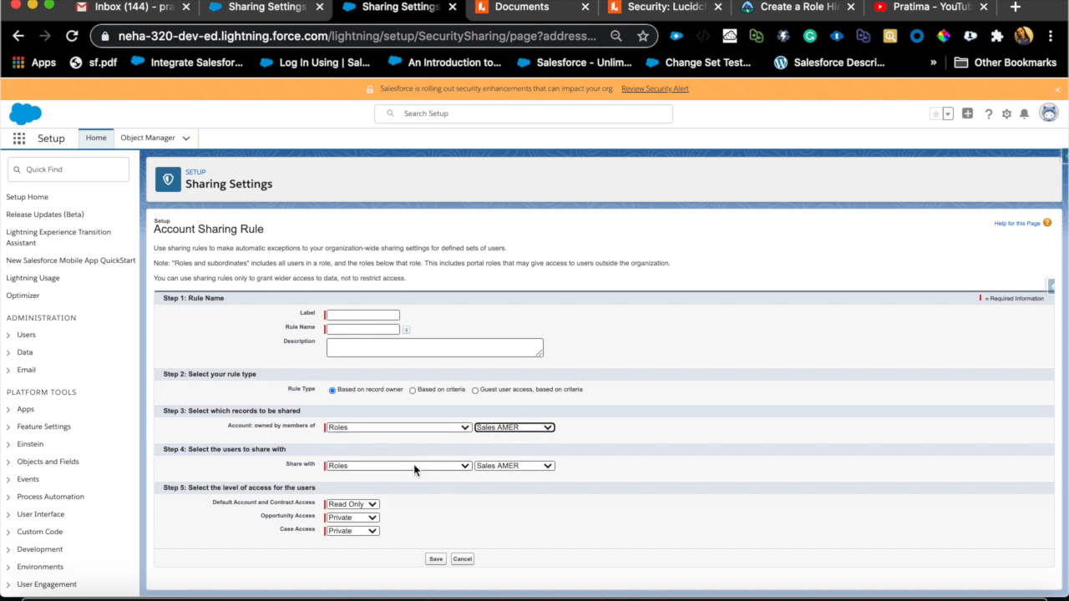
pyautogui.click(459, 465)
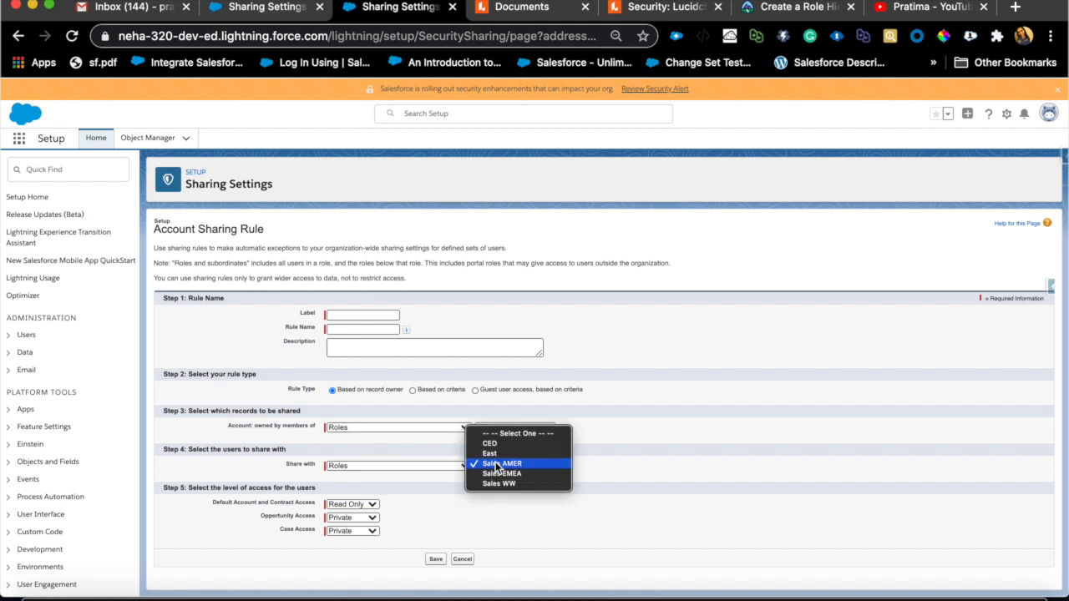
pyautogui.click(501, 463)
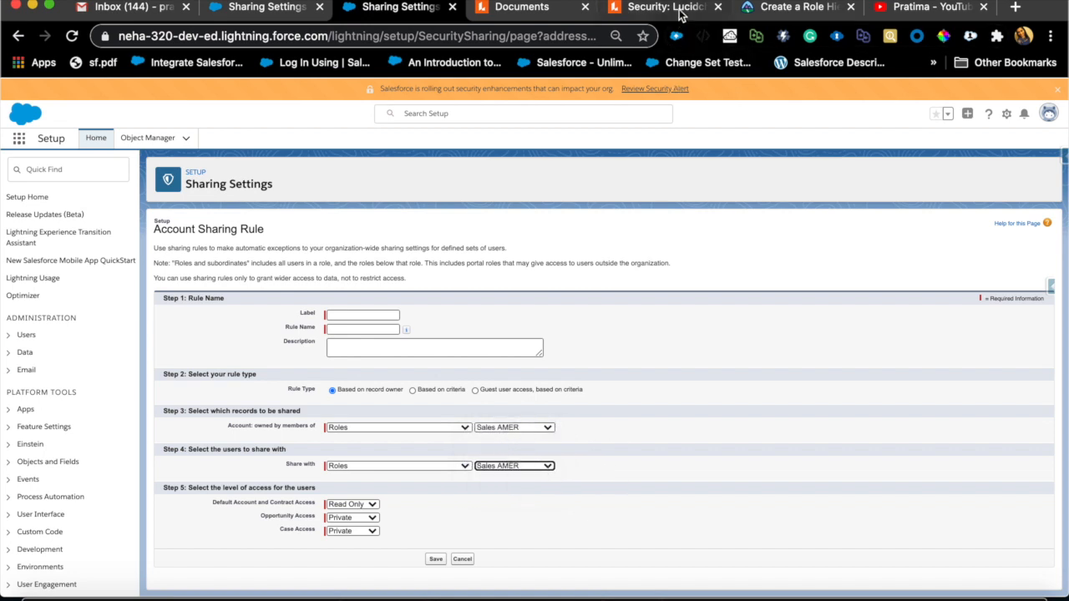
pyautogui.click(664, 7)
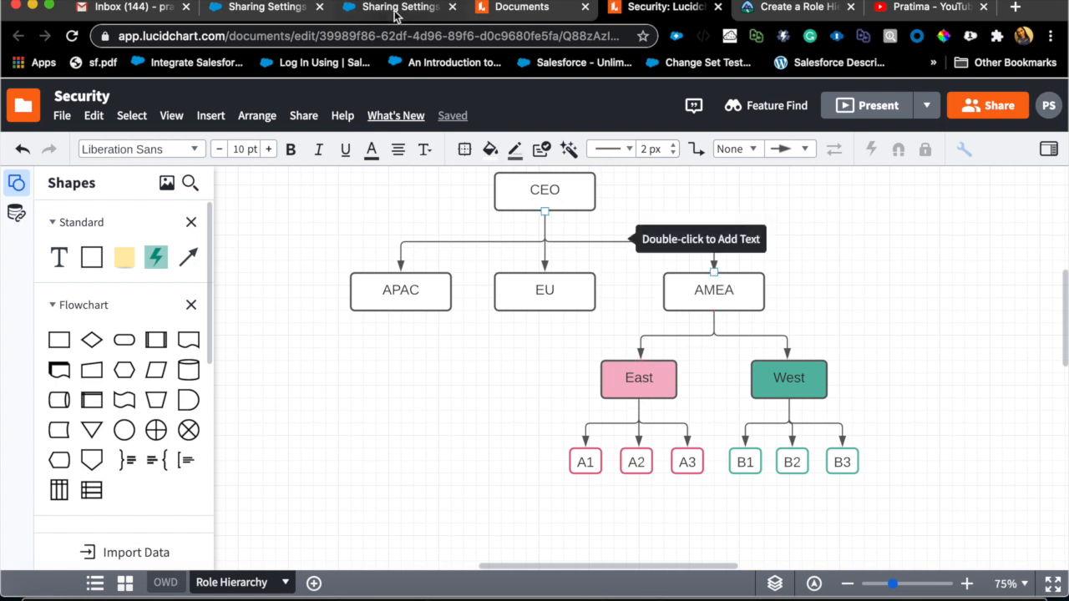
pyautogui.click(399, 7)
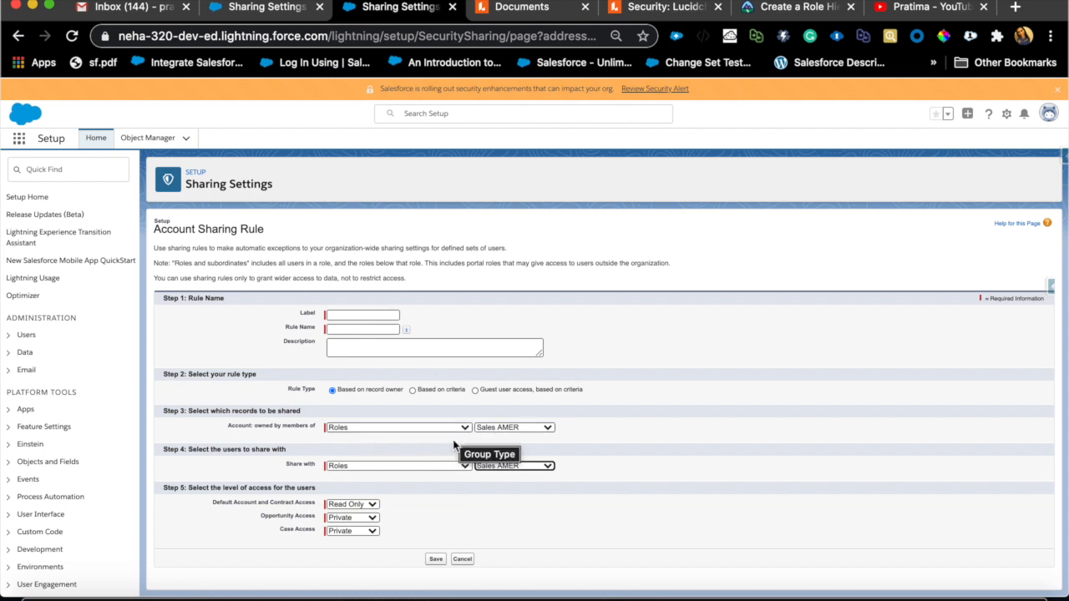
pyautogui.moveTo(396, 427)
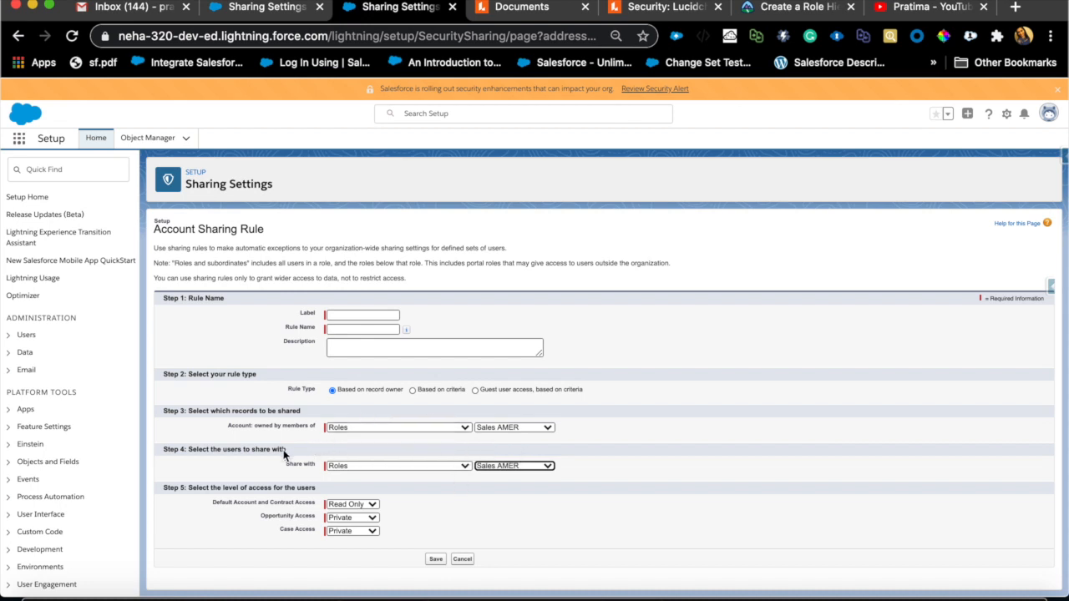
pyautogui.moveTo(316, 477)
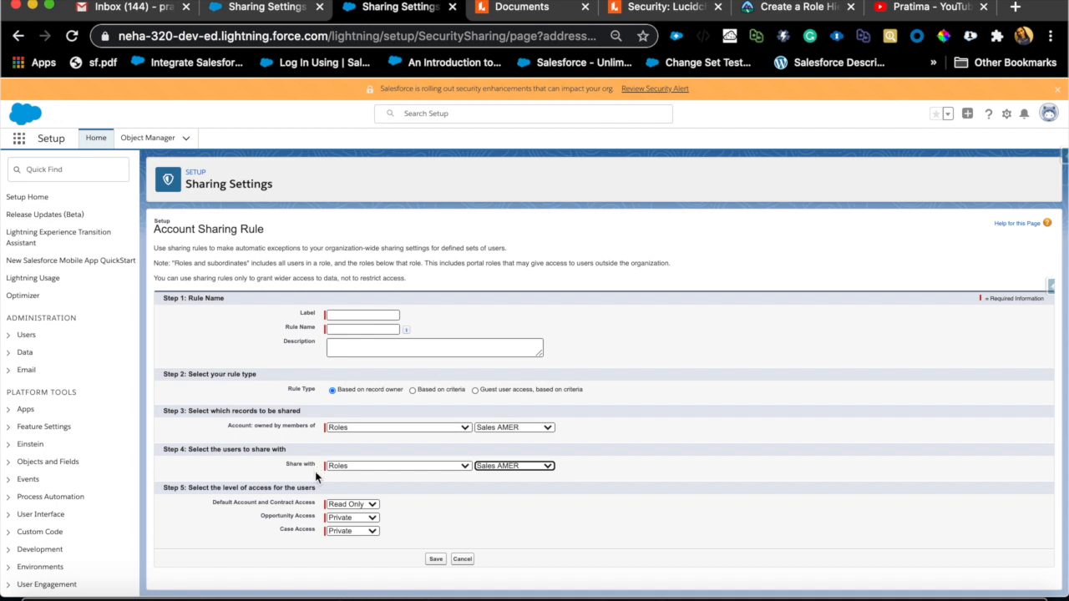
pyautogui.moveTo(294, 526)
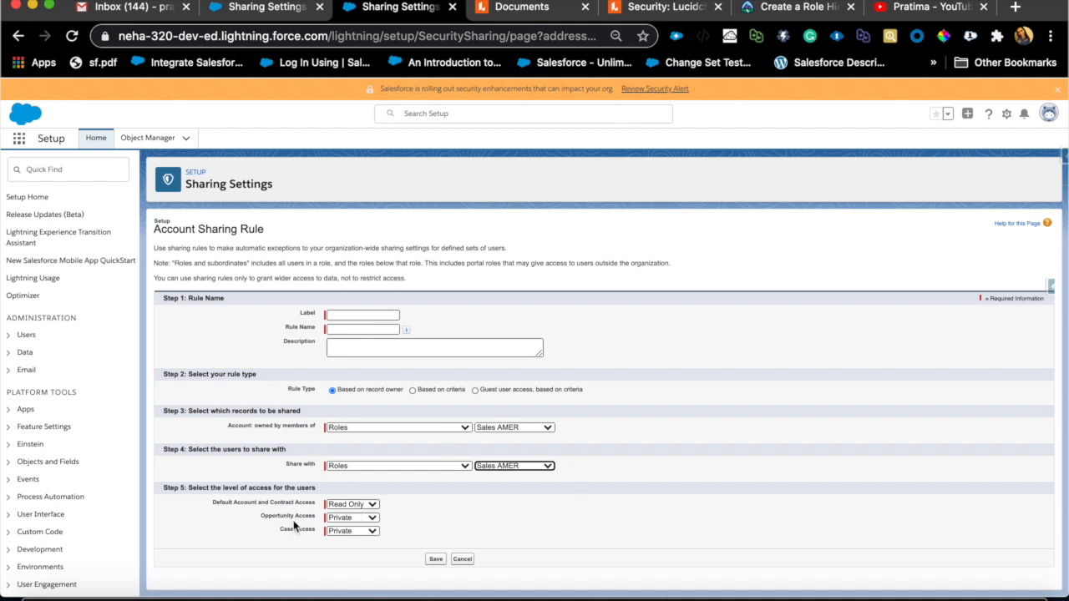
pyautogui.moveTo(345, 491)
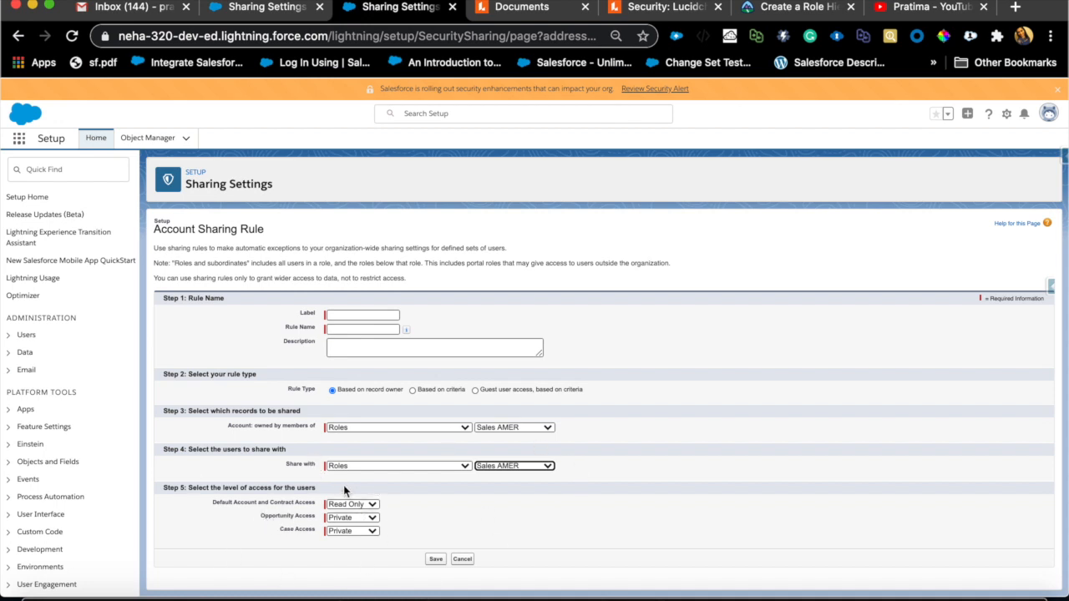
pyautogui.moveTo(226, 501)
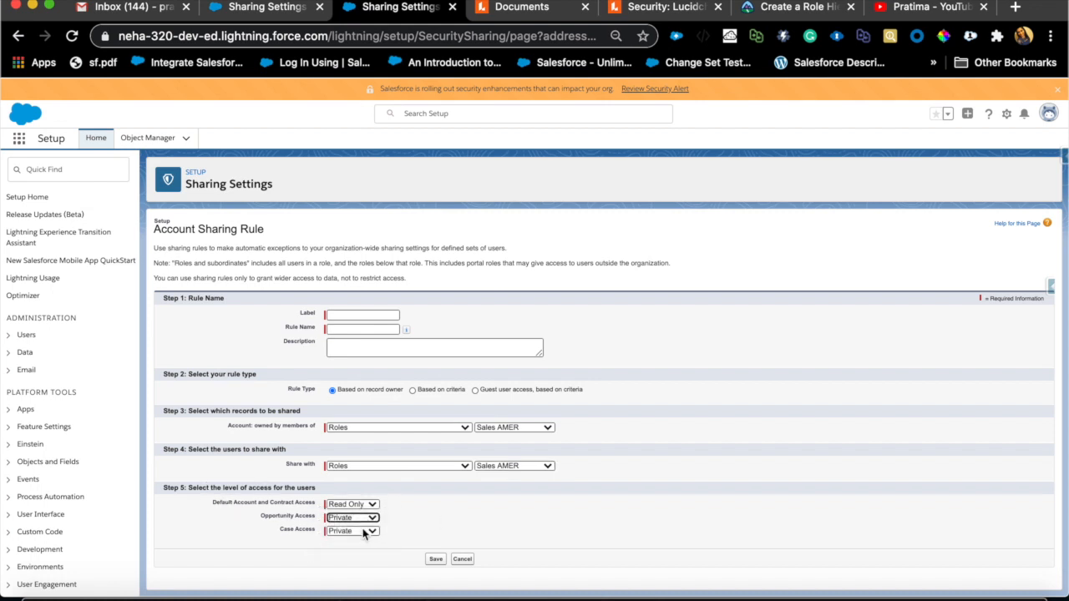
pyautogui.moveTo(363, 532)
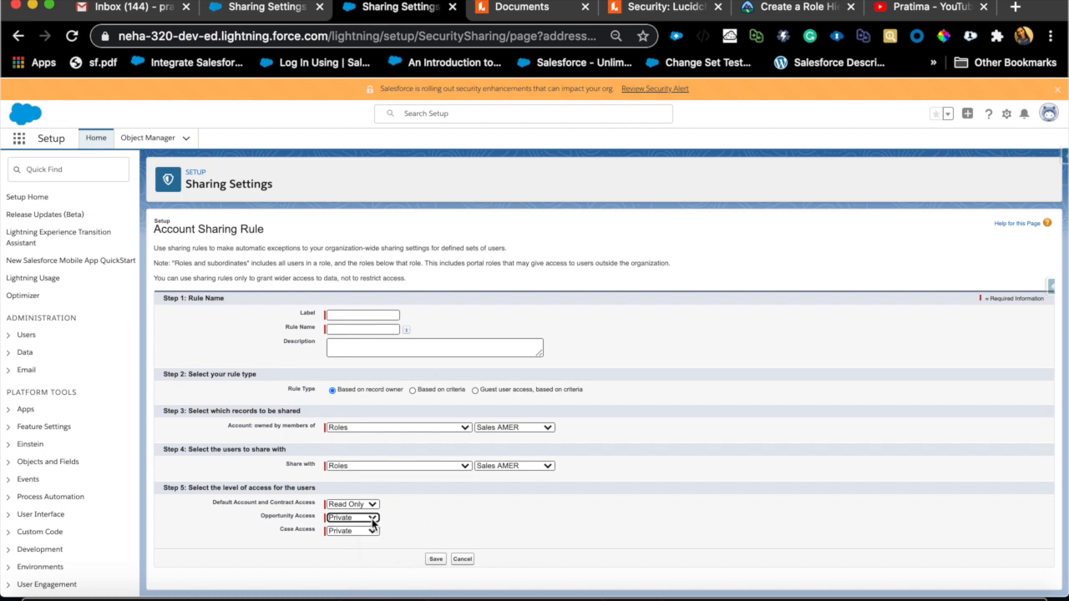
# Step: Set both Opportunity Access and Case Access to Read Only in Step 5
pyautogui.click(351, 517)
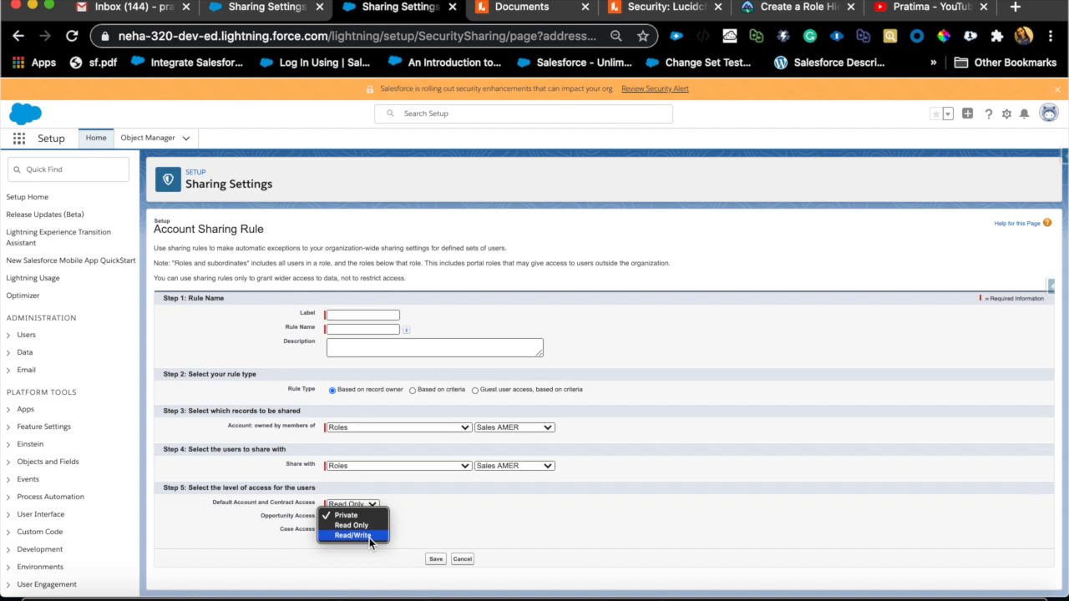
pyautogui.click(352, 531)
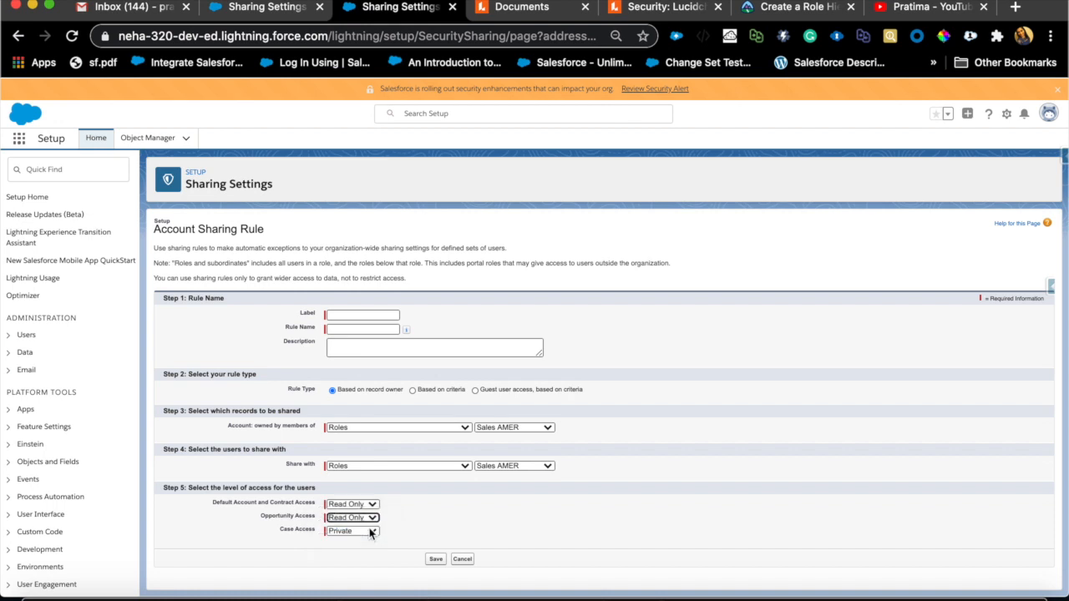
pyautogui.click(351, 531)
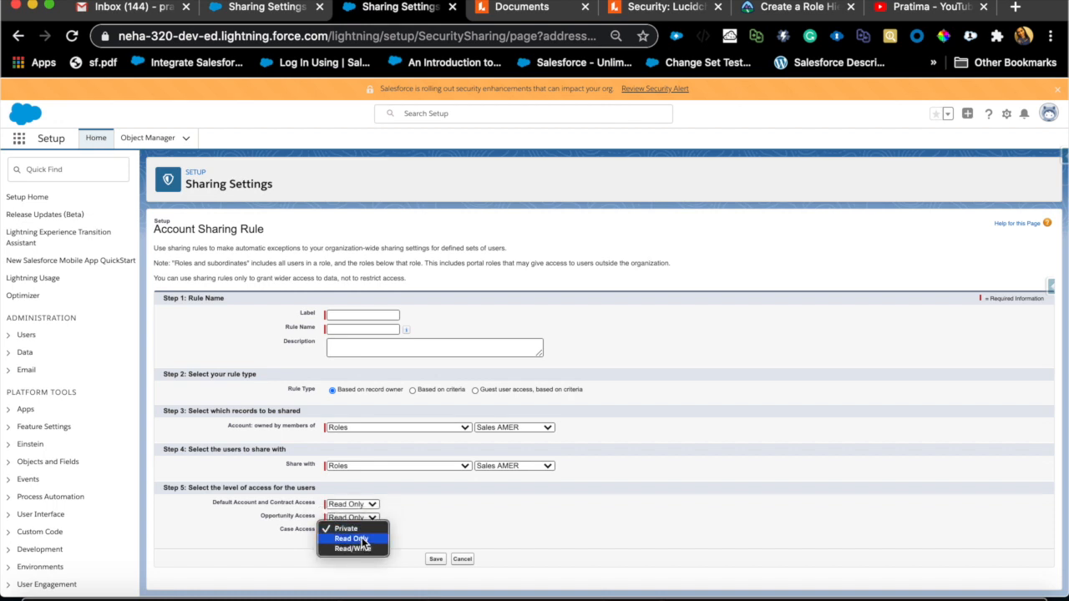
pyautogui.click(345, 539)
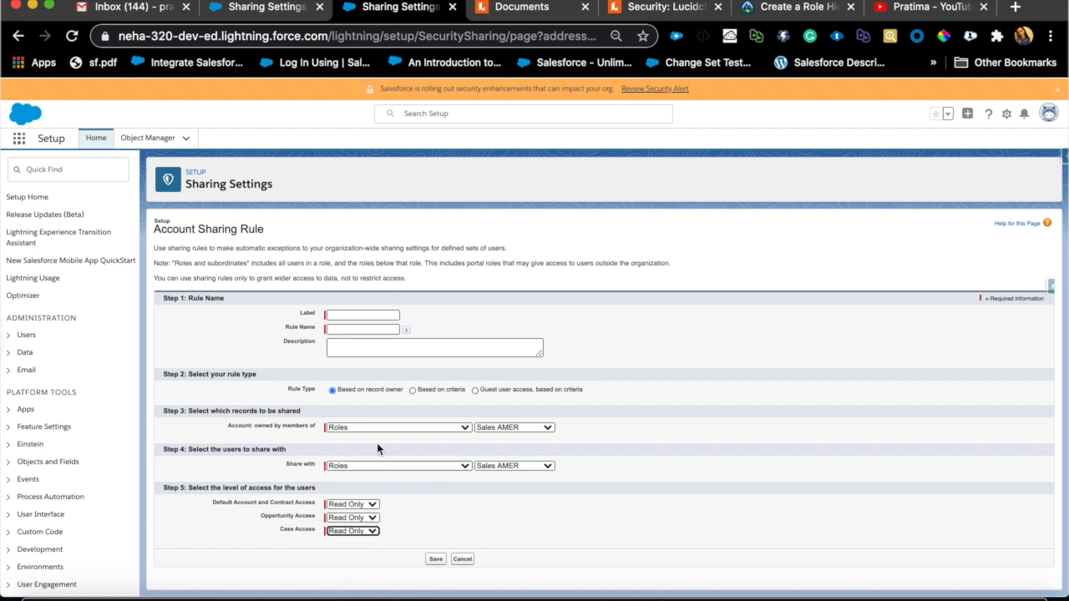
pyautogui.moveTo(346, 505)
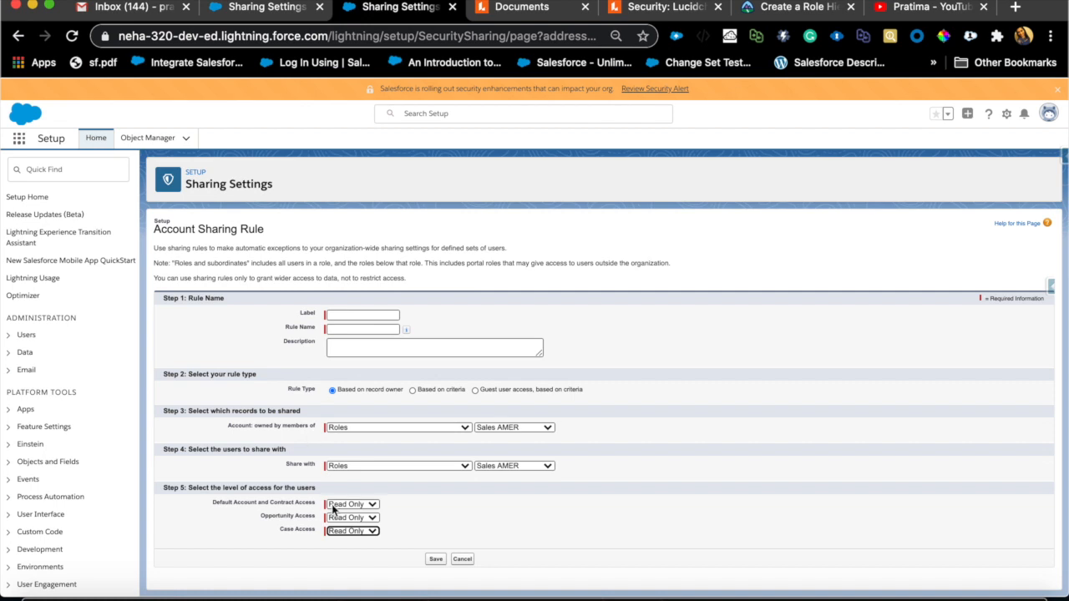
pyautogui.moveTo(313, 497)
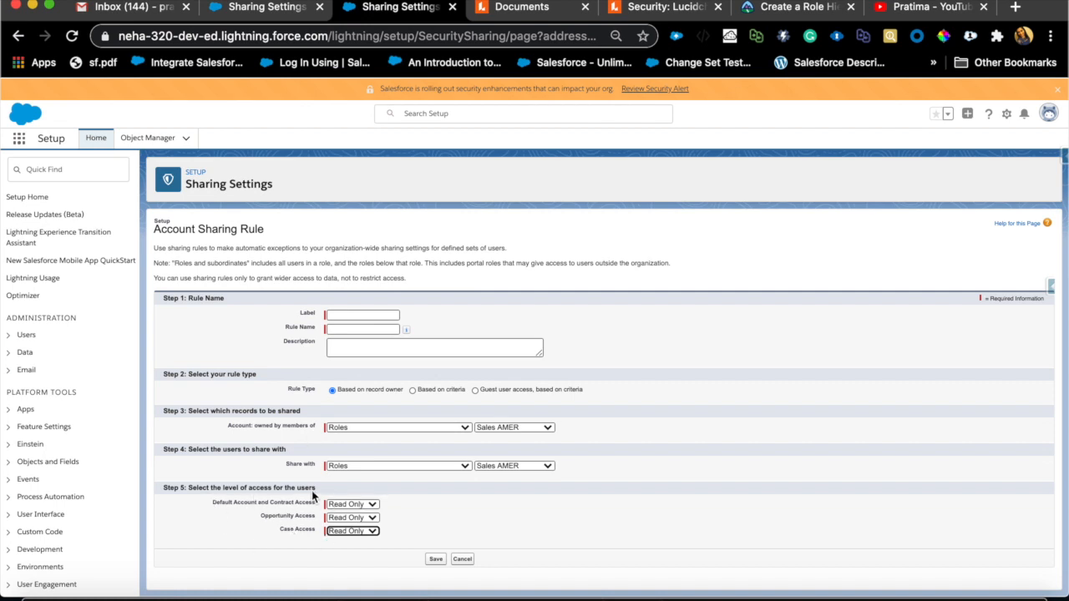
pyautogui.moveTo(315, 510)
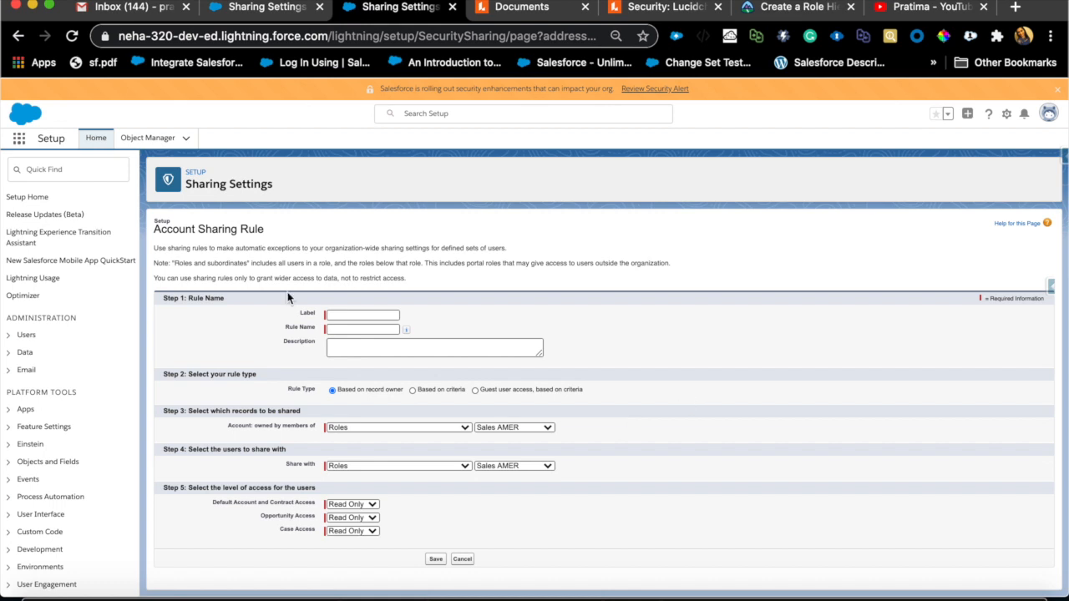
# Step: Filter Setup's Quick Find for 'role' and open Users > Roles
pyautogui.click(68, 170)
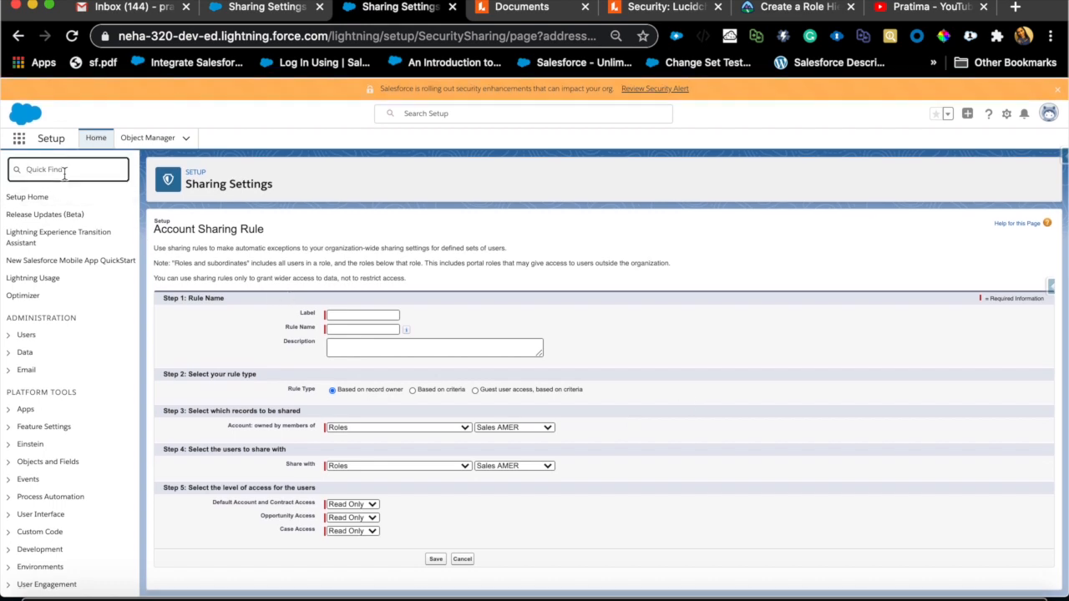
pyautogui.write('u')
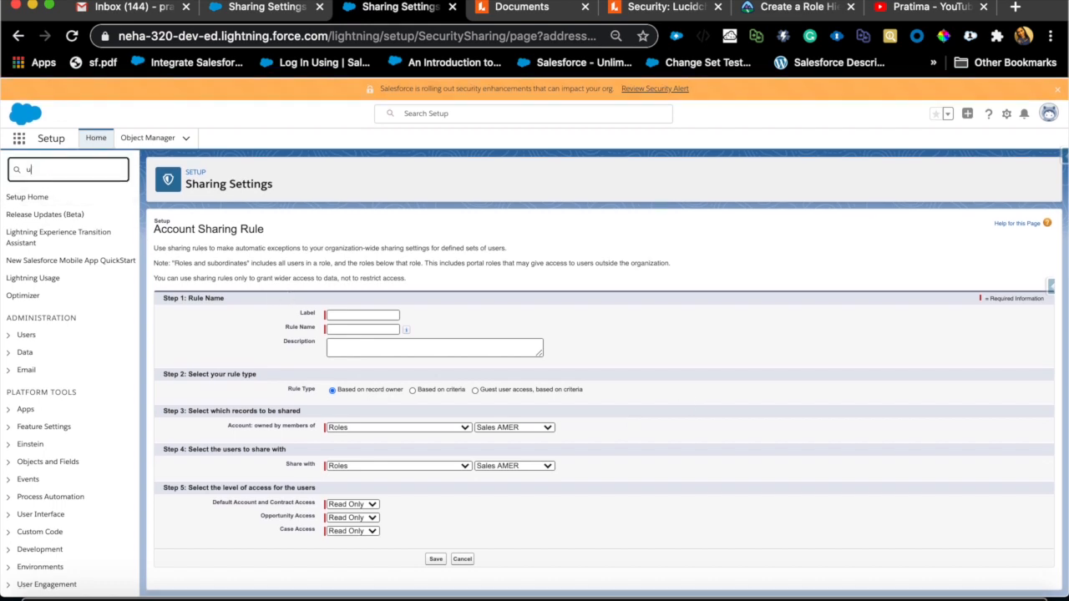
pyautogui.write('se')
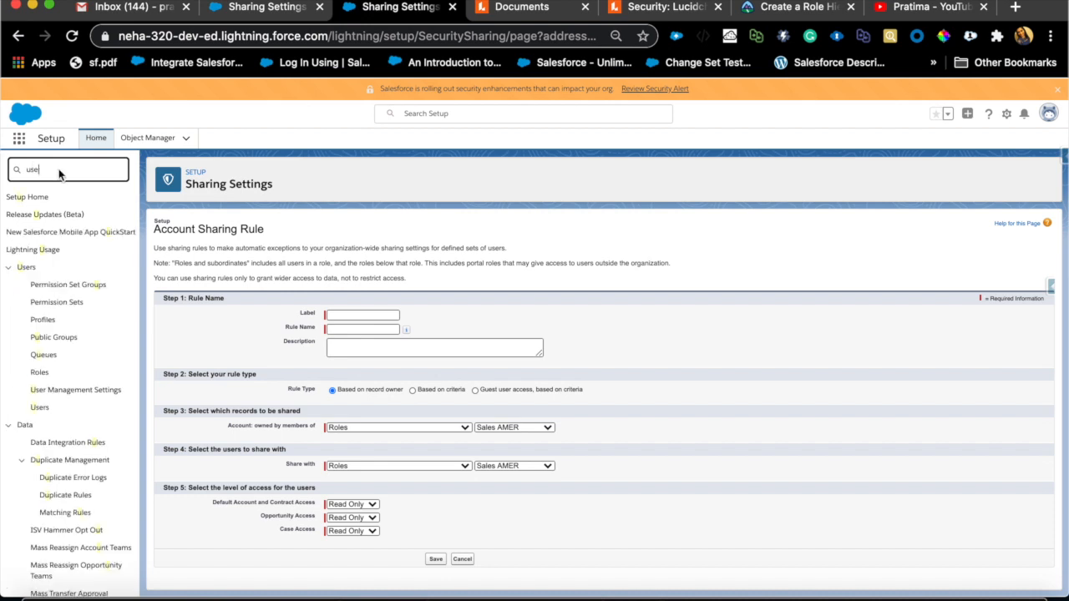
pyautogui.write('r')
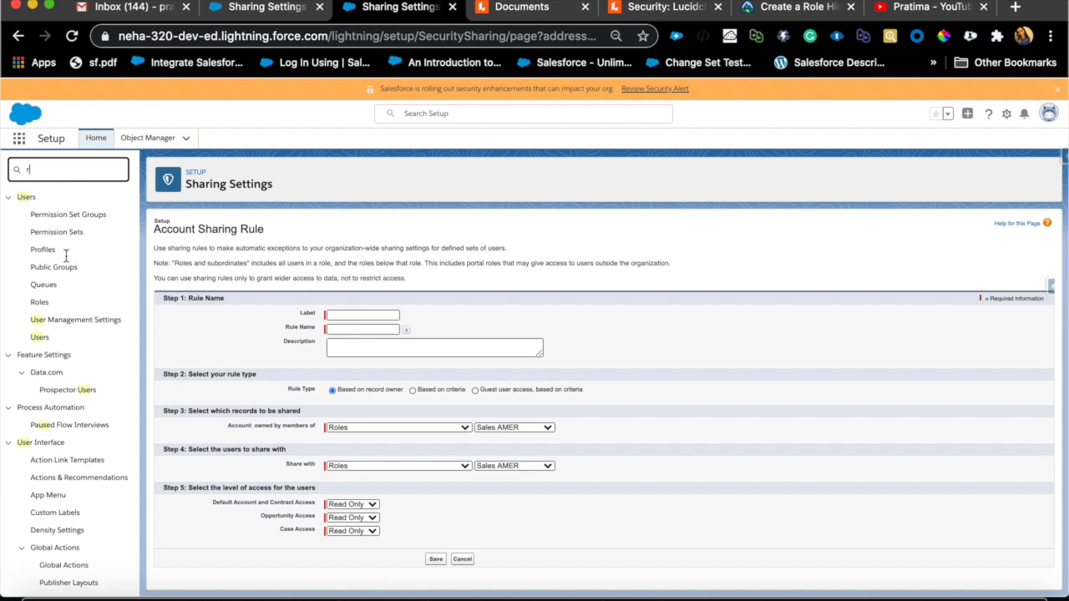
pyautogui.write('role')
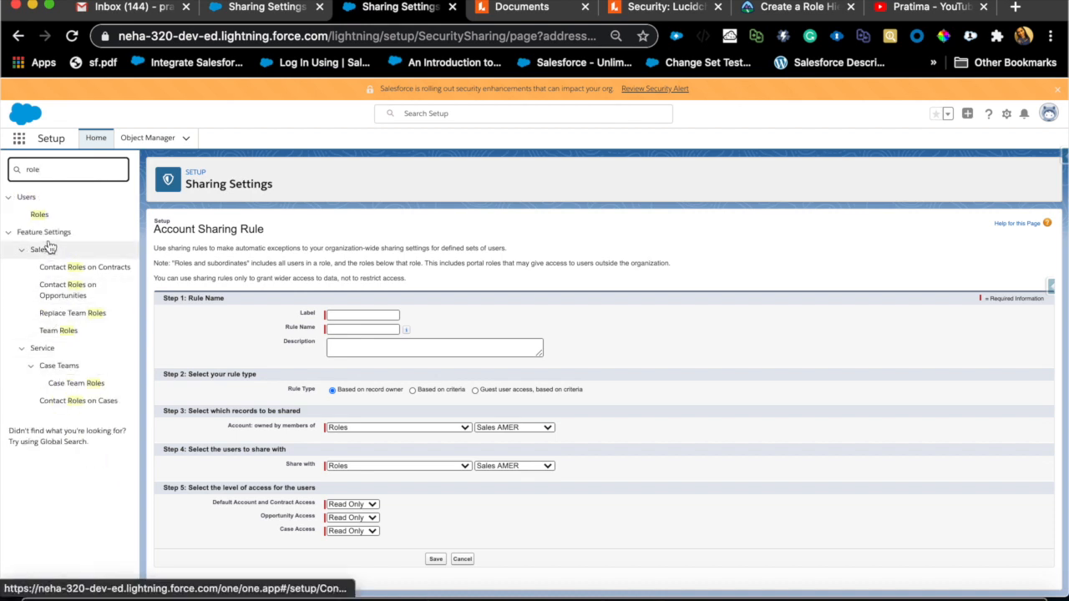
pyautogui.click(39, 215)
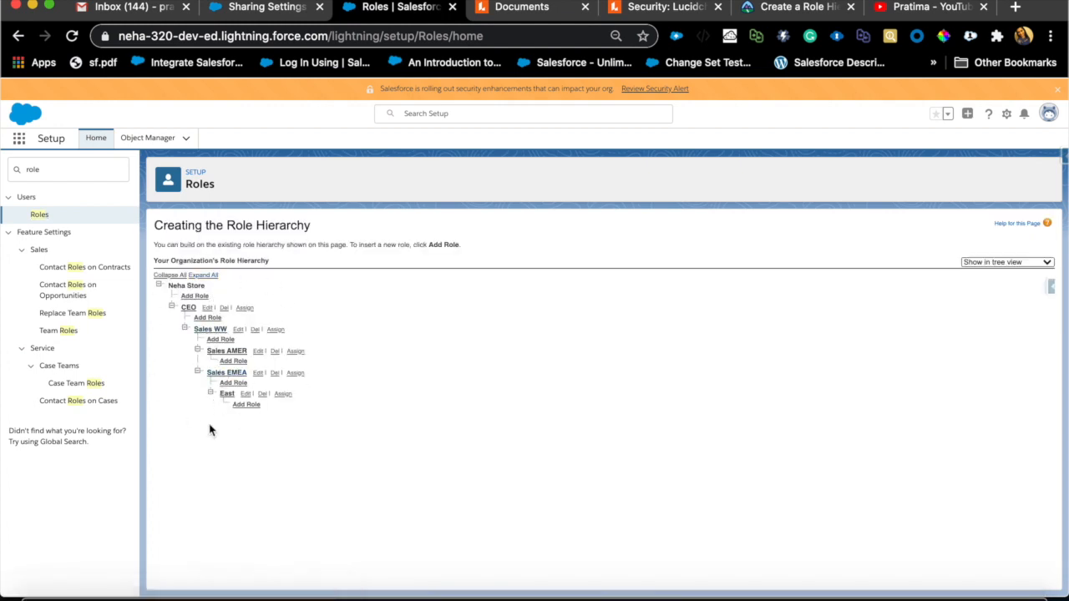
pyautogui.moveTo(664, 7)
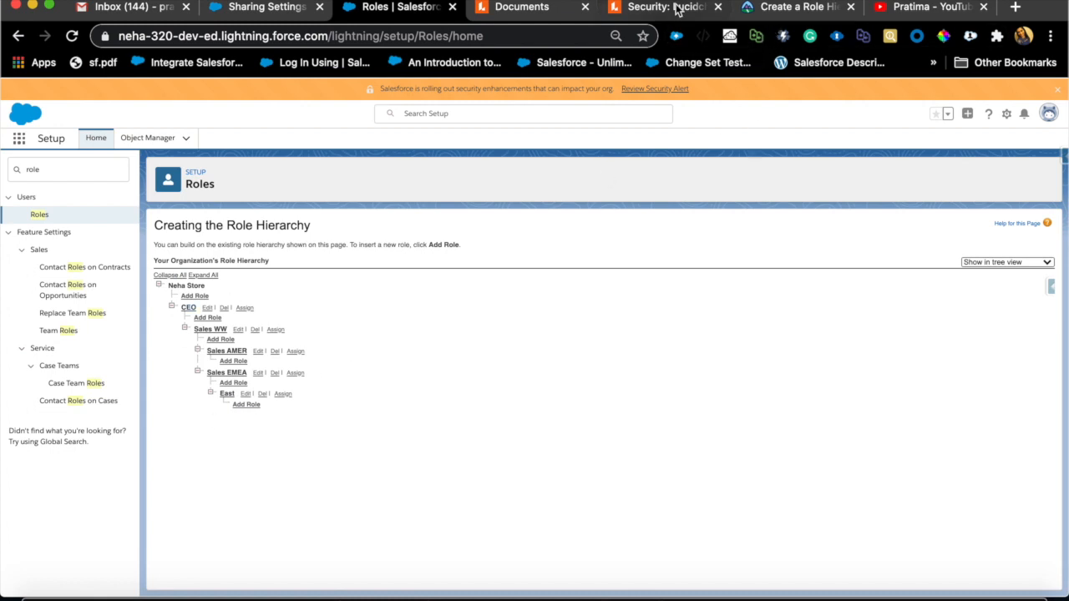
# Step: Switch to Lucidchart's Security role hierarchy diagram
pyautogui.click(664, 6)
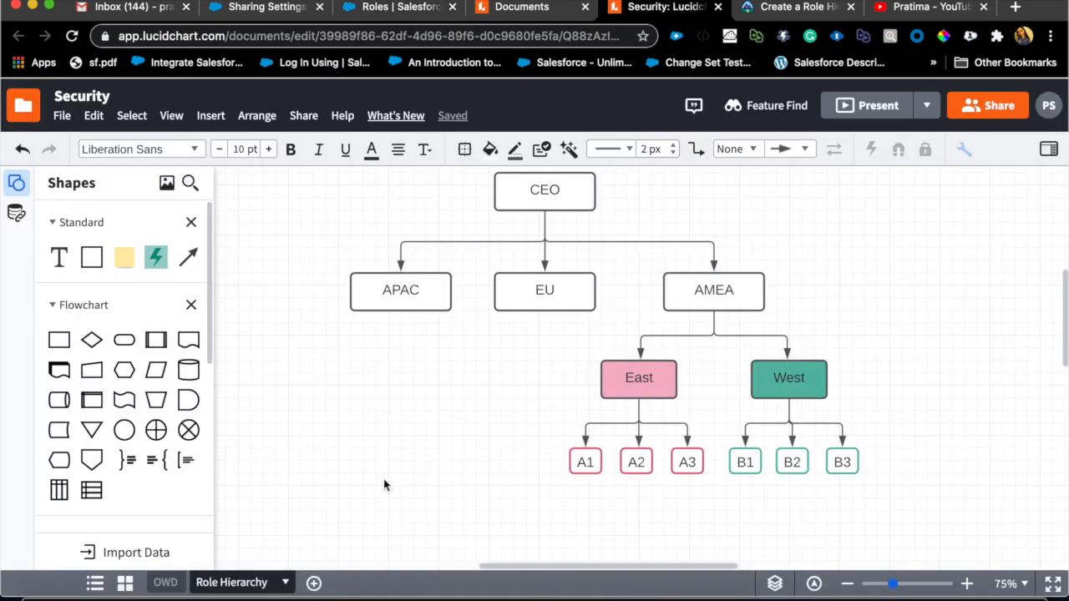
pyautogui.moveTo(488, 404)
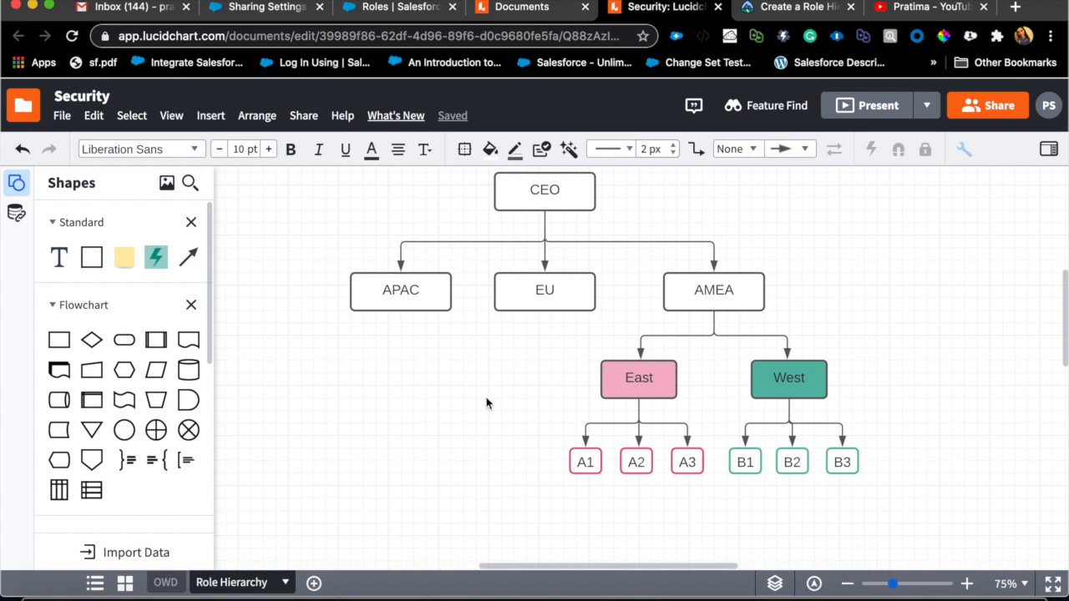
pyautogui.moveTo(378, 422)
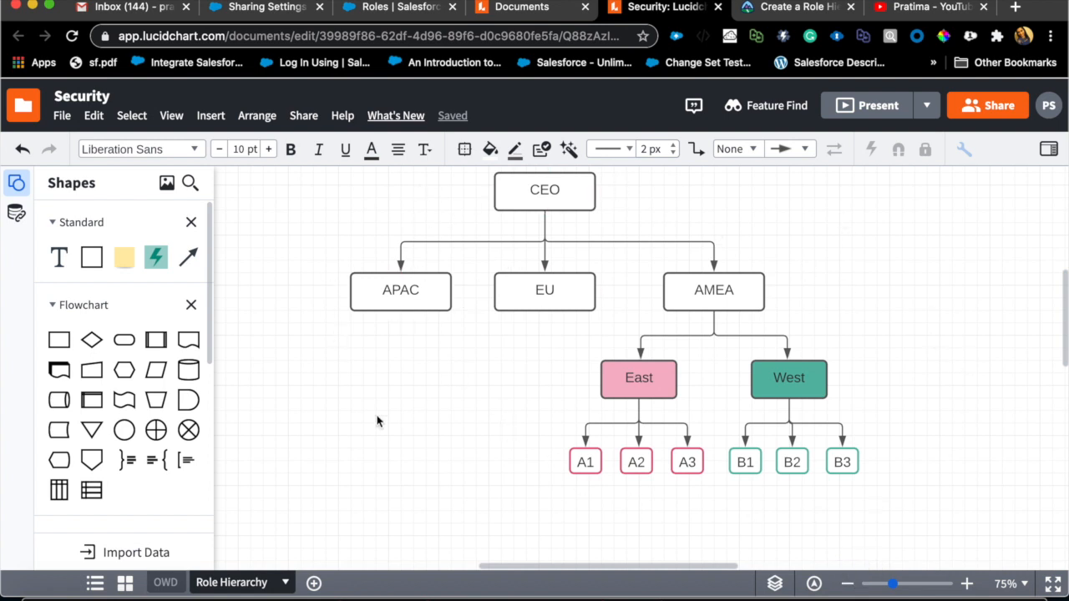
pyautogui.moveTo(257, 20)
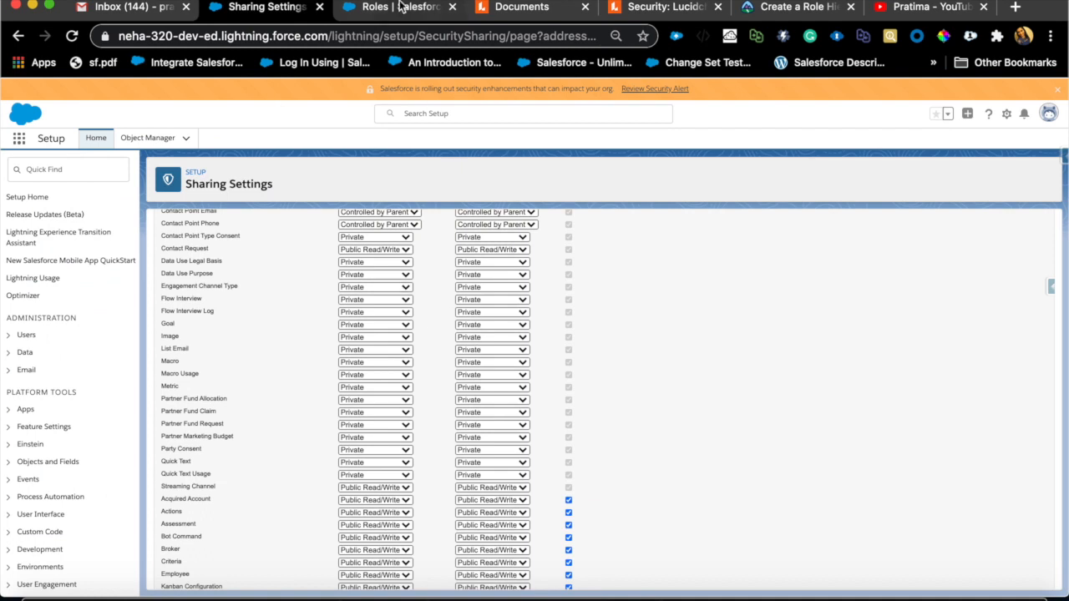
pyautogui.click(393, 7)
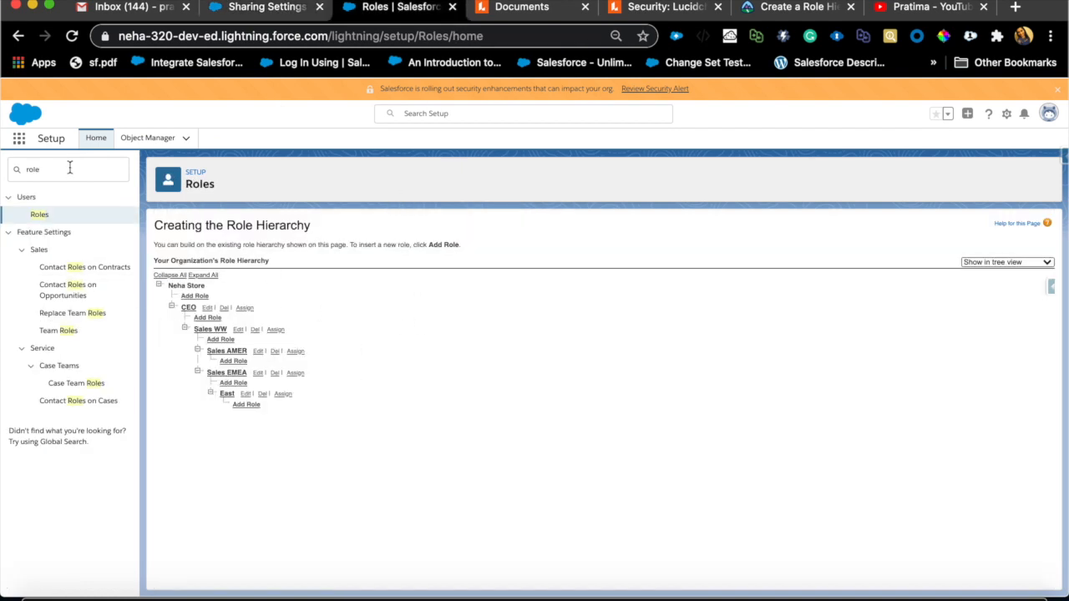
pyautogui.click(523, 113)
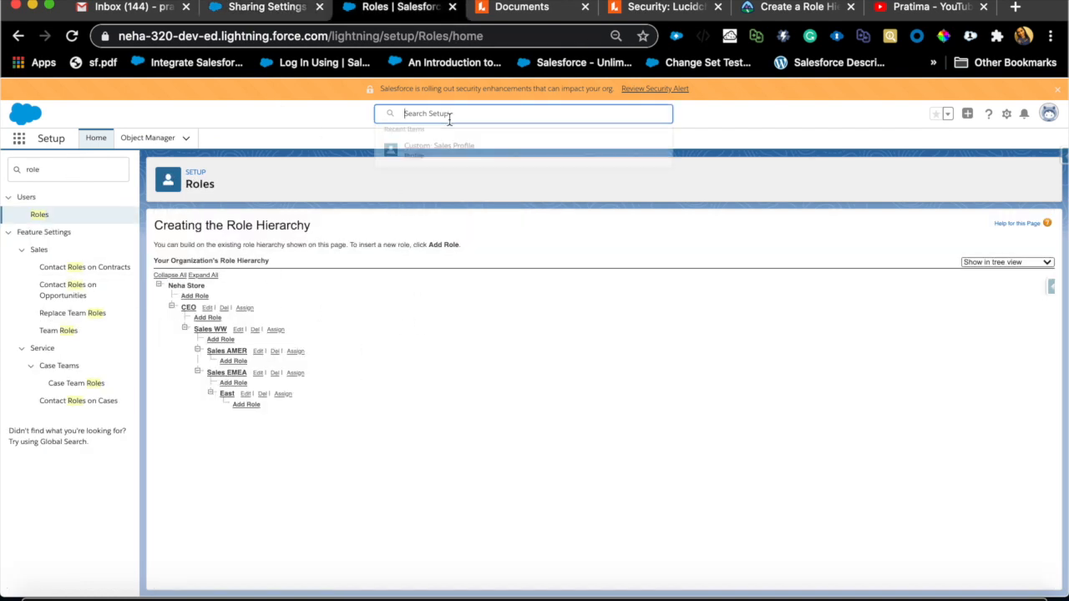
pyautogui.write('pratim')
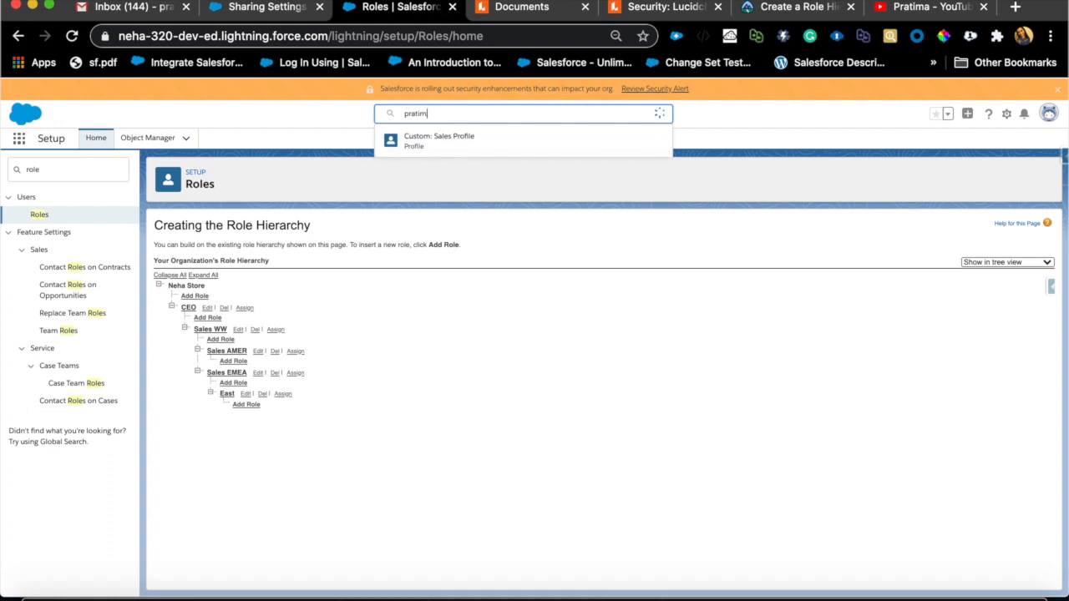
pyautogui.write('pratim')
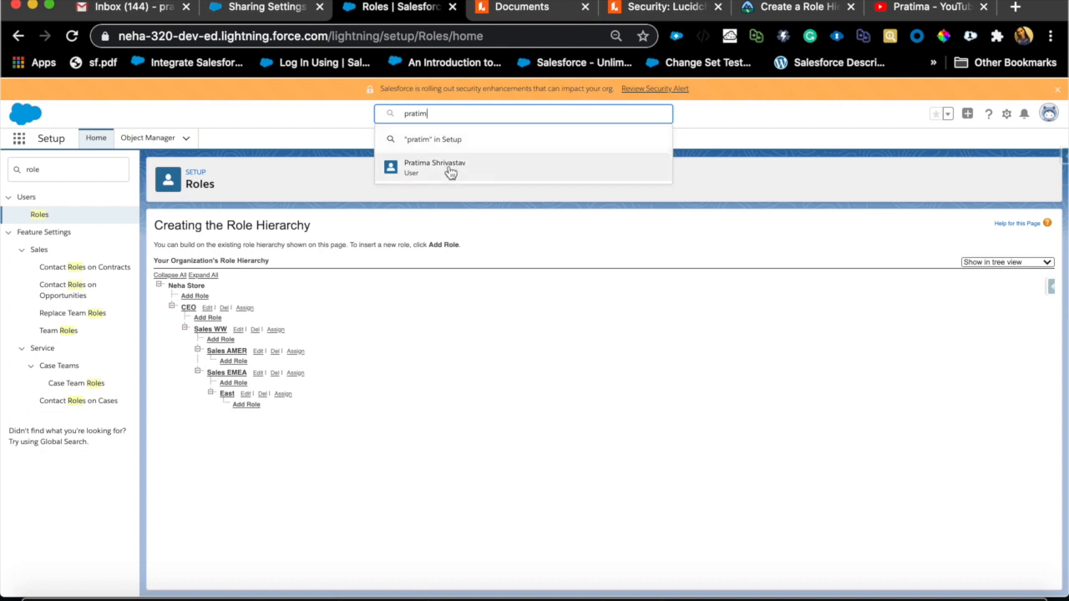
pyautogui.click(434, 167)
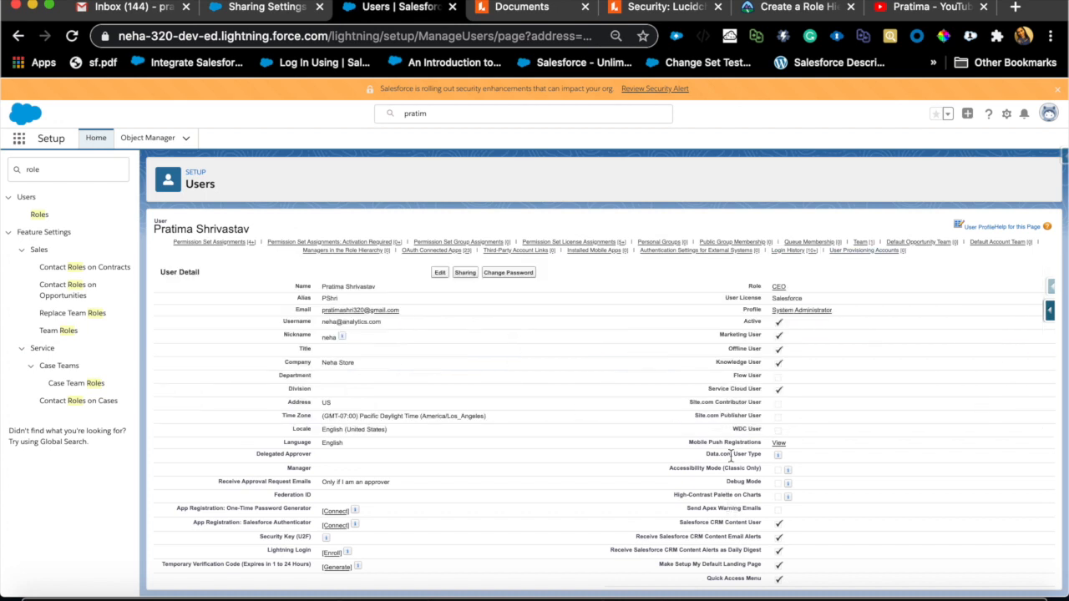
pyautogui.moveTo(668, 48)
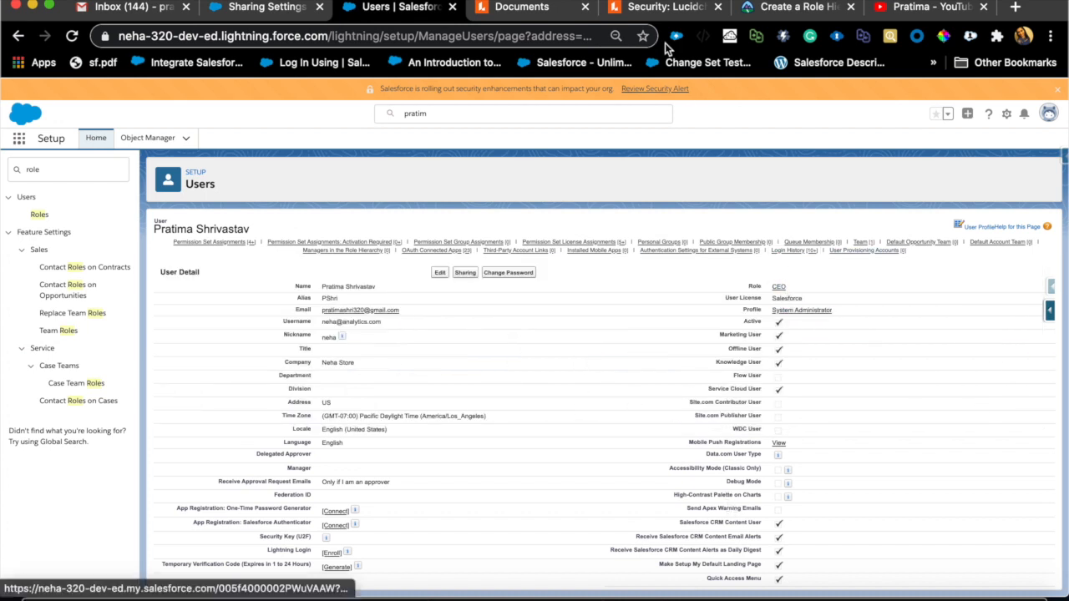
# Step: Return to the Security Role Hierarchy diagram in Lucidchart and select the CEO box
pyautogui.click(660, 7)
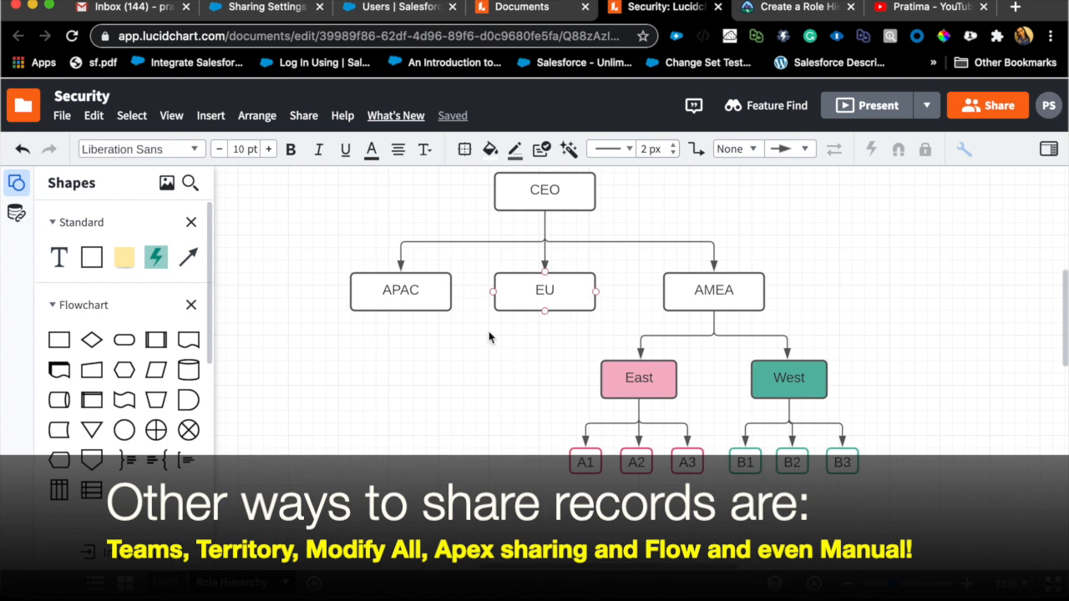
pyautogui.scroll(-3)
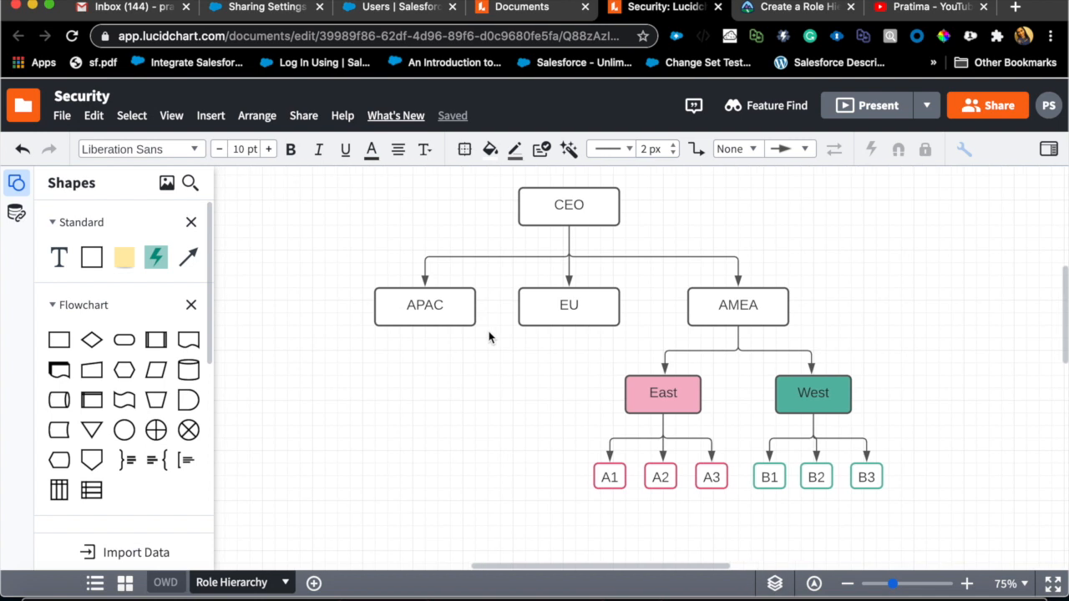
pyautogui.click(569, 205)
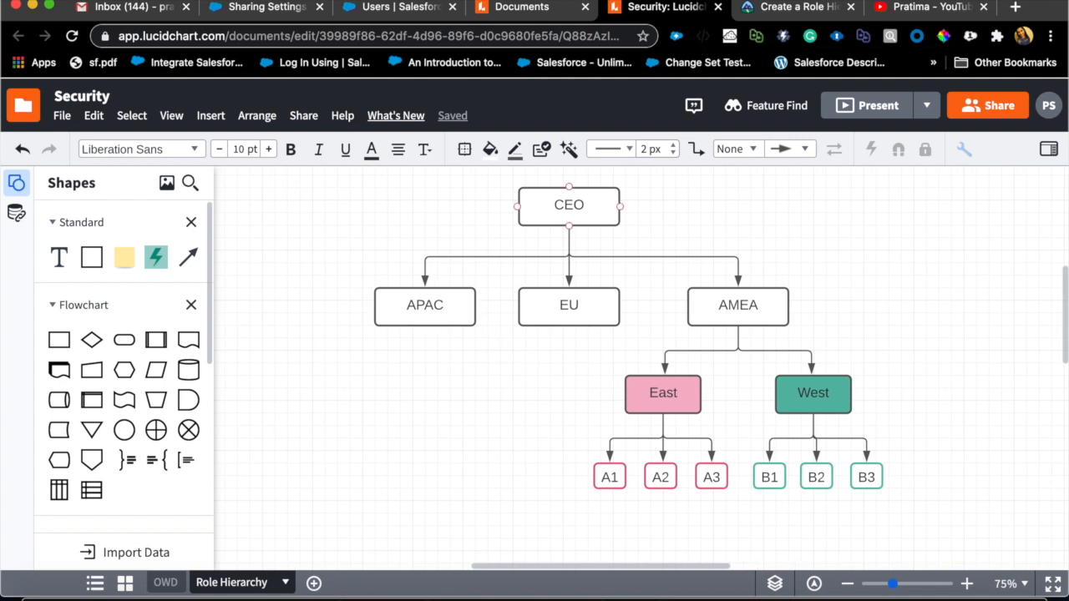